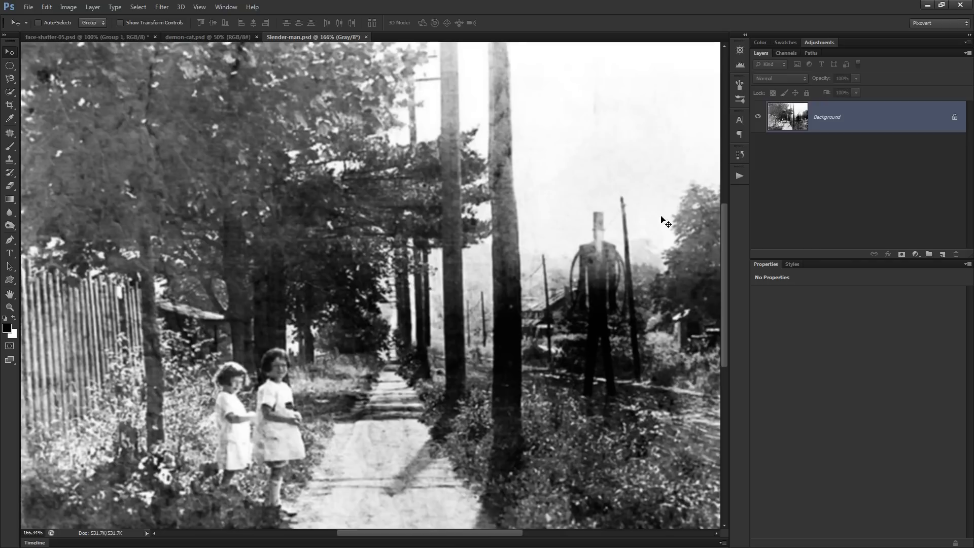
mouse_move(726, 227)
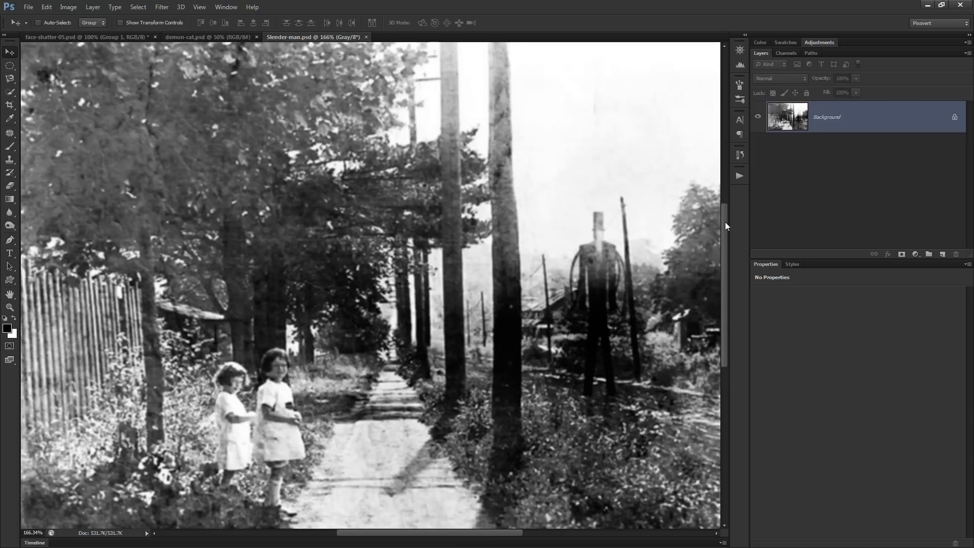
mouse_move(714, 248)
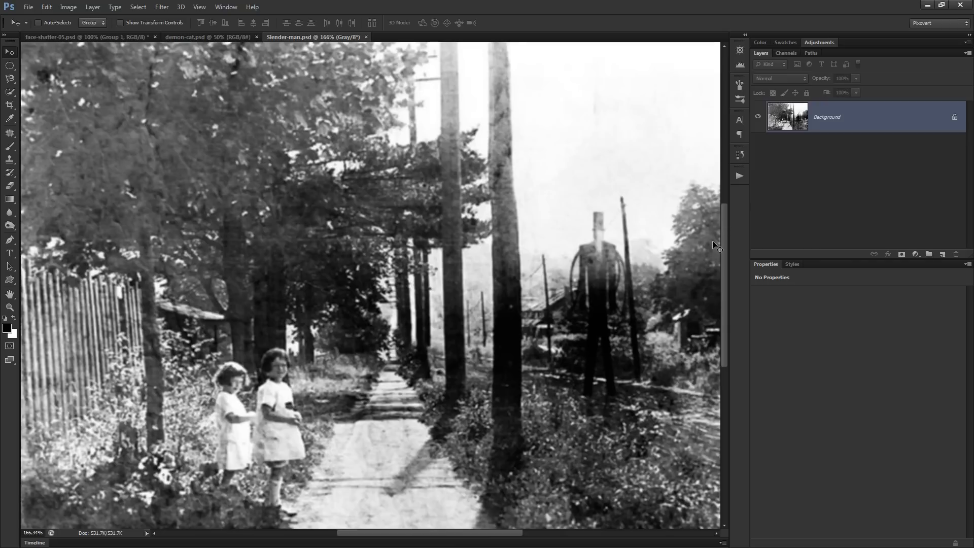
mouse_move(447, 327)
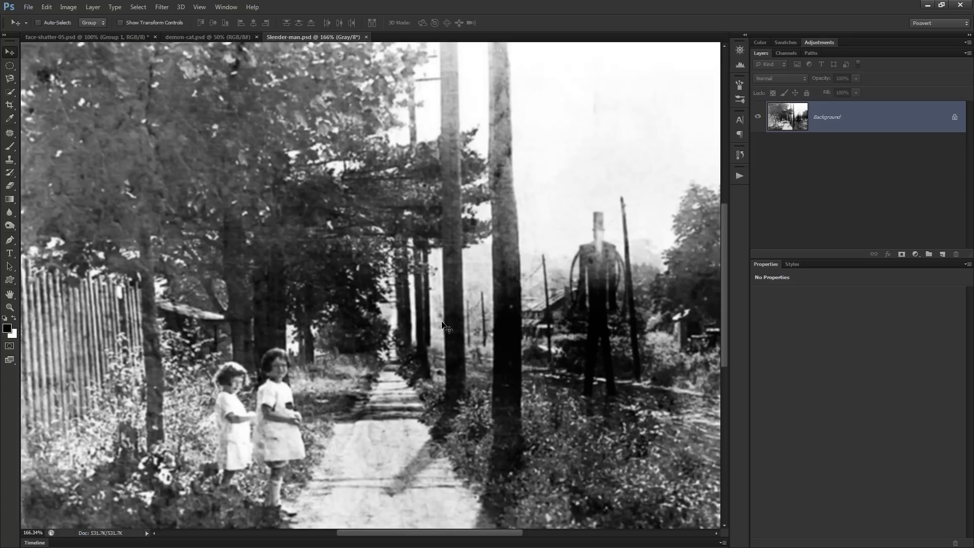
mouse_move(425, 272)
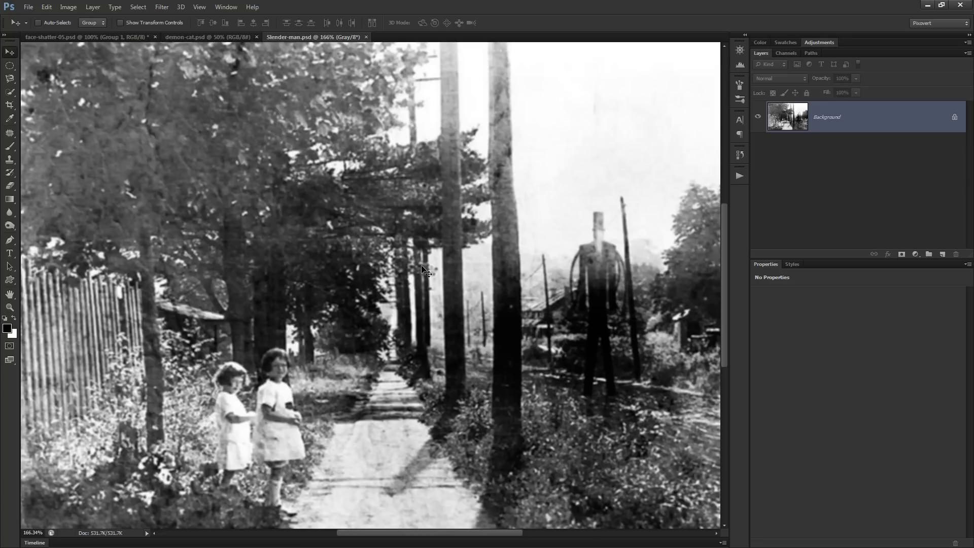
Step: Close the Slender-man.psd street photo so demon-cat.psd becomes the active document
left_click(207, 36)
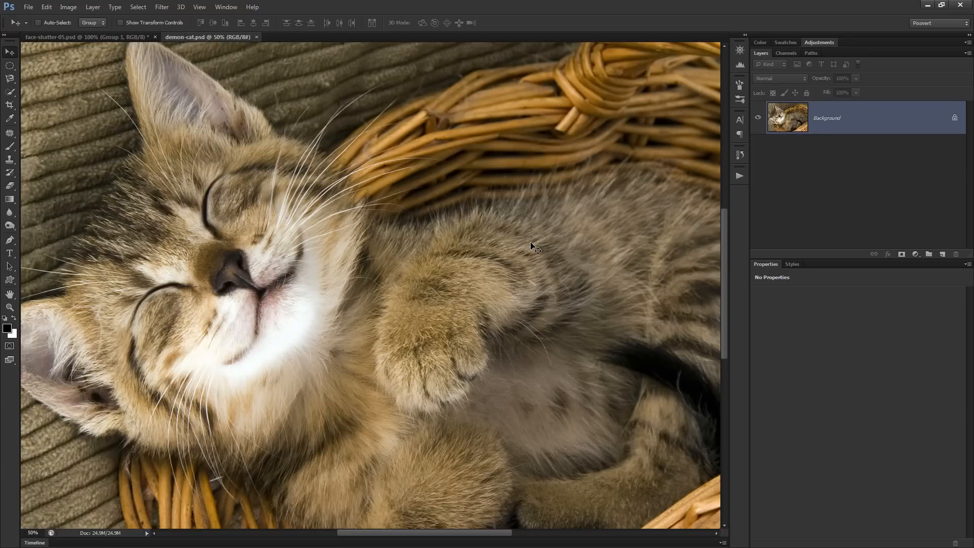
mouse_move(483, 202)
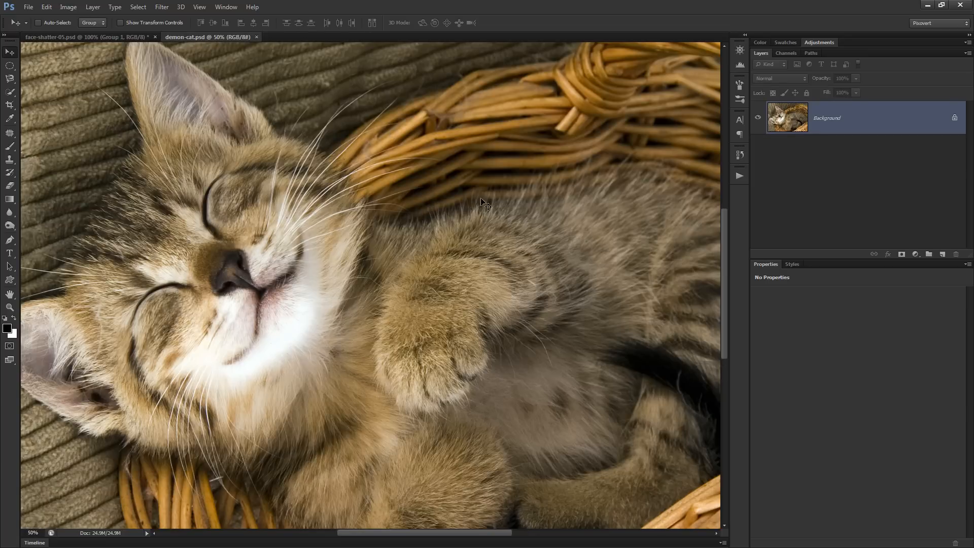
Step: Close demon-cat.psd and toggle a layer group in face-shatter-05.psd
left_click(77, 37)
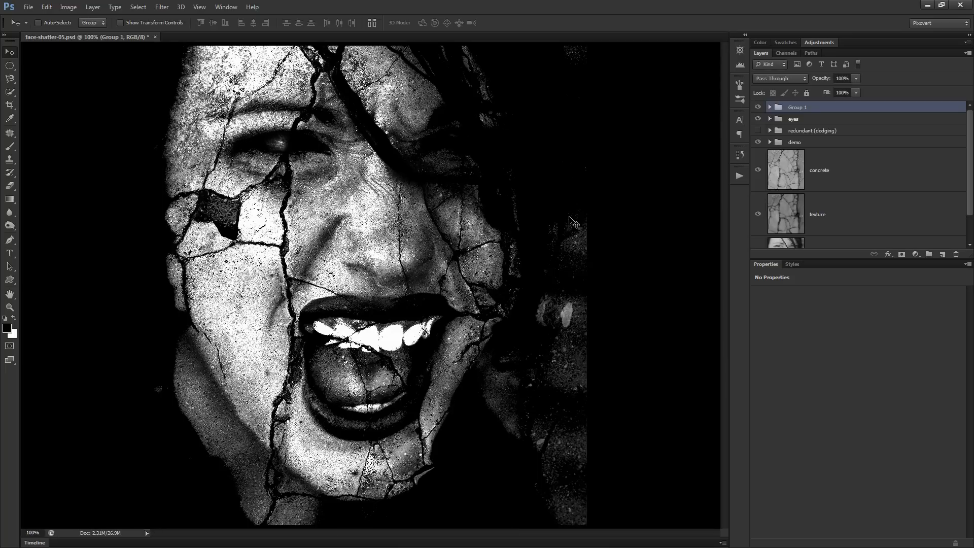
mouse_move(629, 253)
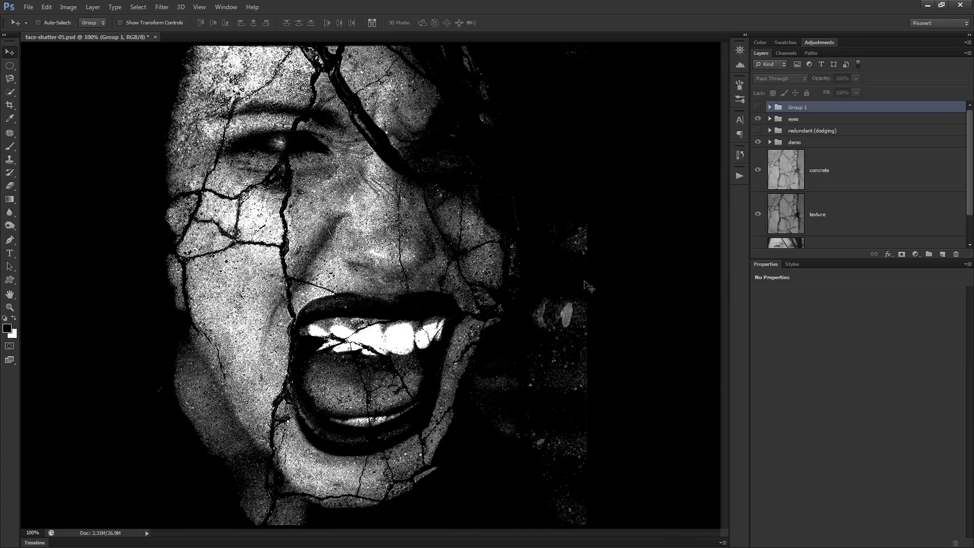
mouse_move(742, 245)
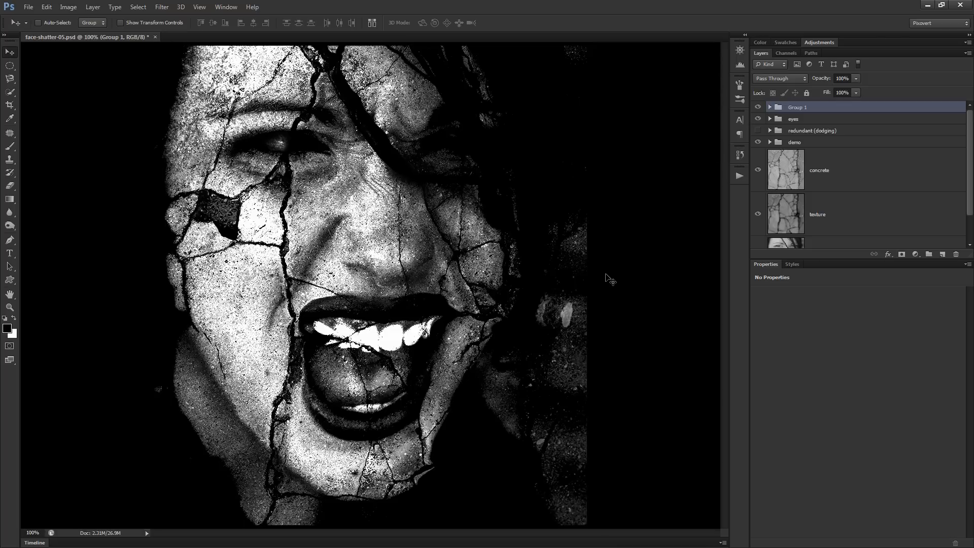
mouse_move(584, 291)
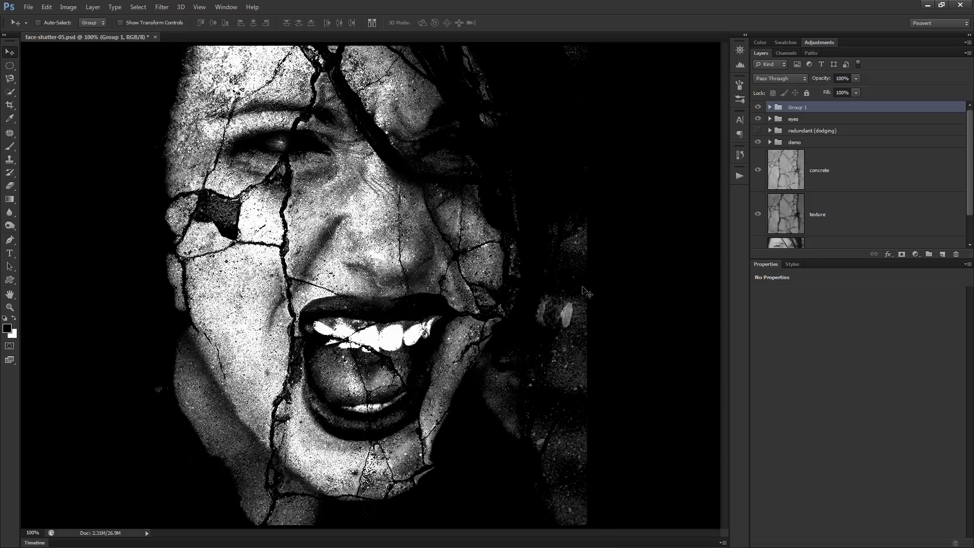
mouse_move(567, 296)
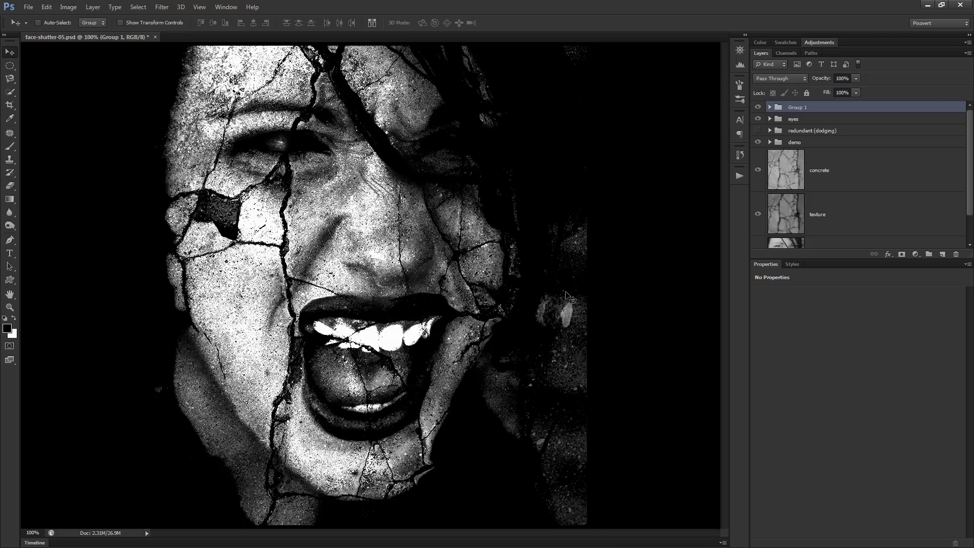
left_click(758, 107)
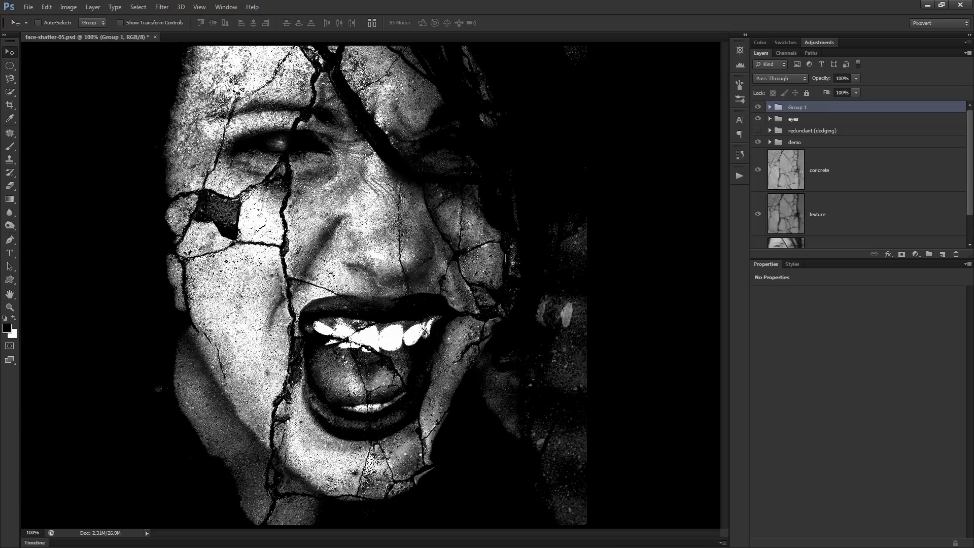
mouse_move(530, 268)
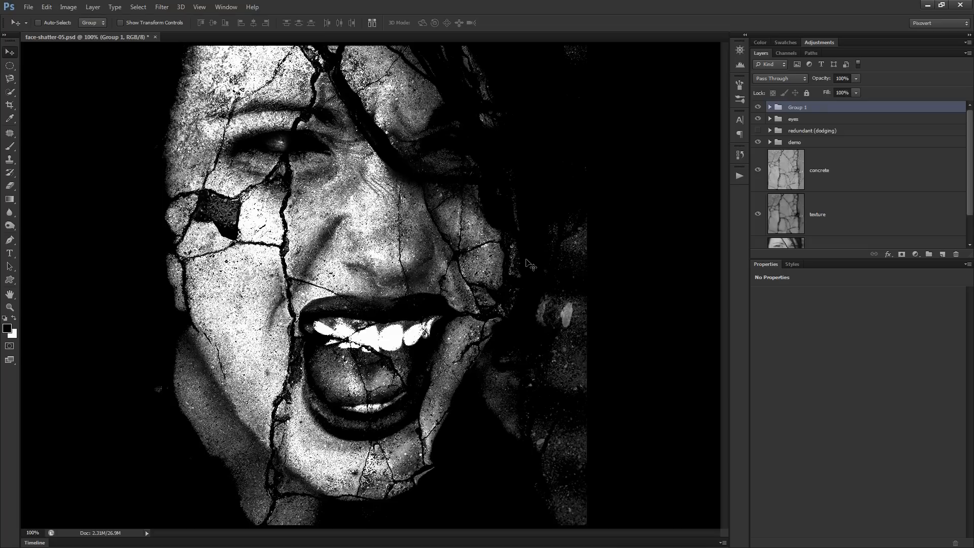
mouse_move(528, 266)
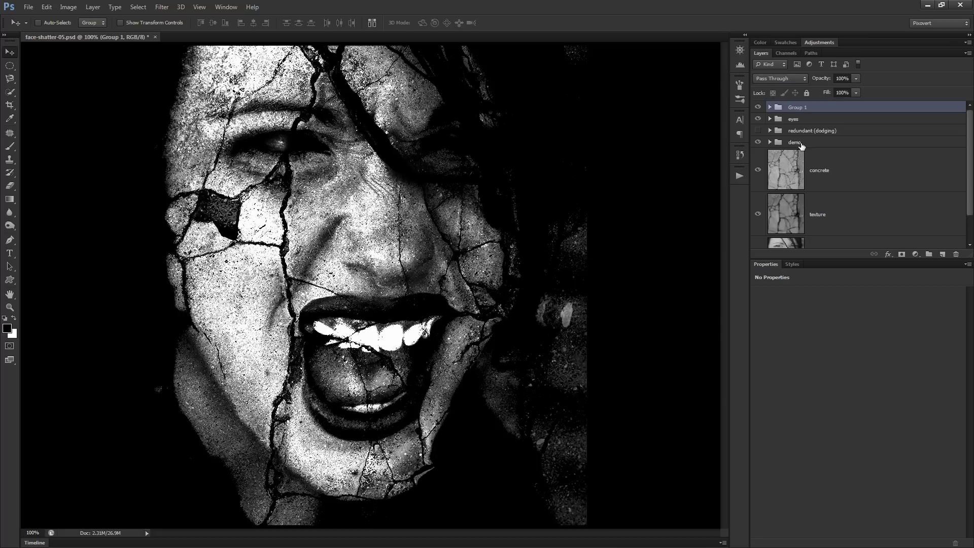
mouse_move(804, 150)
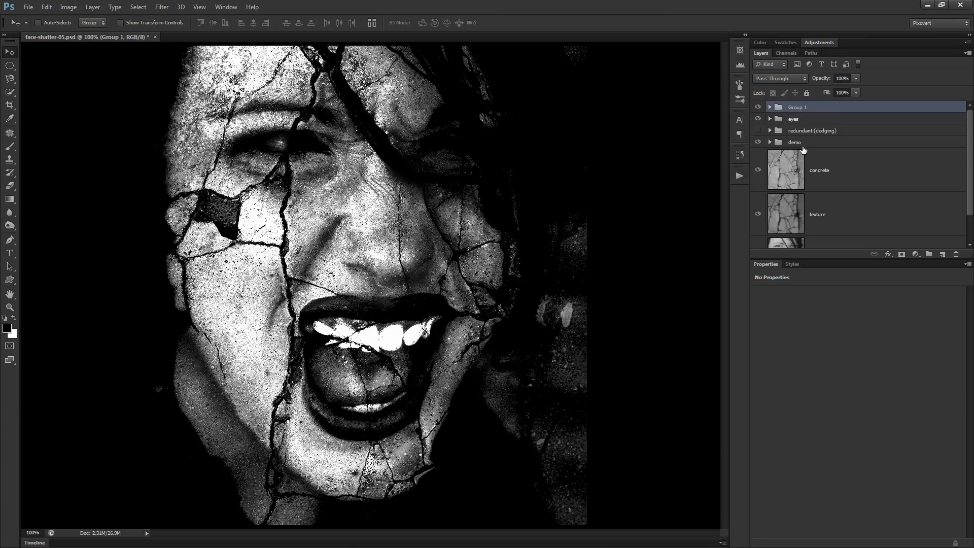
mouse_move(845, 145)
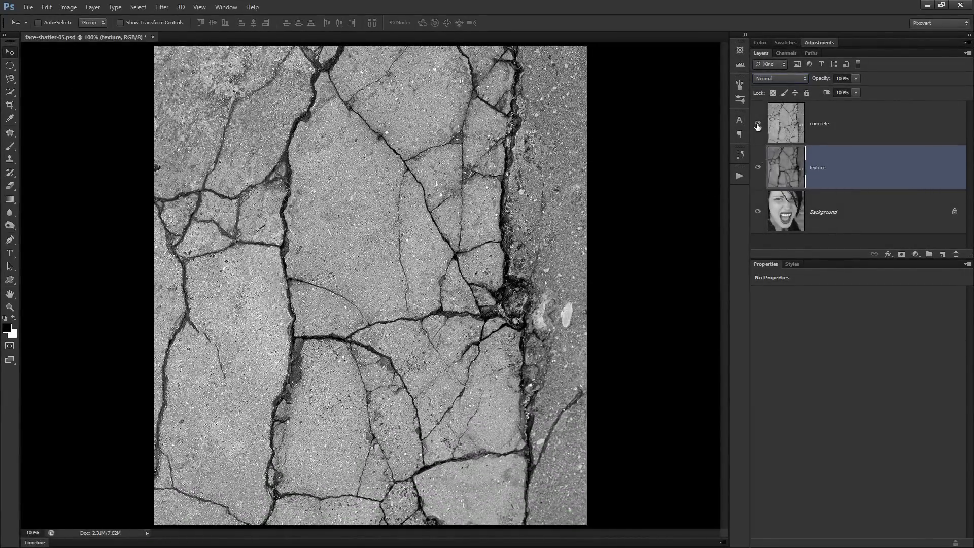
Step: Hide the concrete layers to preview the face, then show the texture layers again
left_click(757, 125)
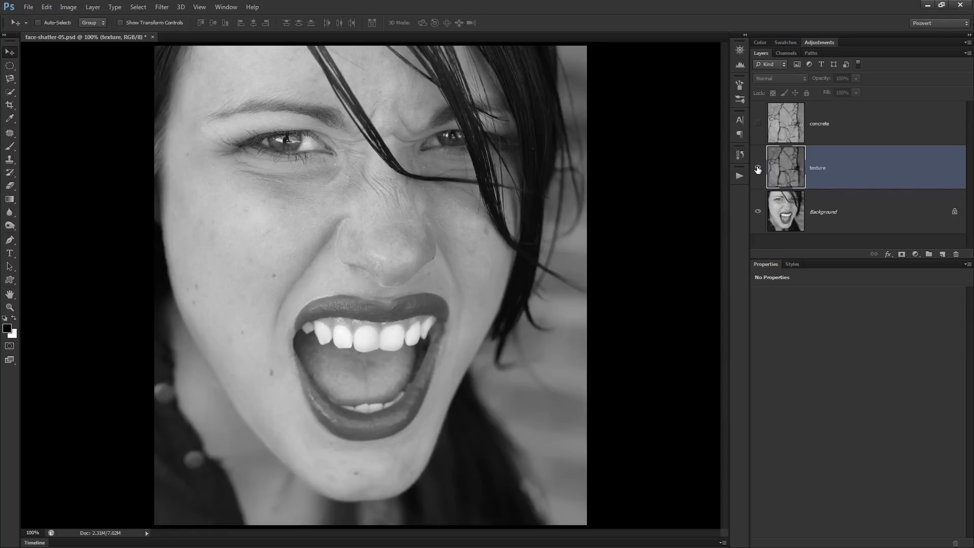
left_click(757, 168)
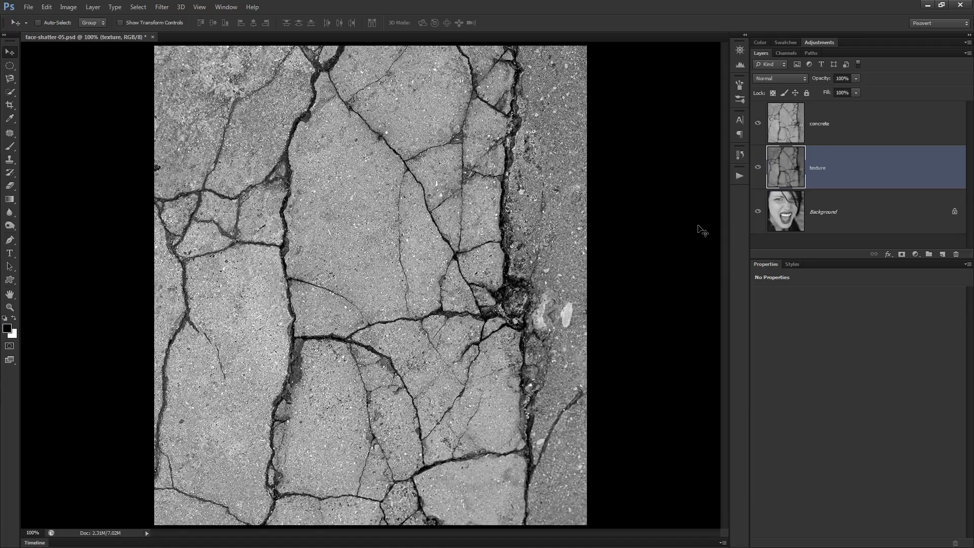
mouse_move(685, 237)
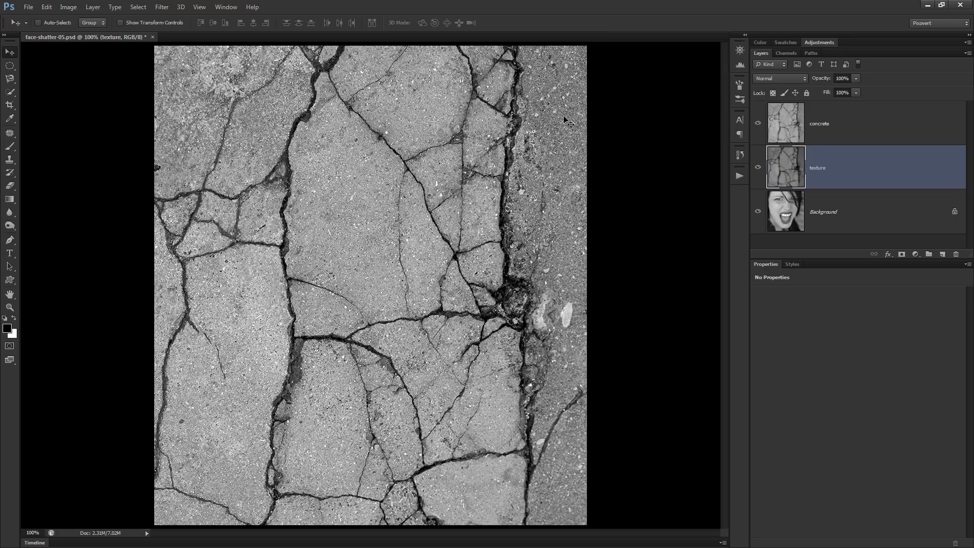
mouse_move(360, 113)
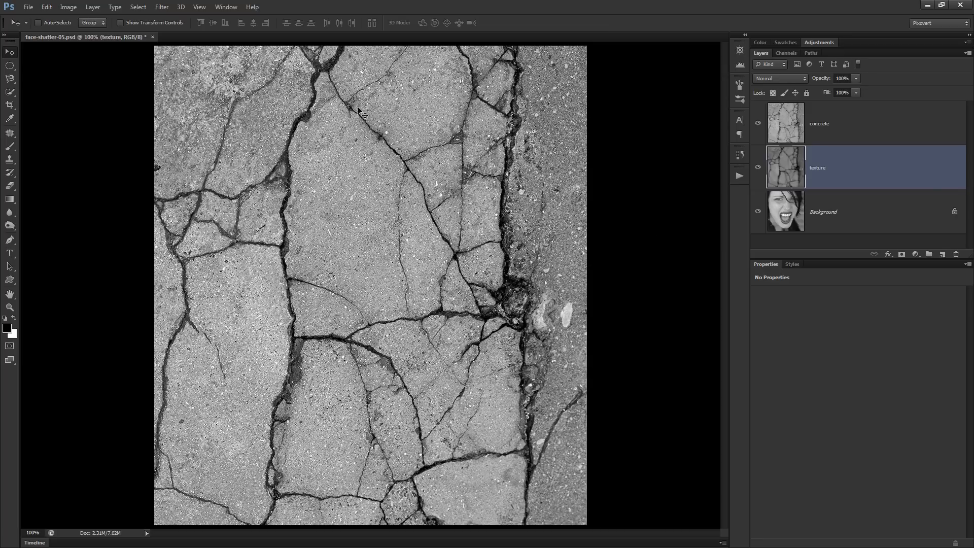
mouse_move(472, 260)
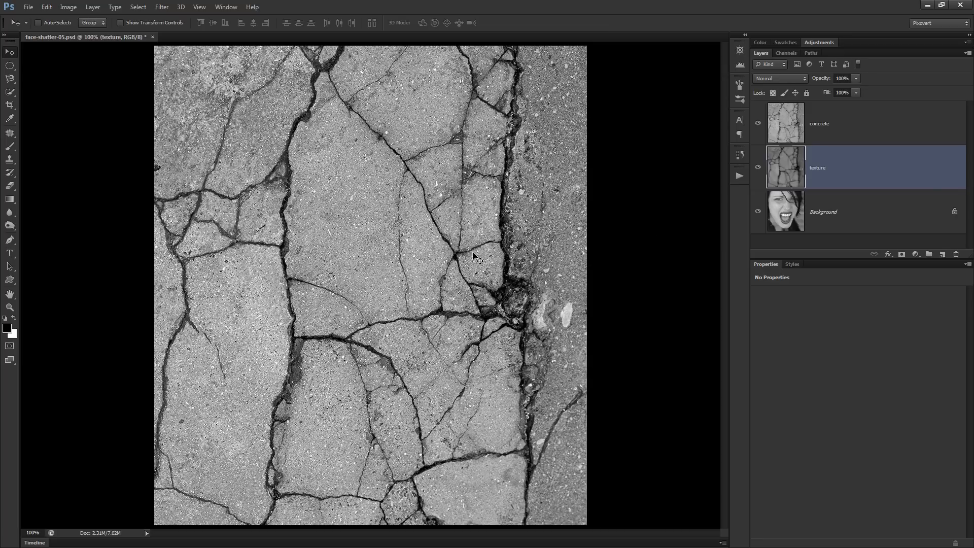
mouse_move(479, 268)
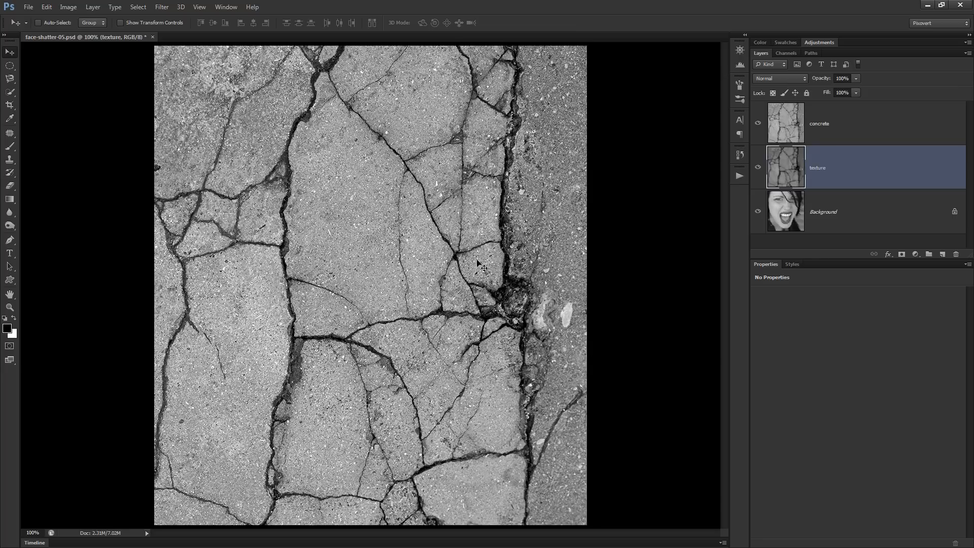
mouse_move(497, 285)
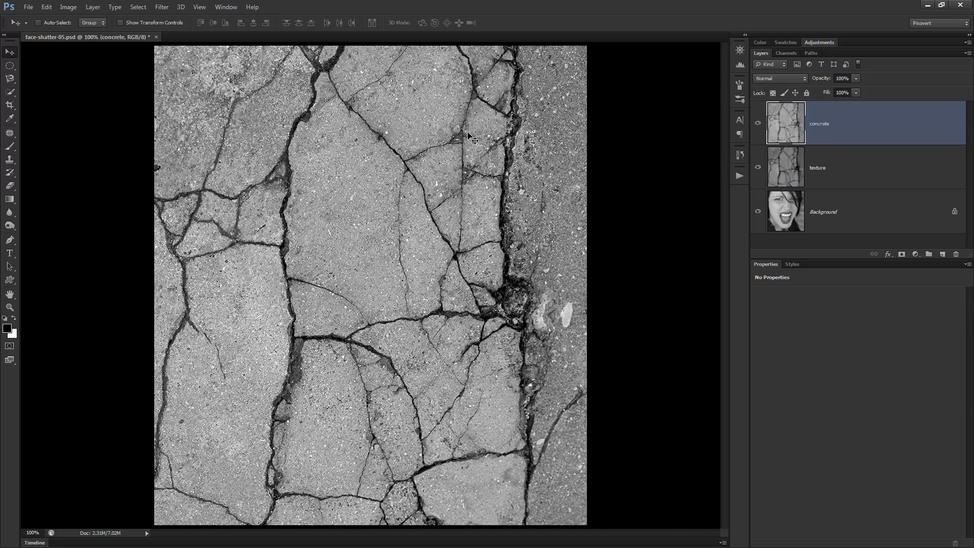
mouse_move(426, 112)
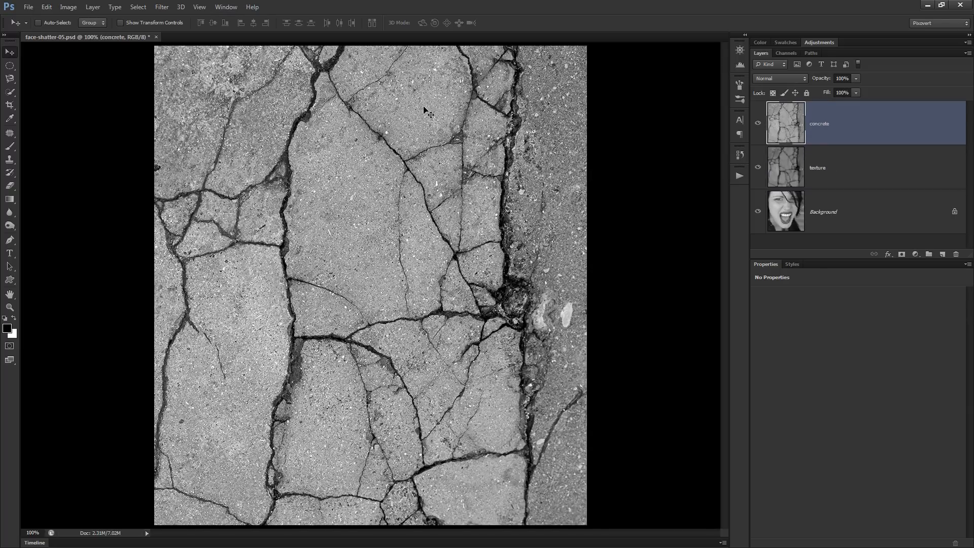
mouse_move(318, 67)
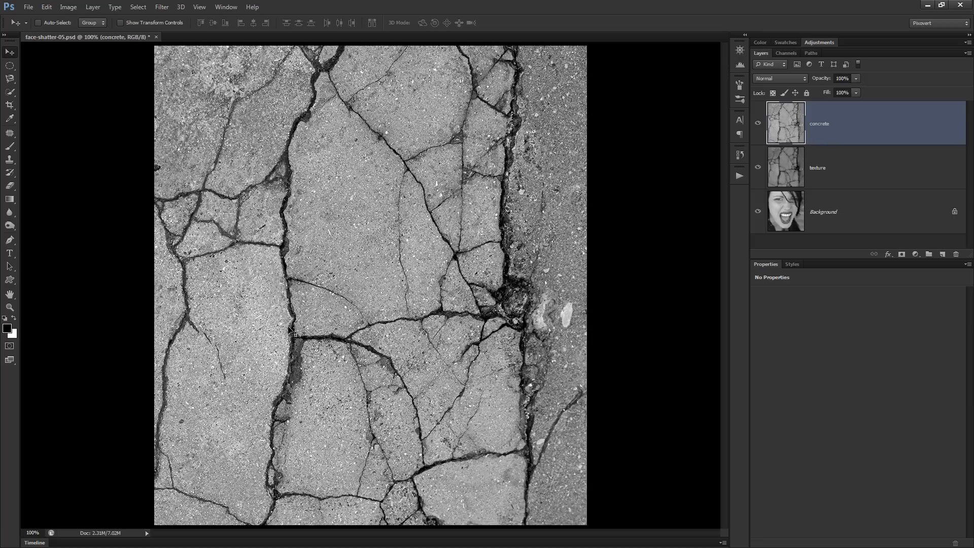
mouse_move(495, 246)
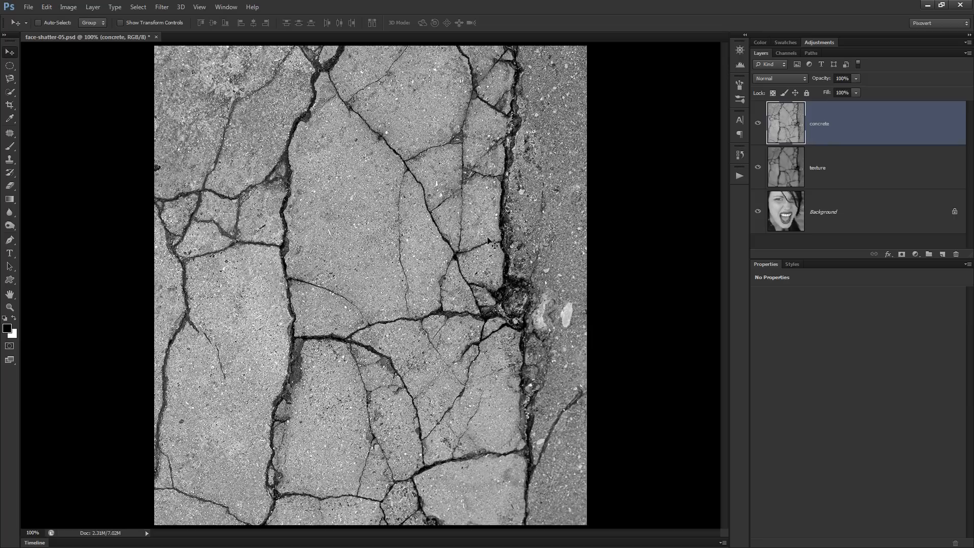
mouse_move(456, 226)
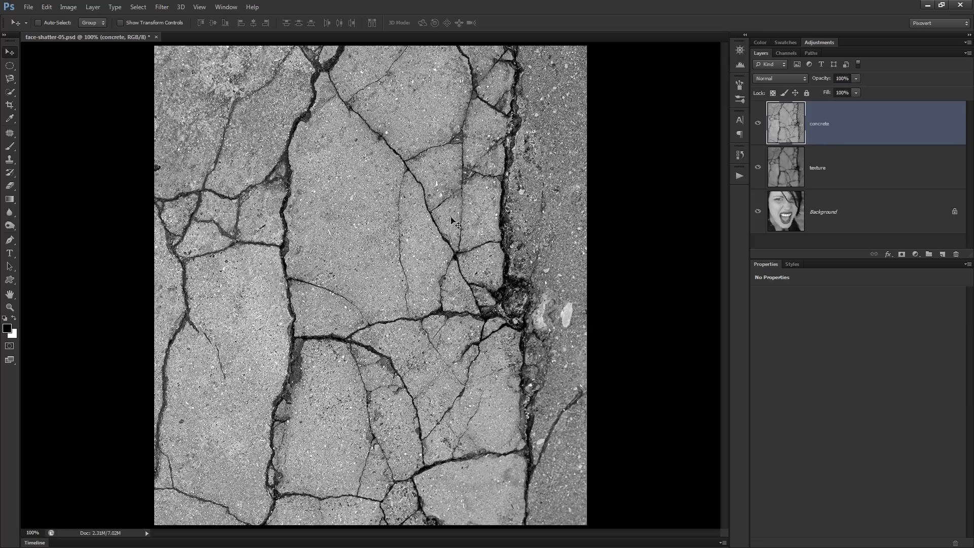
mouse_move(366, 207)
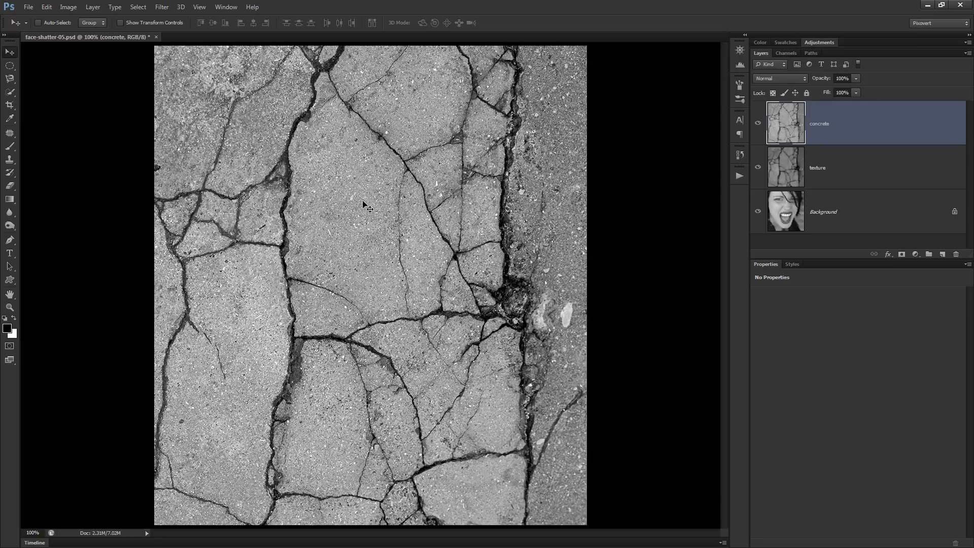
mouse_move(466, 220)
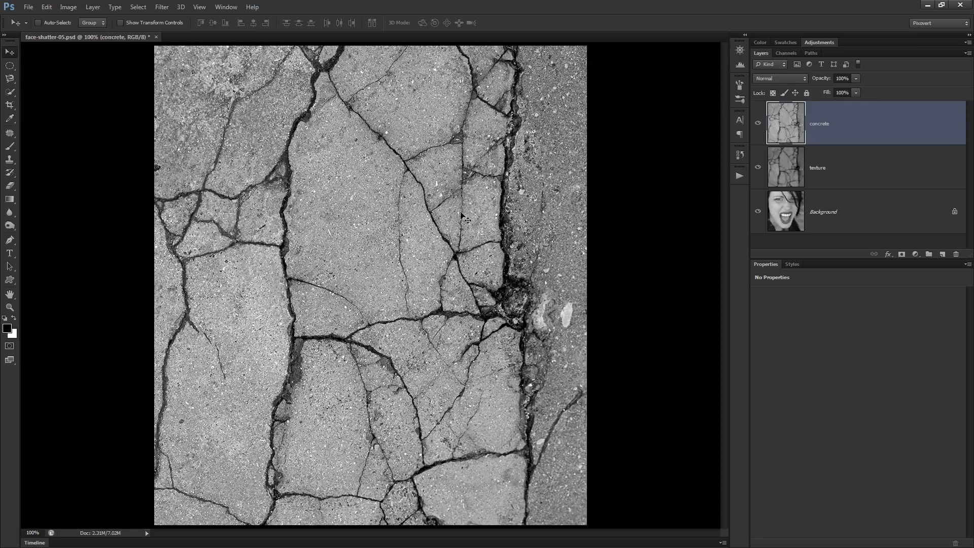
mouse_move(402, 236)
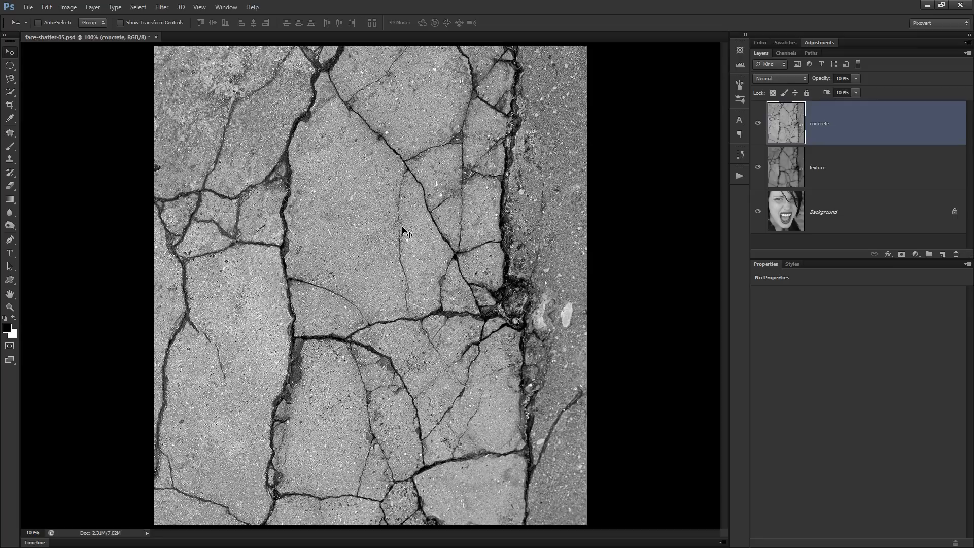
mouse_move(513, 74)
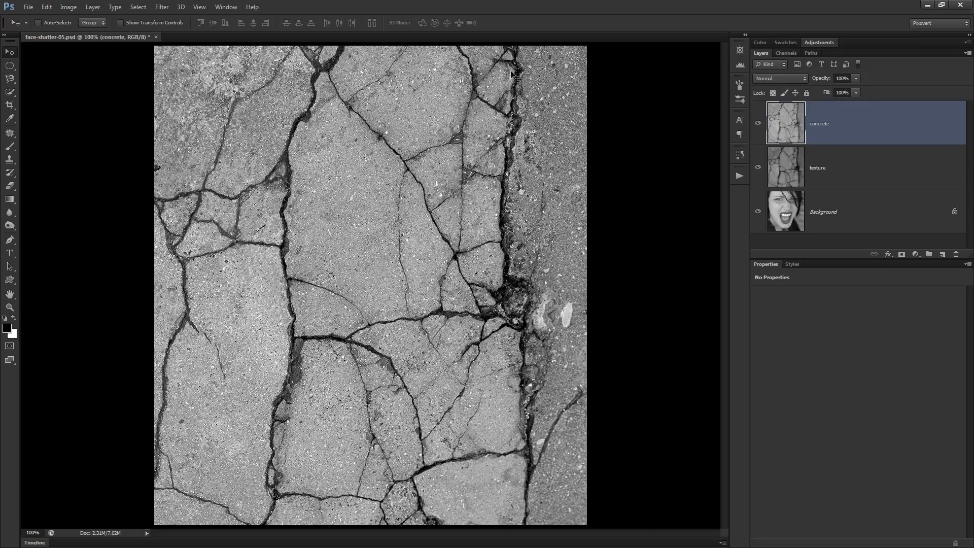
mouse_move(495, 311)
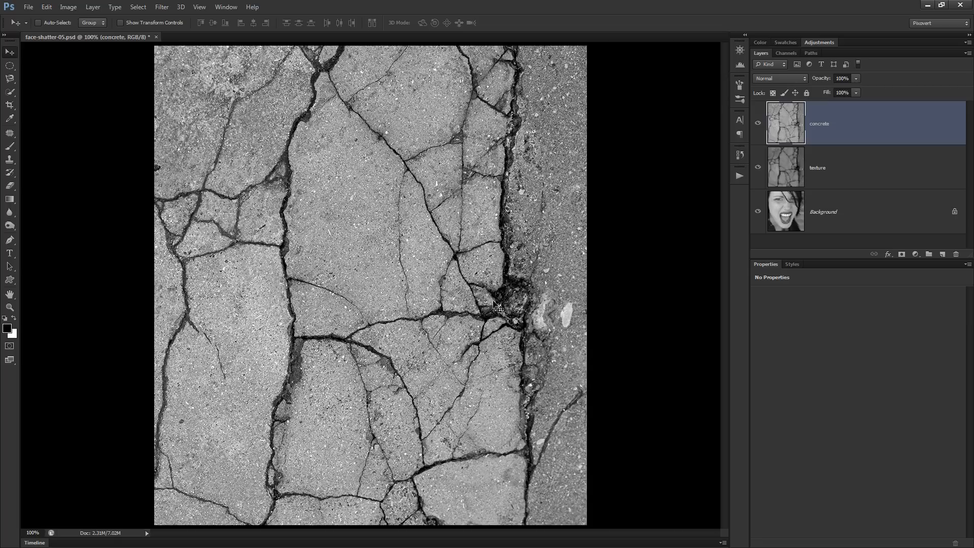
mouse_move(294, 154)
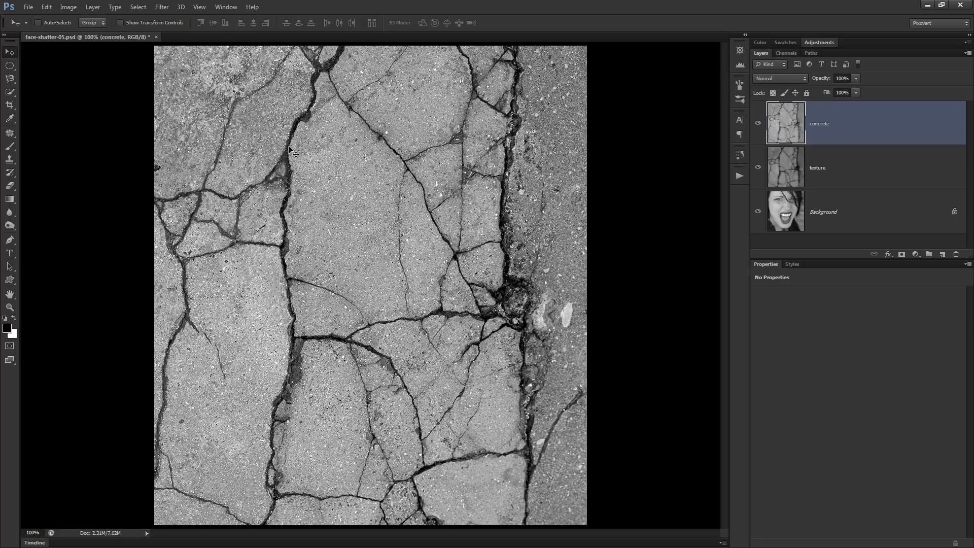
mouse_move(322, 5)
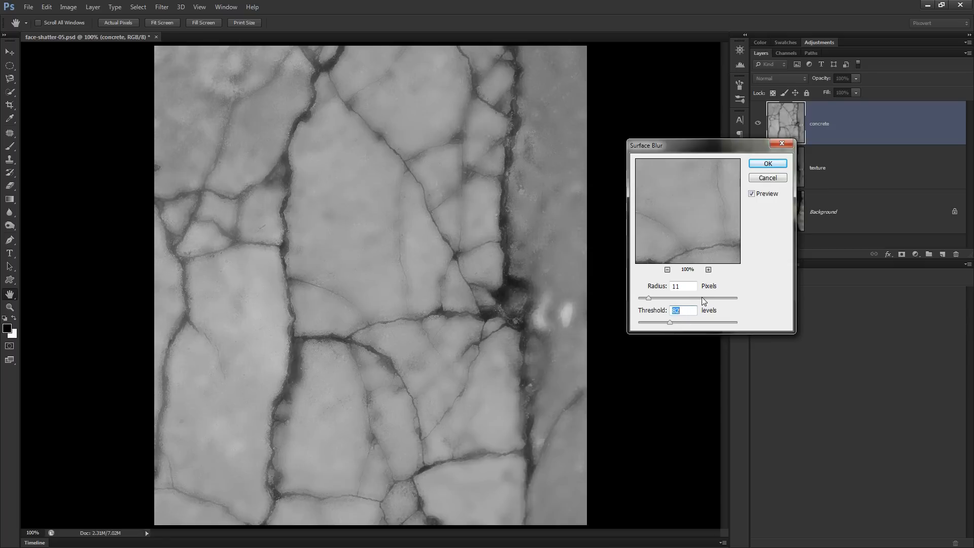
Step: Apply Surface Blur with Radius 11 to the concrete layer
left_click(768, 164)
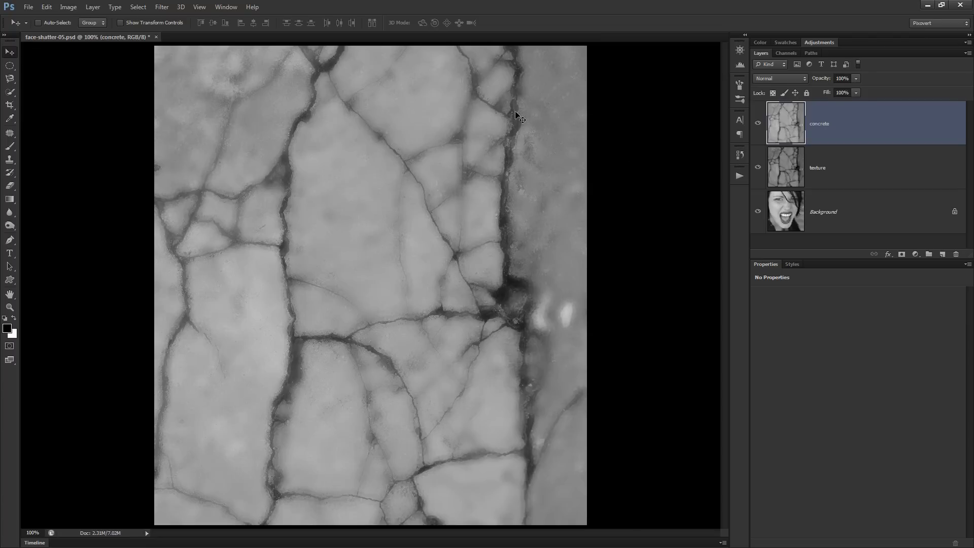
mouse_move(420, 211)
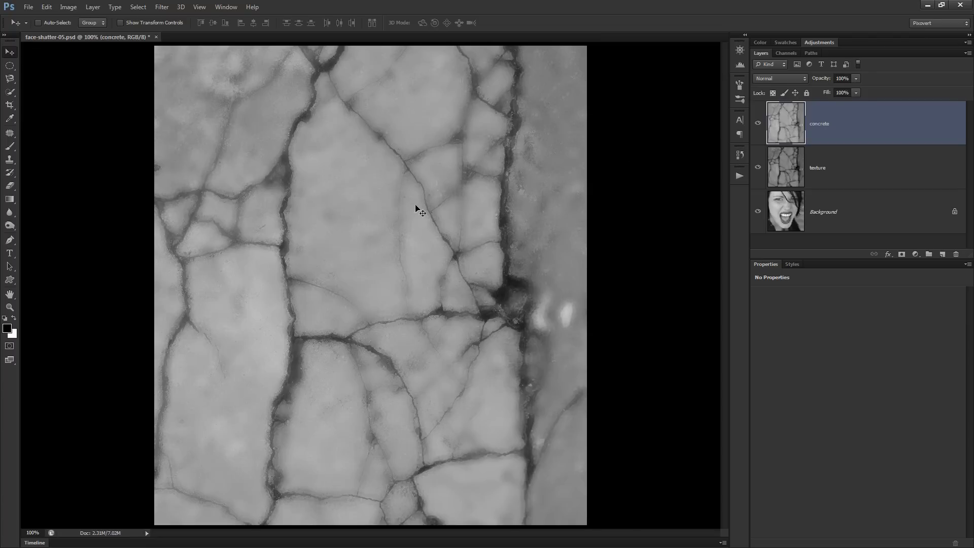
Step: Gaussian-blur the concrete layer and fade the blur using Darker Color mode
left_click(165, 7)
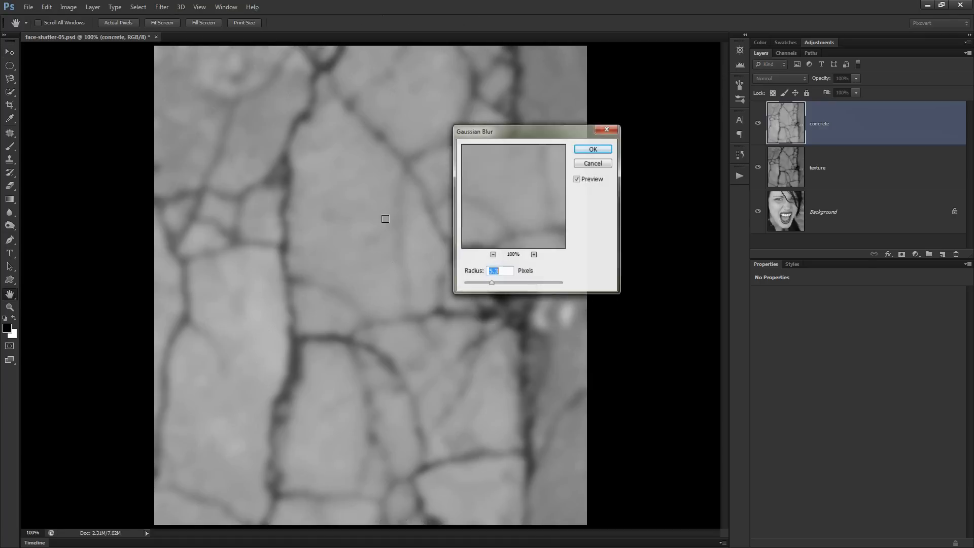
left_click(592, 149)
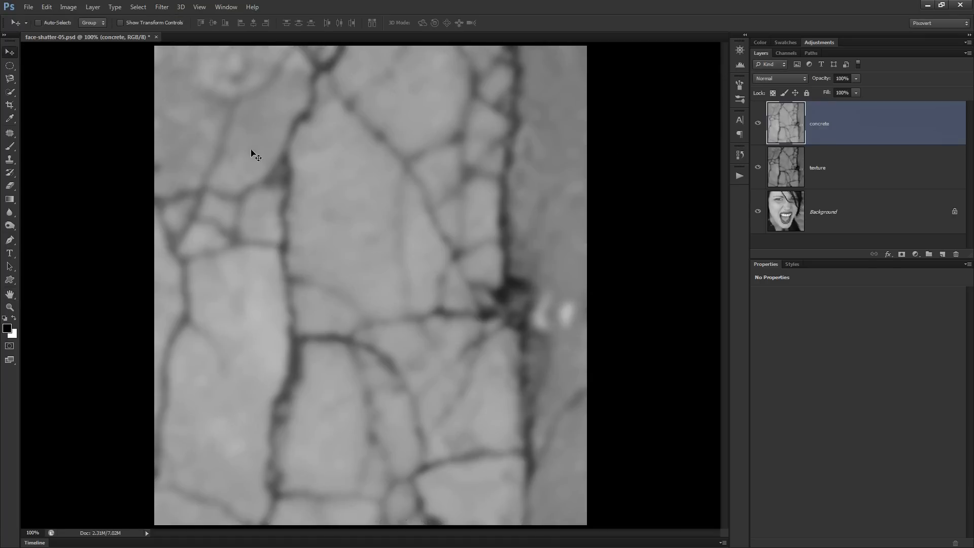
left_click(43, 7)
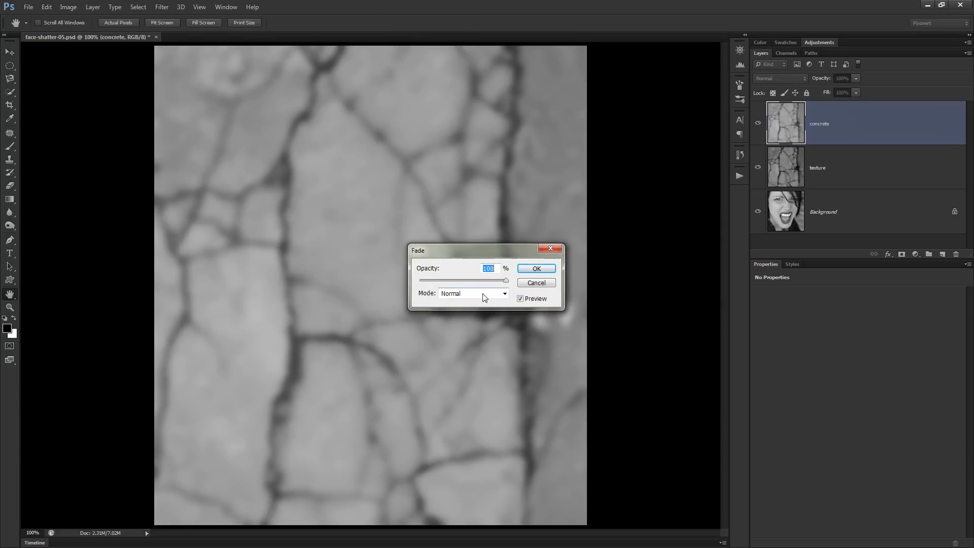
left_click(473, 293)
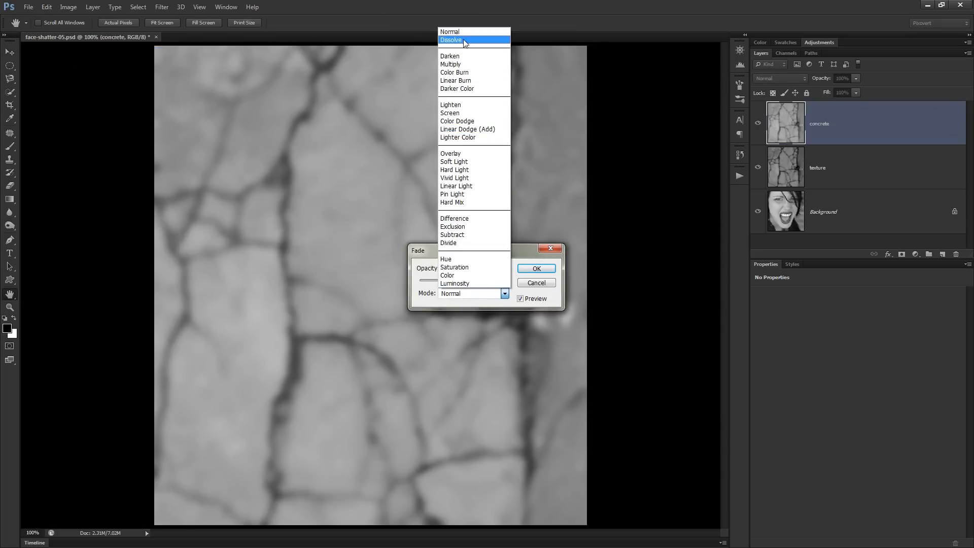
left_click(451, 56)
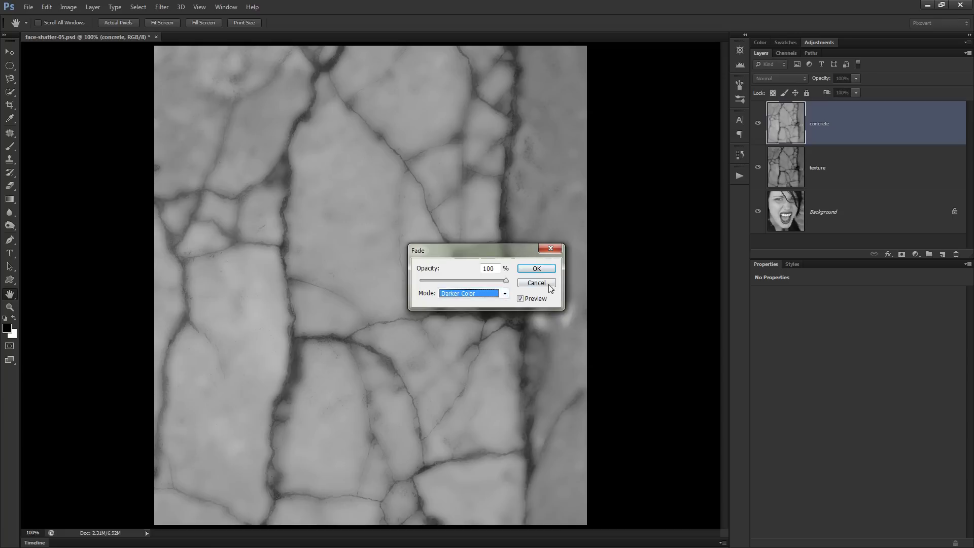
left_click(536, 268)
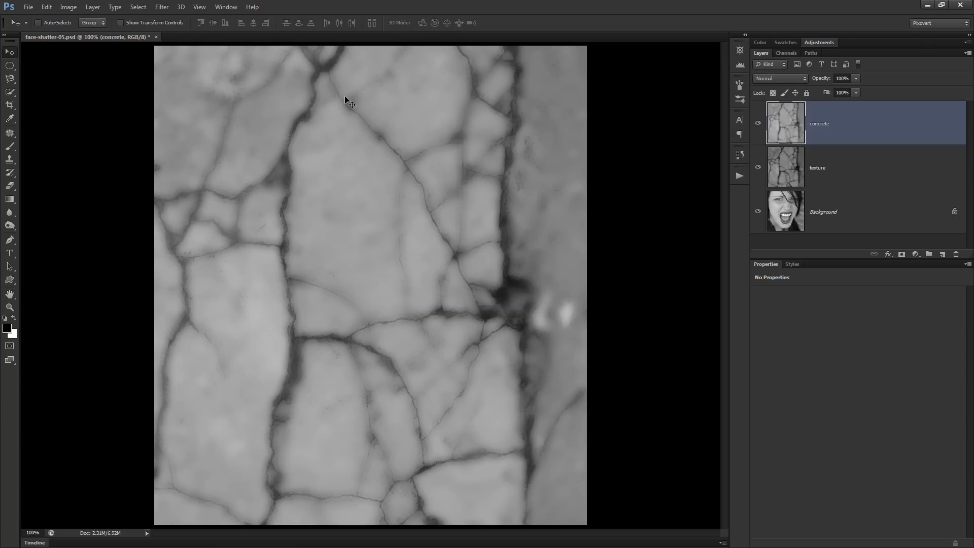
mouse_move(497, 337)
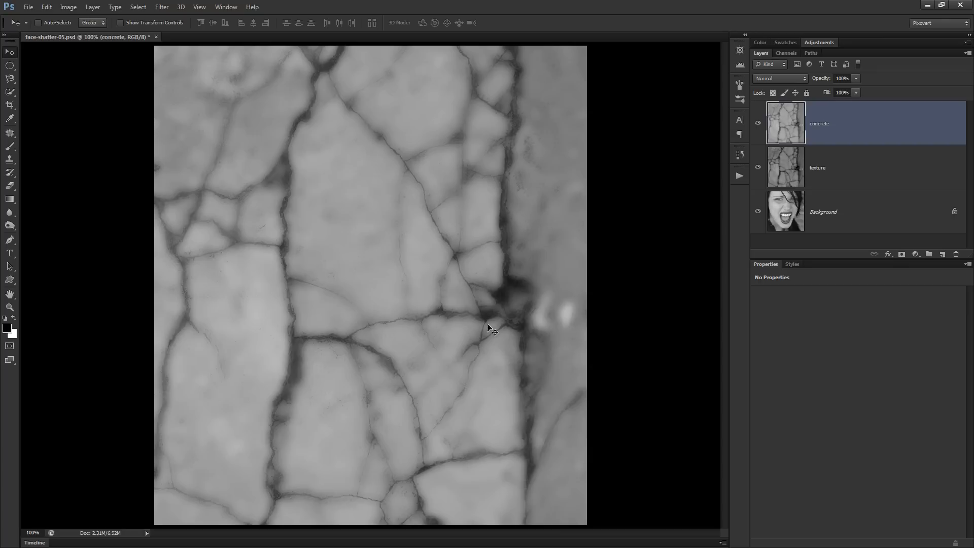
mouse_move(511, 343)
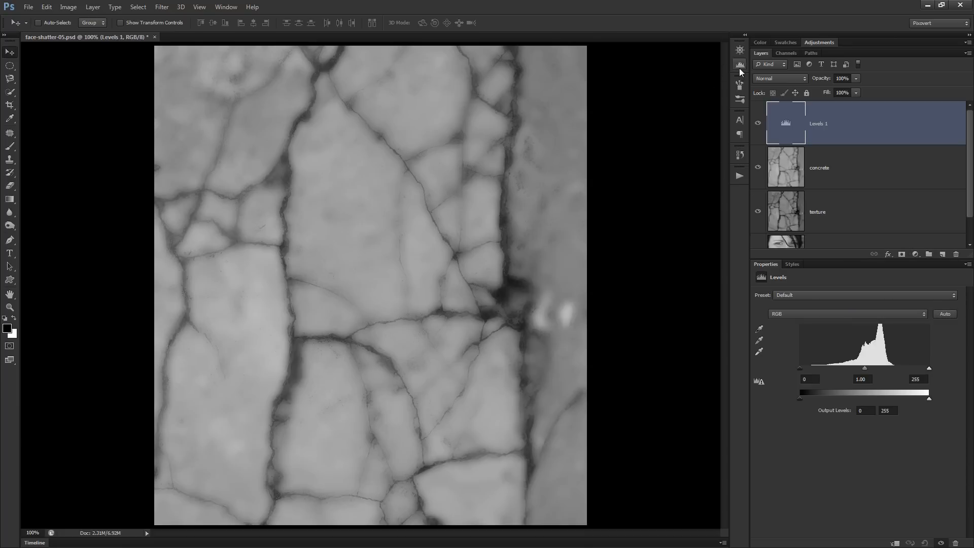
Step: Open the Histogram panel and drag across its graph to read tone statistics
left_click(740, 64)
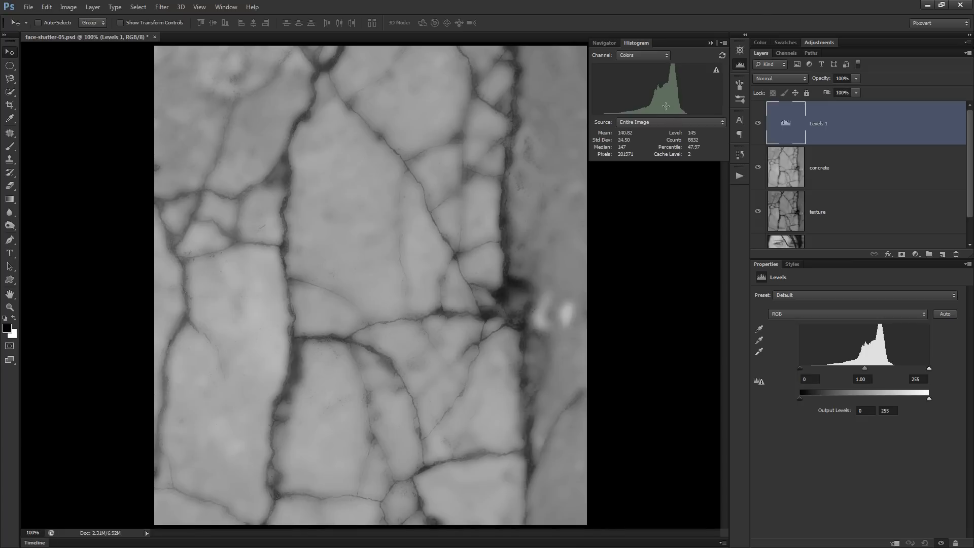
left_click(235, 6)
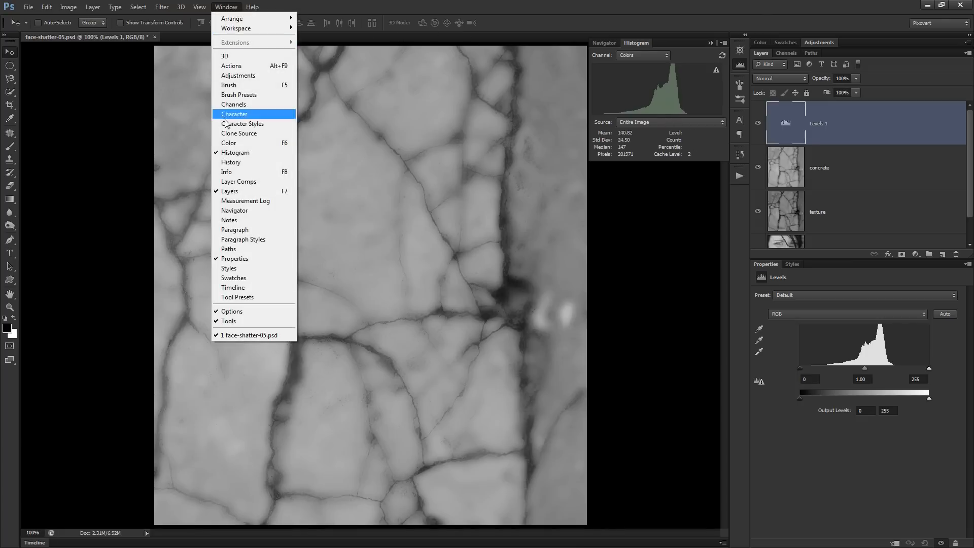
mouse_move(248, 45)
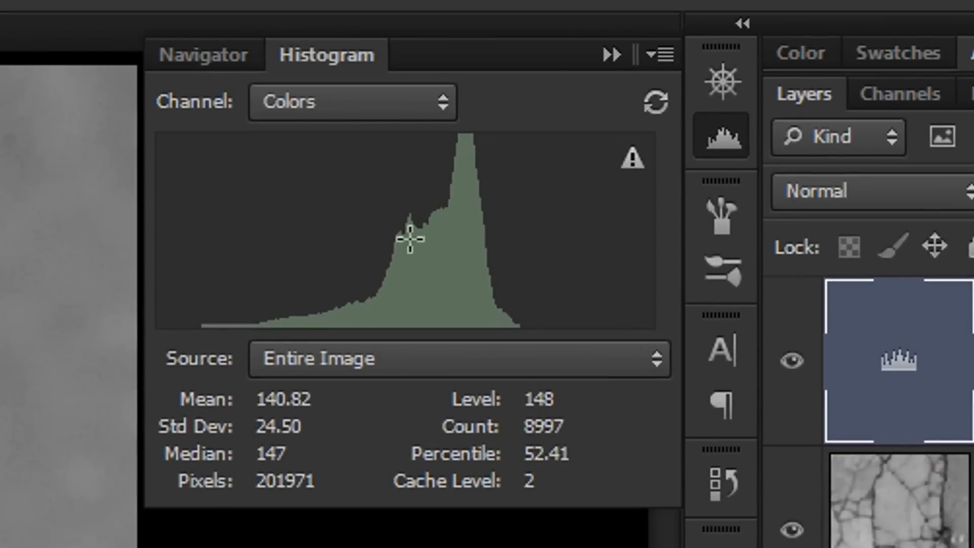
mouse_move(404, 299)
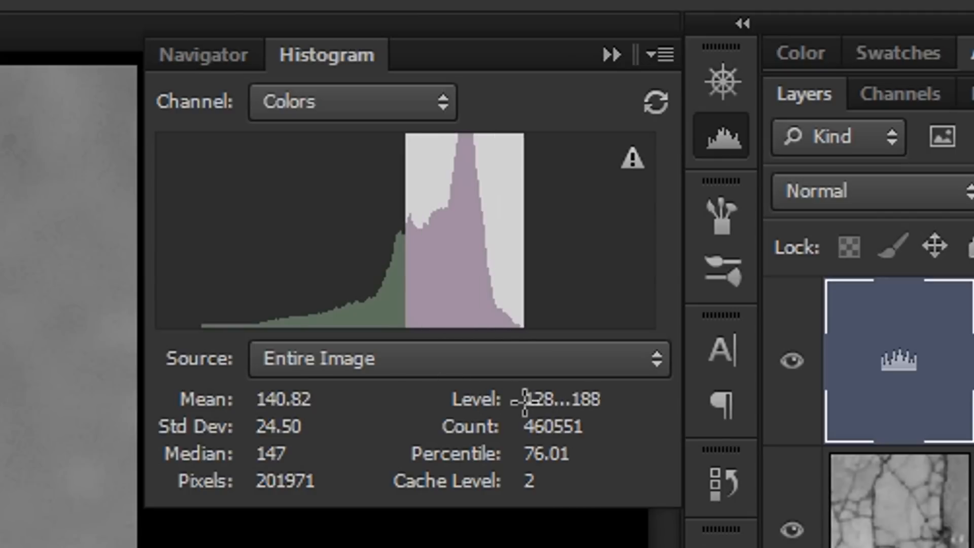
left_click_drag(525, 230, 453, 230)
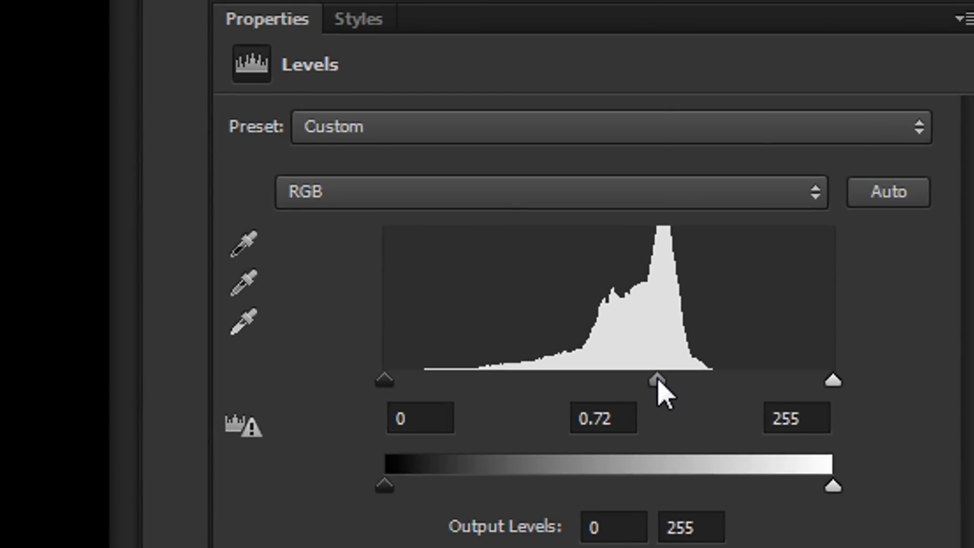
Step: Set the Levels midtone slider to 0.72 and check one tonal level's pixel count
left_click_drag(658, 380, 653, 380)
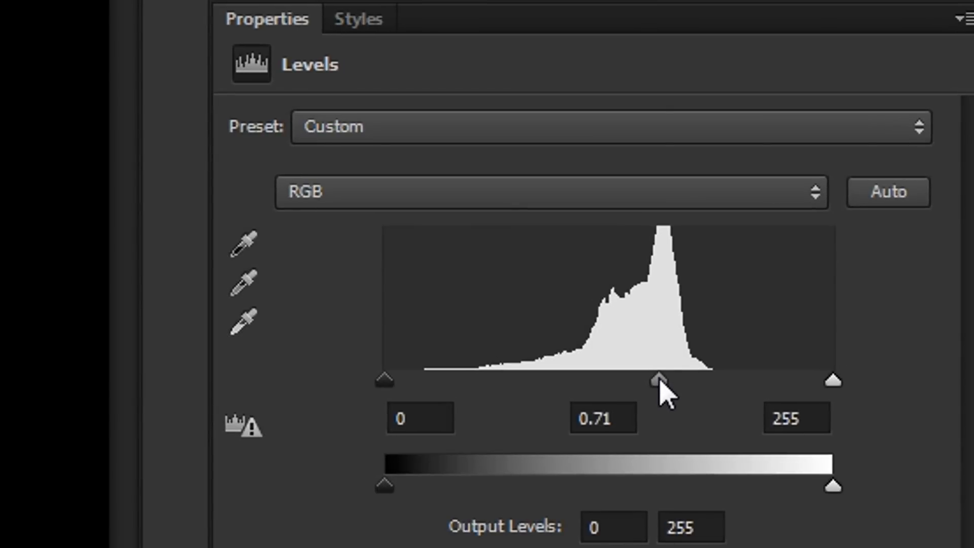
left_click_drag(658, 380, 656, 380)
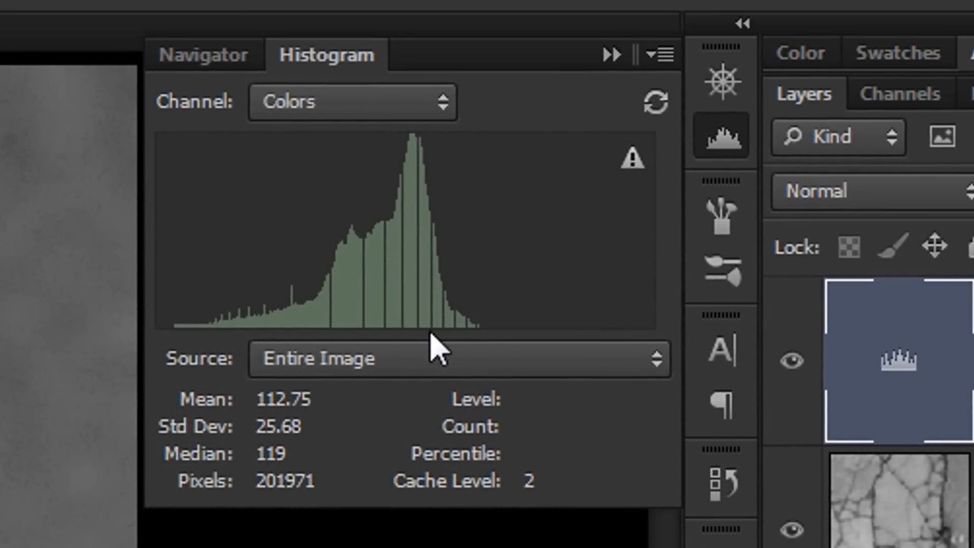
mouse_move(406, 311)
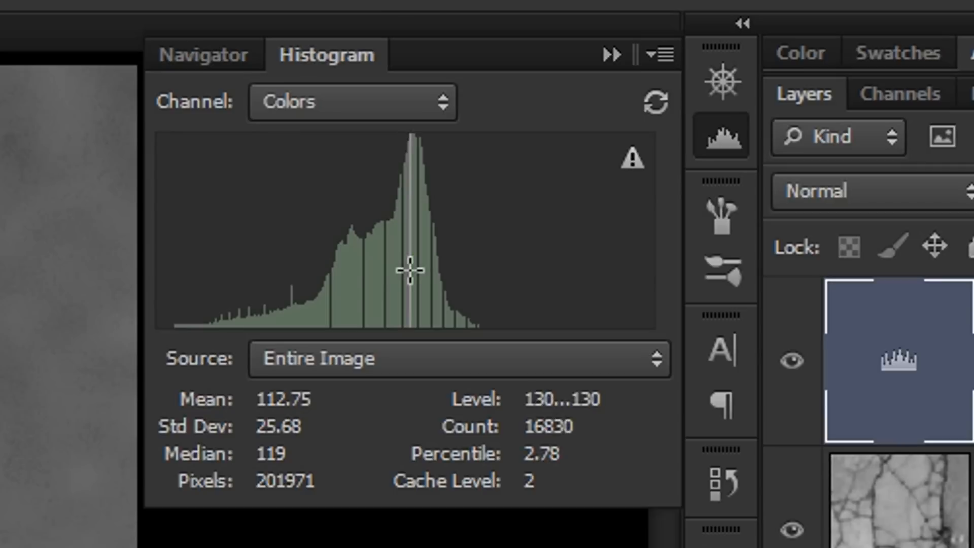
left_click_drag(408, 270, 401, 276)
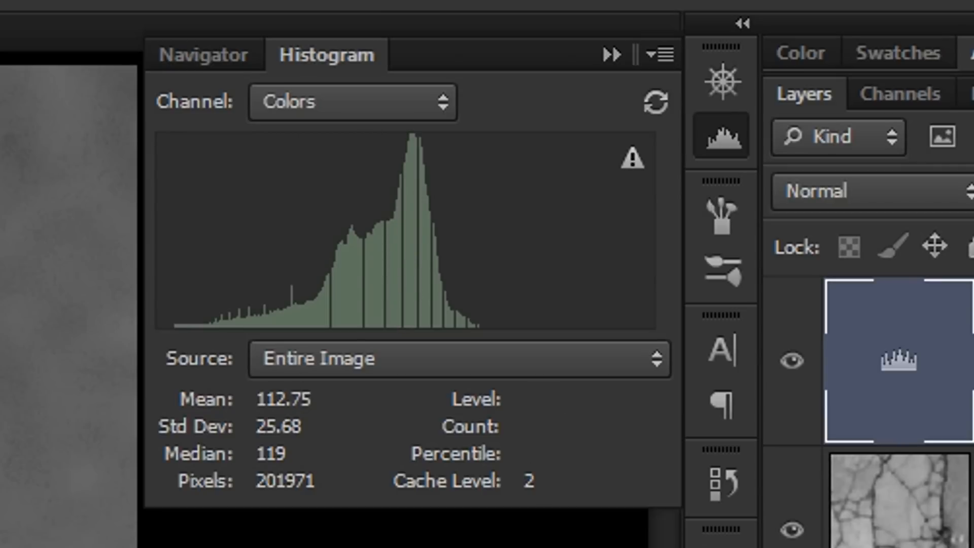
mouse_move(606, 71)
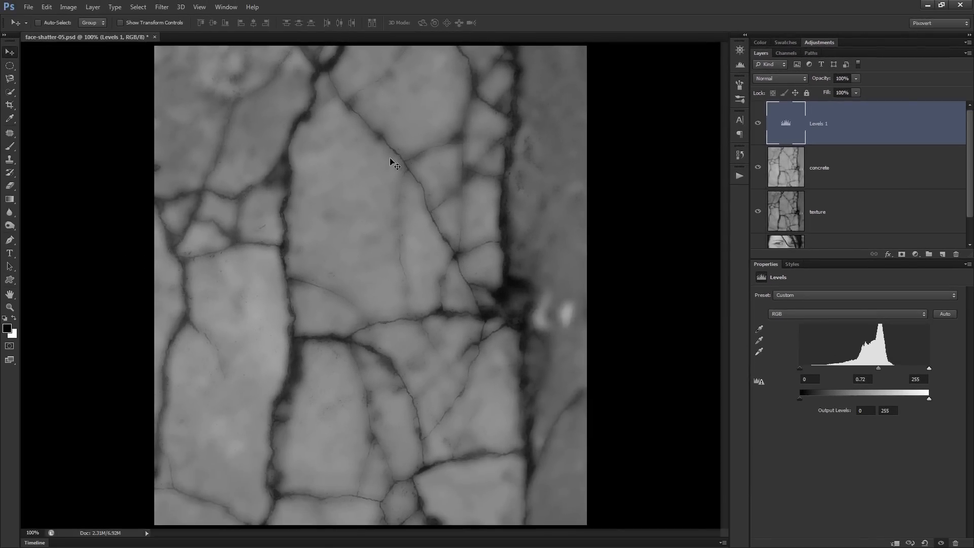
mouse_move(516, 152)
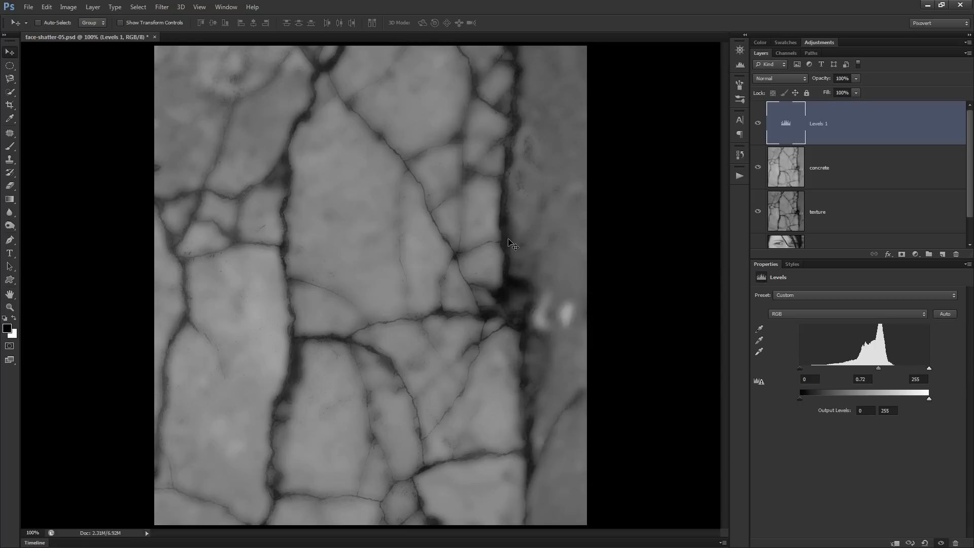
mouse_move(510, 246)
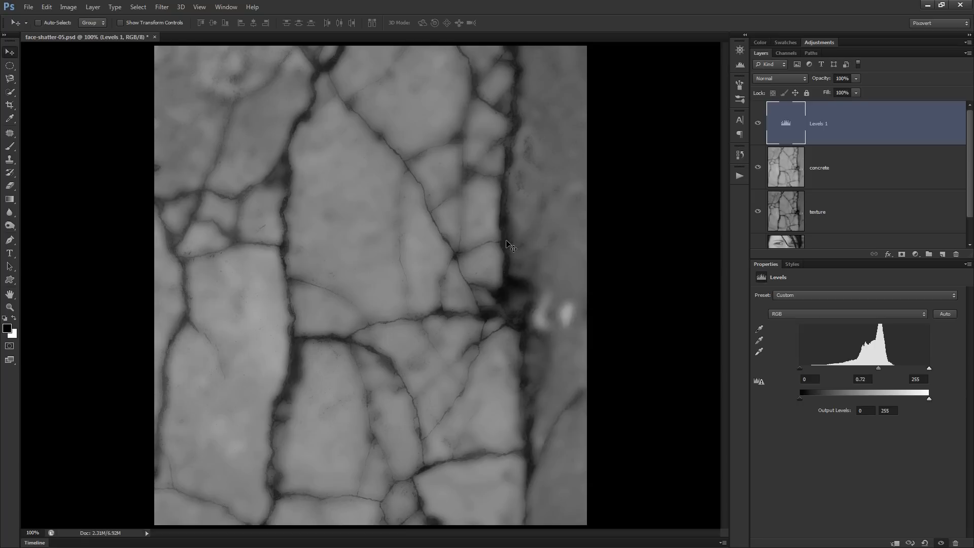
mouse_move(392, 260)
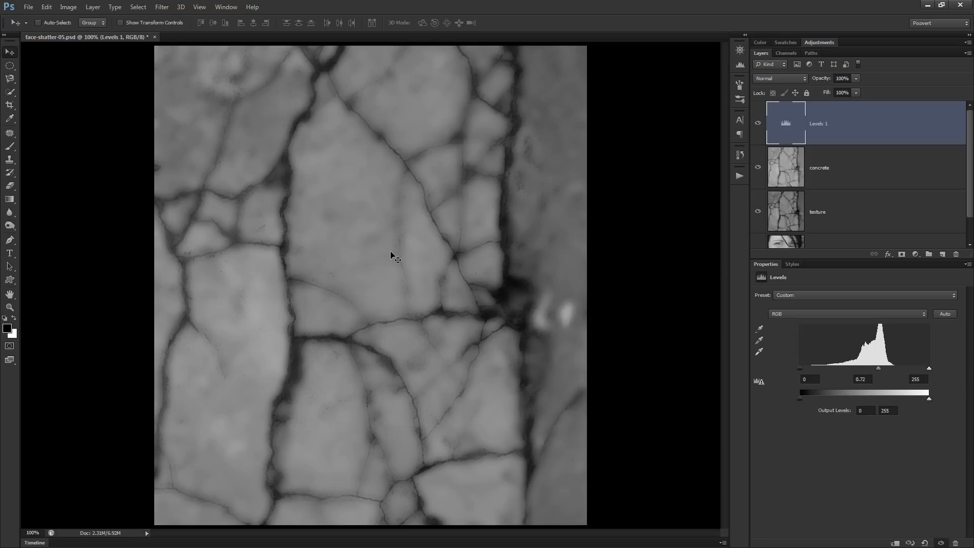
mouse_move(350, 251)
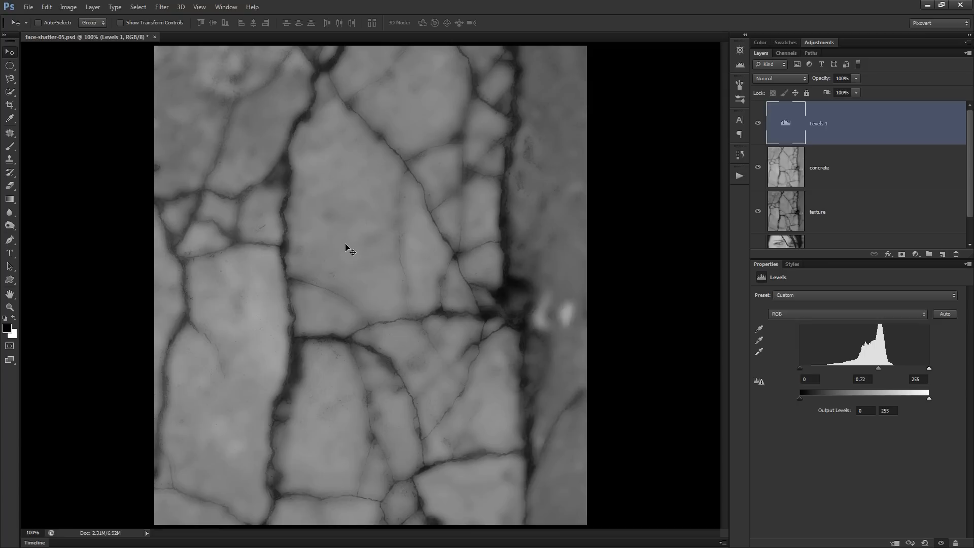
mouse_move(371, 283)
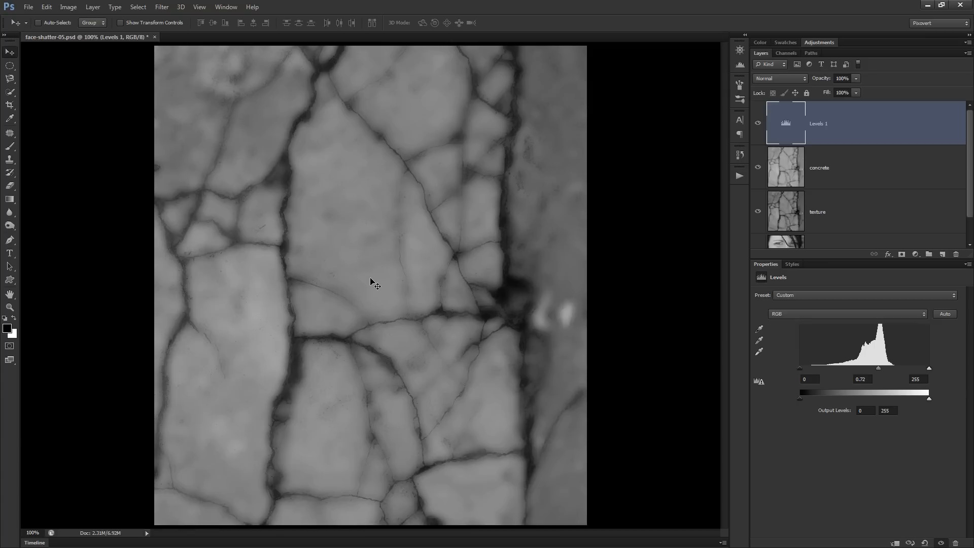
mouse_move(577, 317)
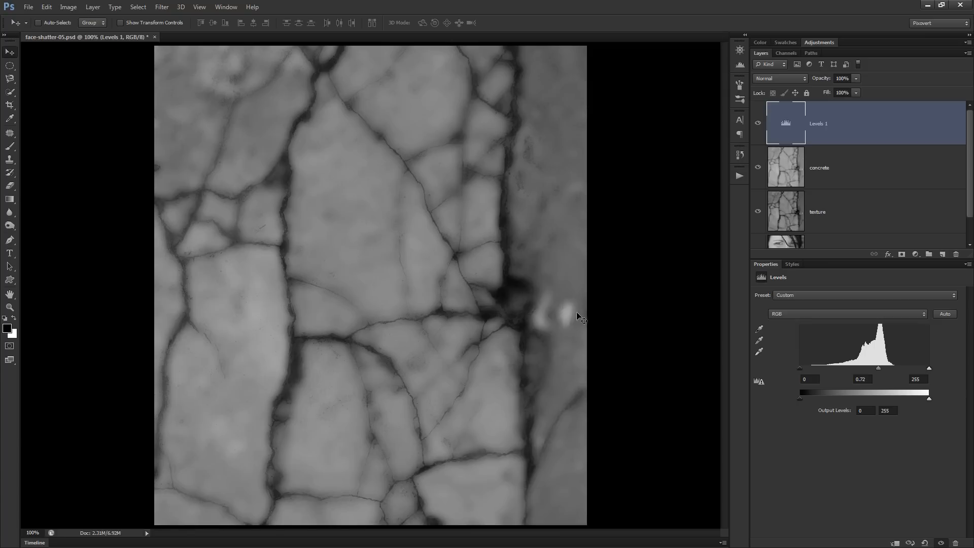
mouse_move(515, 96)
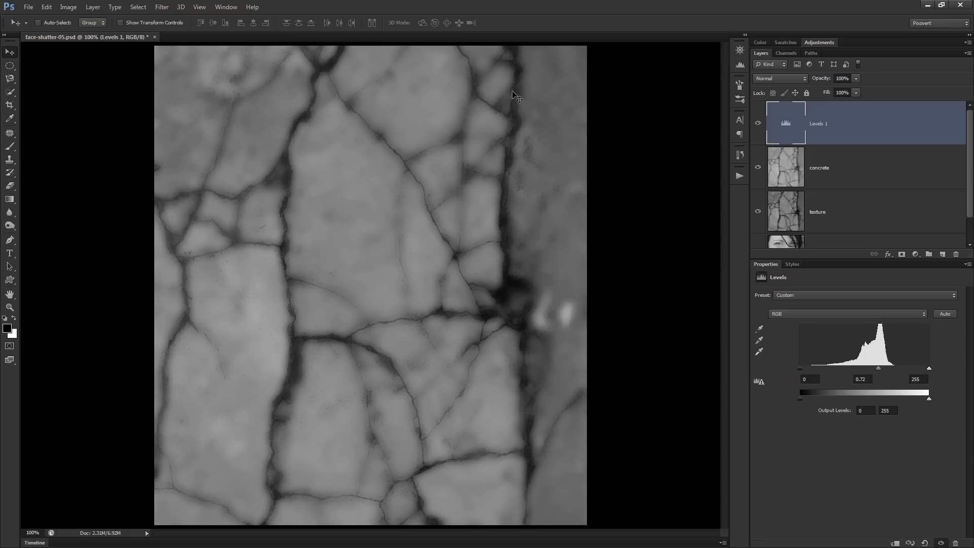
mouse_move(348, 228)
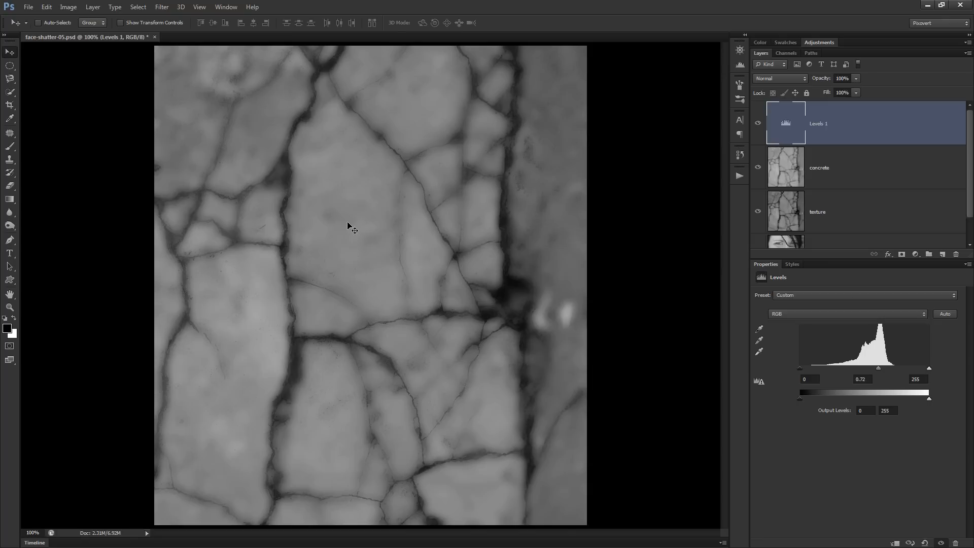
mouse_move(844, 119)
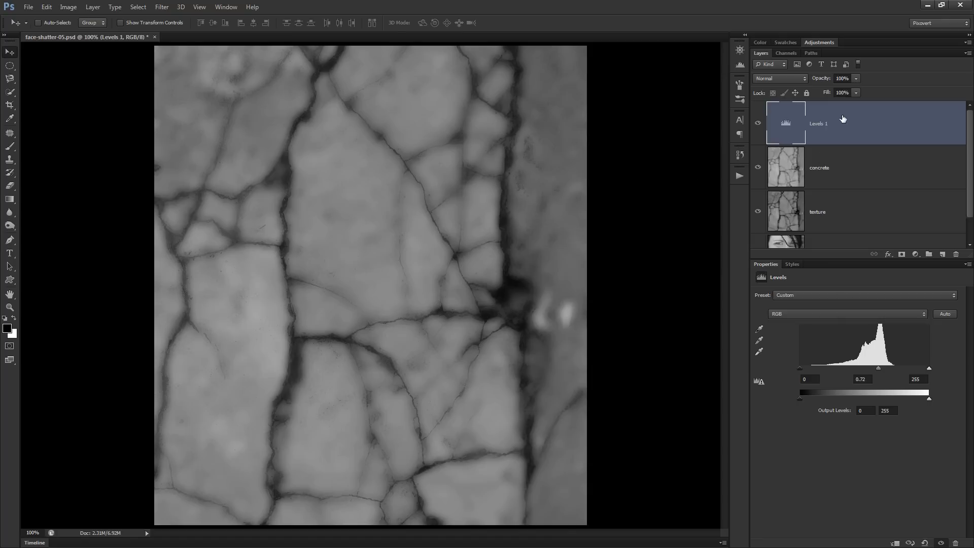
mouse_move(864, 142)
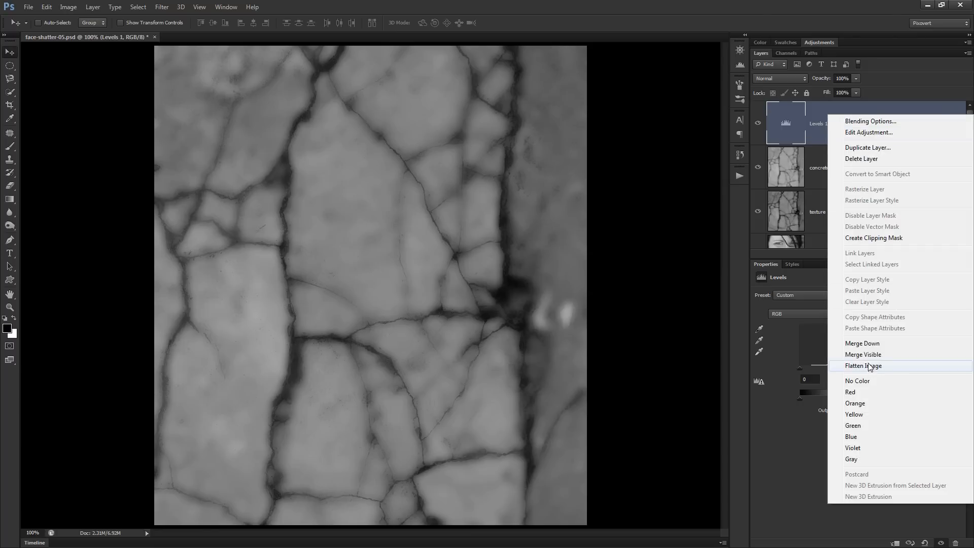
Step: Flatten Levels 1, concrete, texture and face into a single Background layer
left_click(863, 365)
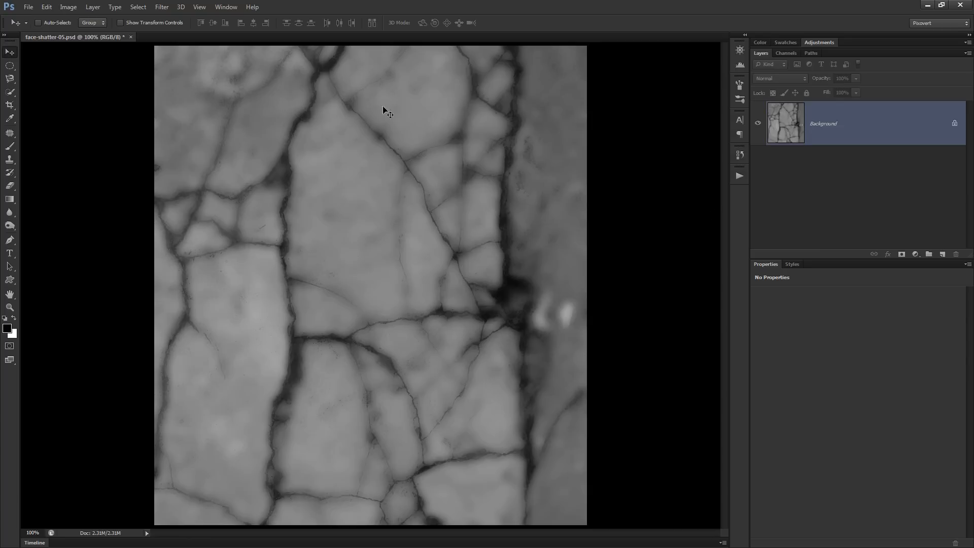
mouse_move(364, 145)
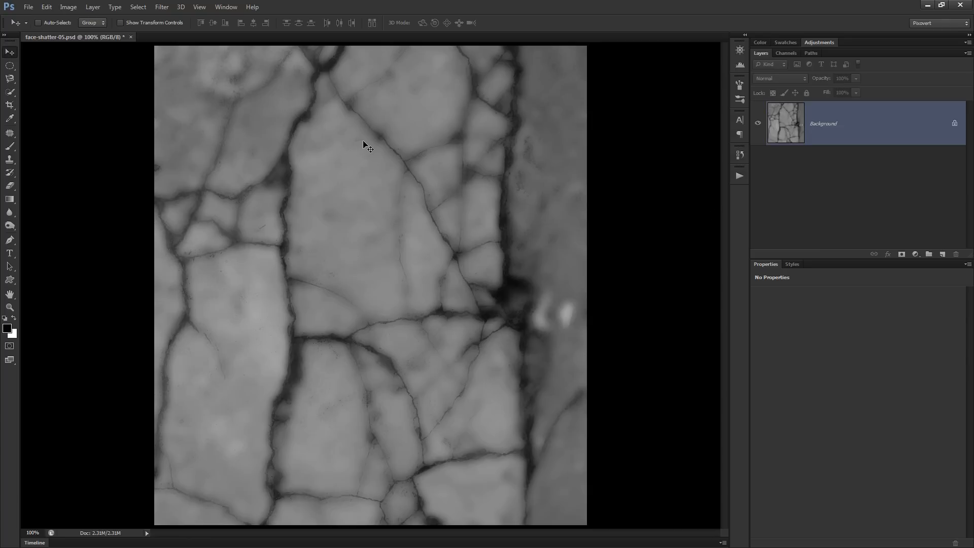
mouse_move(38, 28)
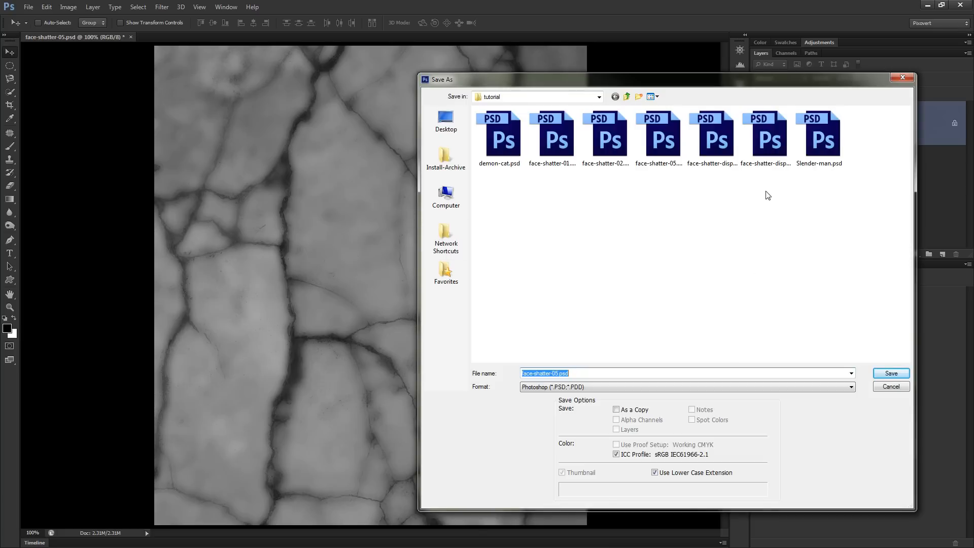
Step: Save the flattened image over face-shatter-displace.psd, confirming the replacement
left_click(766, 133)
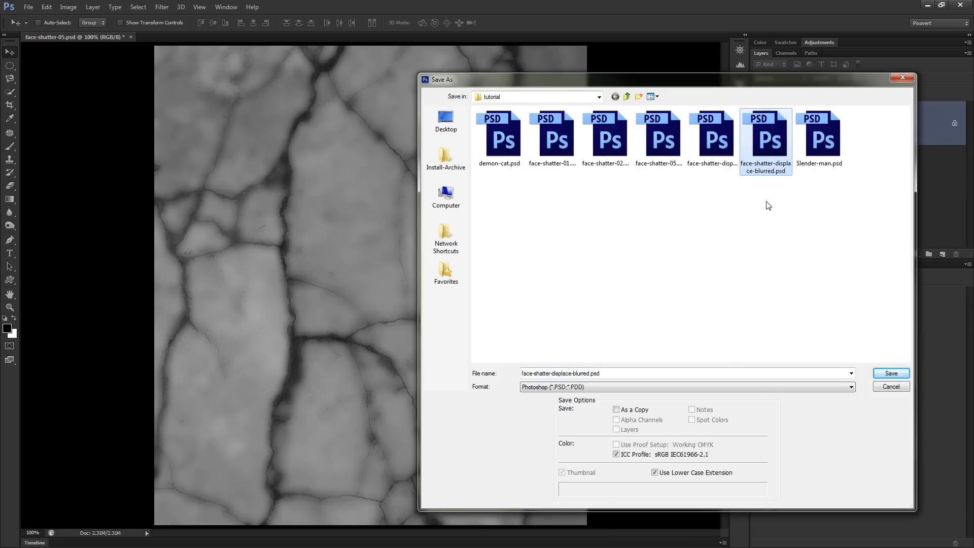
mouse_move(771, 207)
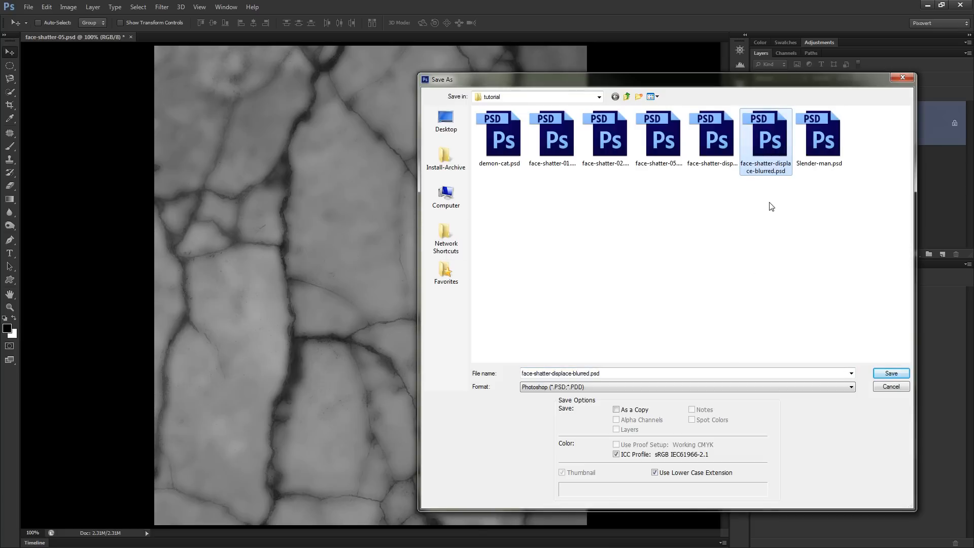
mouse_move(772, 212)
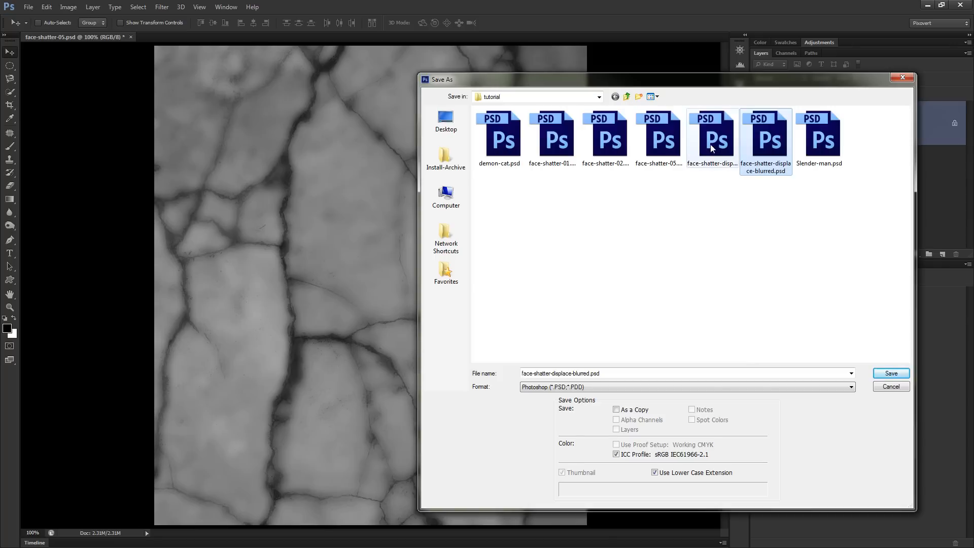
left_click(712, 135)
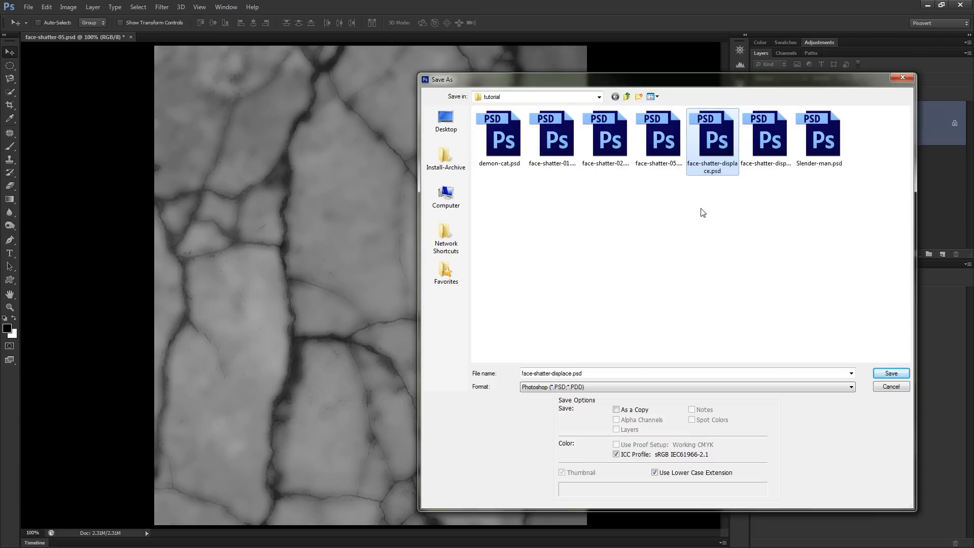
mouse_move(368, 247)
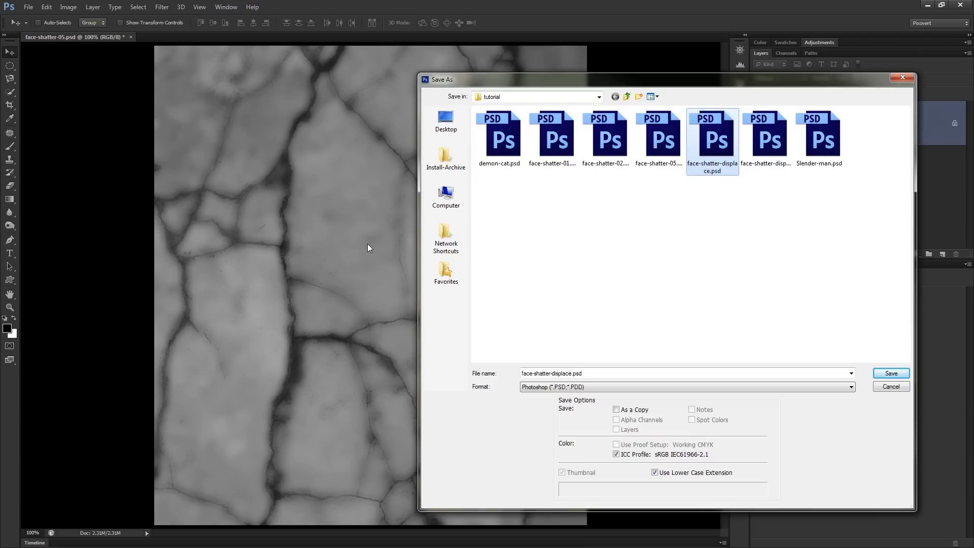
mouse_move(720, 188)
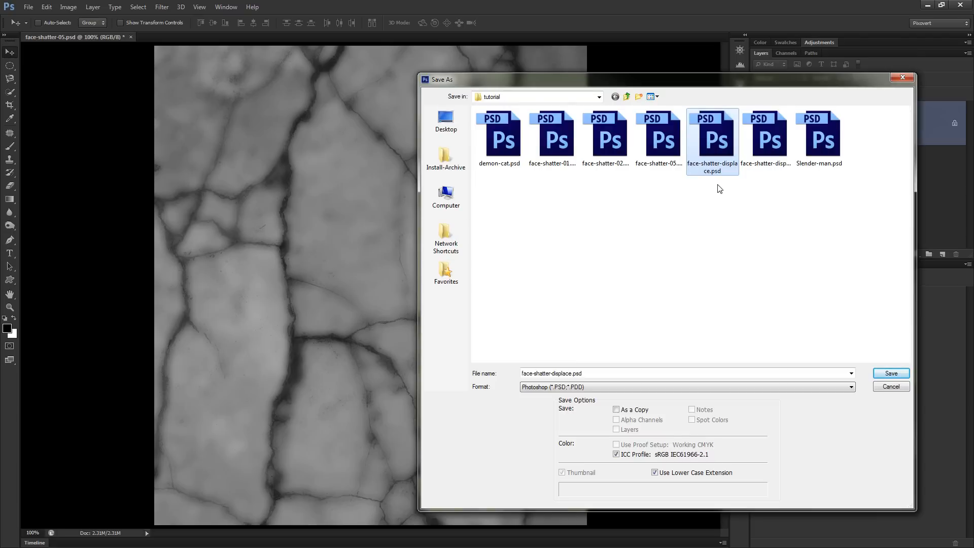
mouse_move(699, 298)
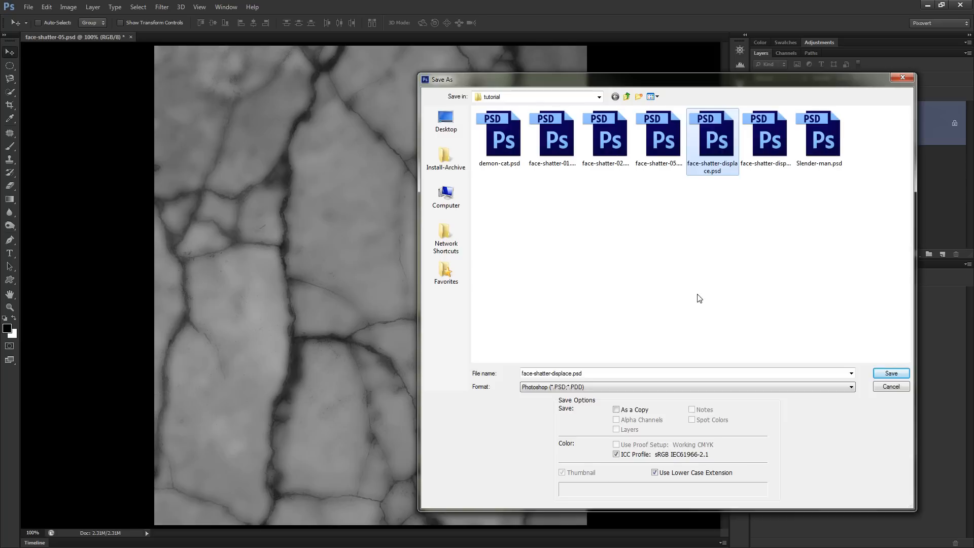
mouse_move(712, 324)
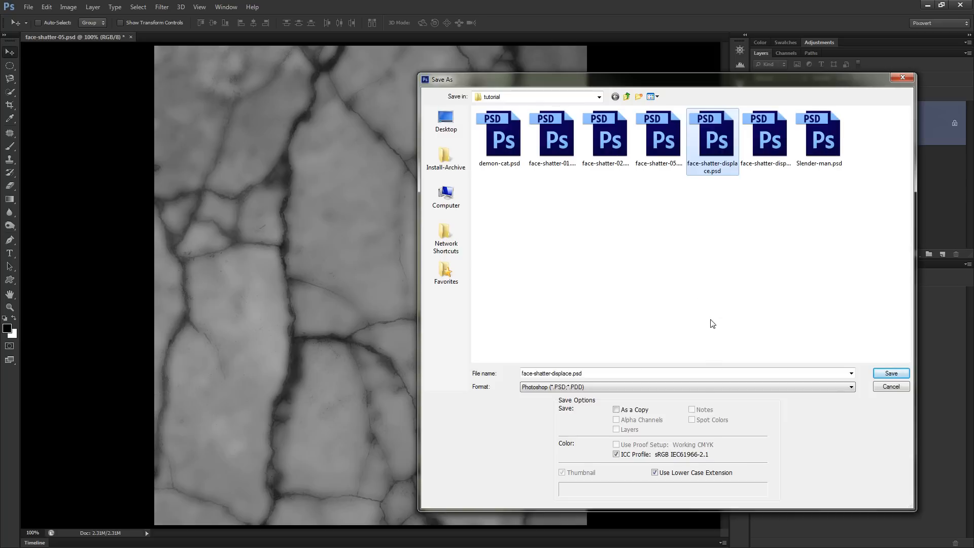
left_click(891, 373)
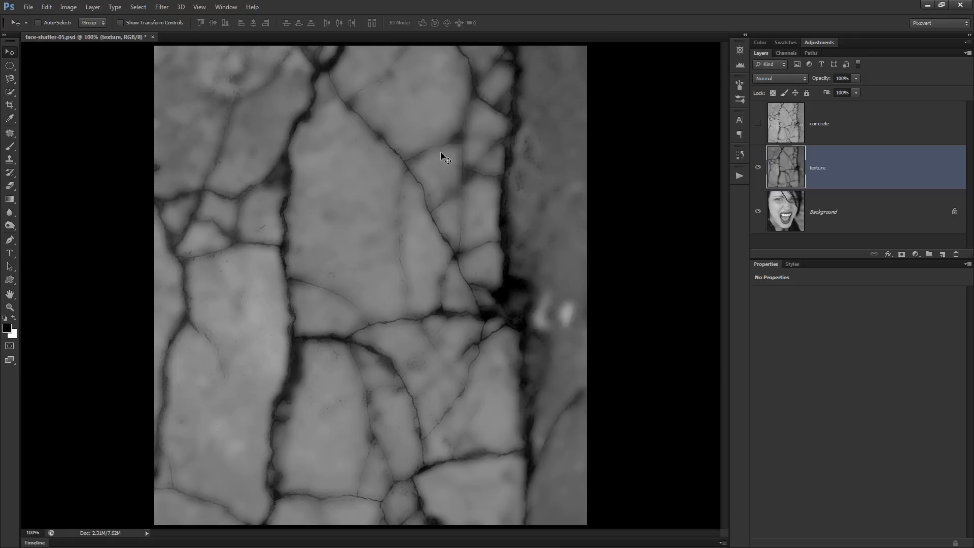
Step: Delete the texture layer, select the Background, and make the concrete layer visible again
left_click(955, 253)
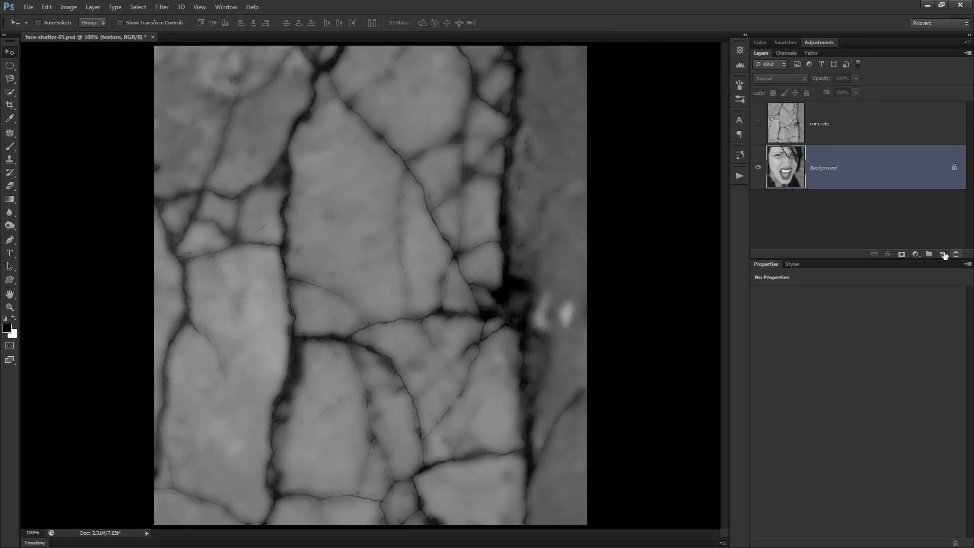
left_click(758, 123)
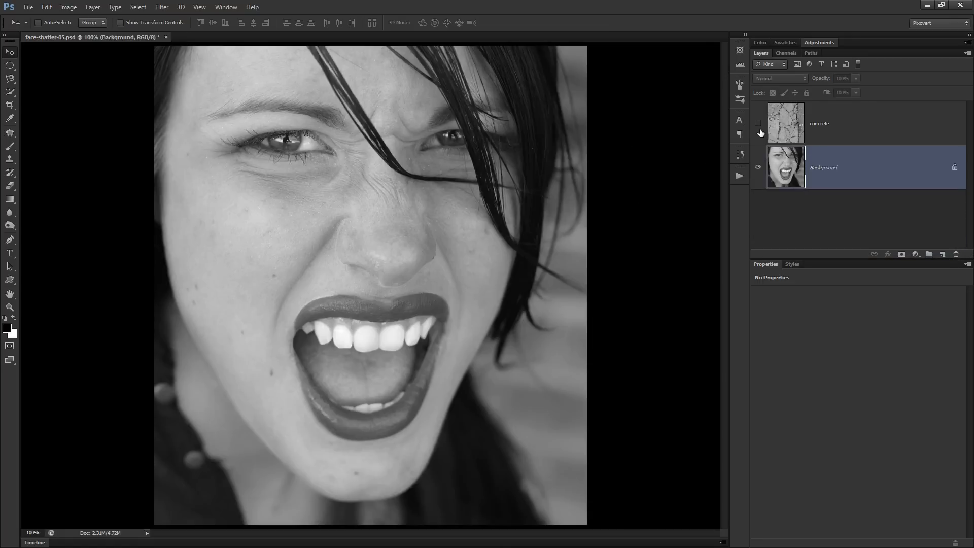
left_click(758, 124)
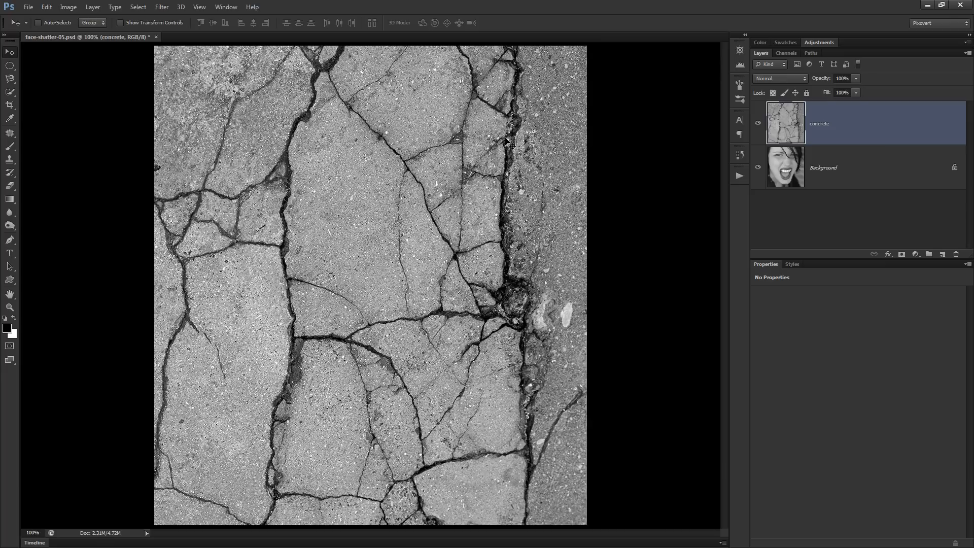
mouse_move(524, 163)
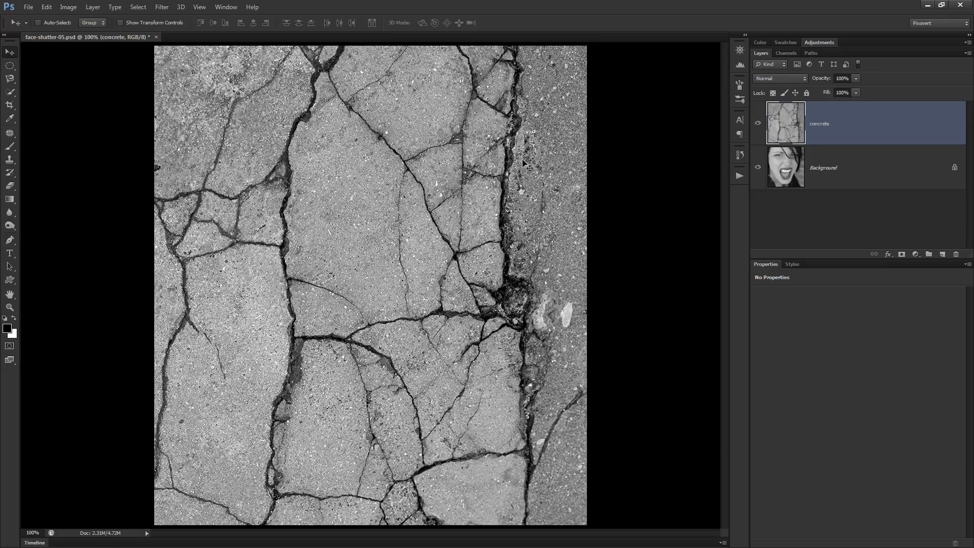
mouse_move(386, 174)
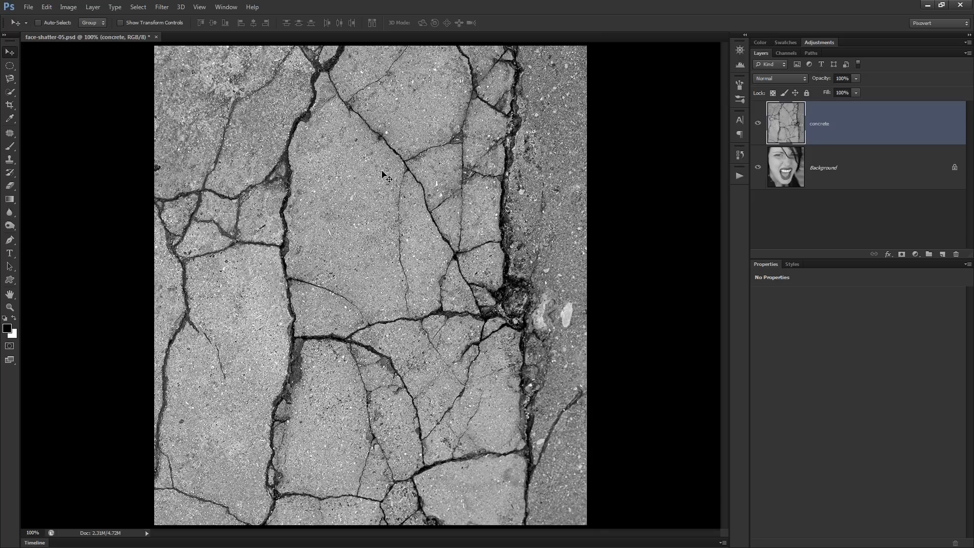
mouse_move(362, 165)
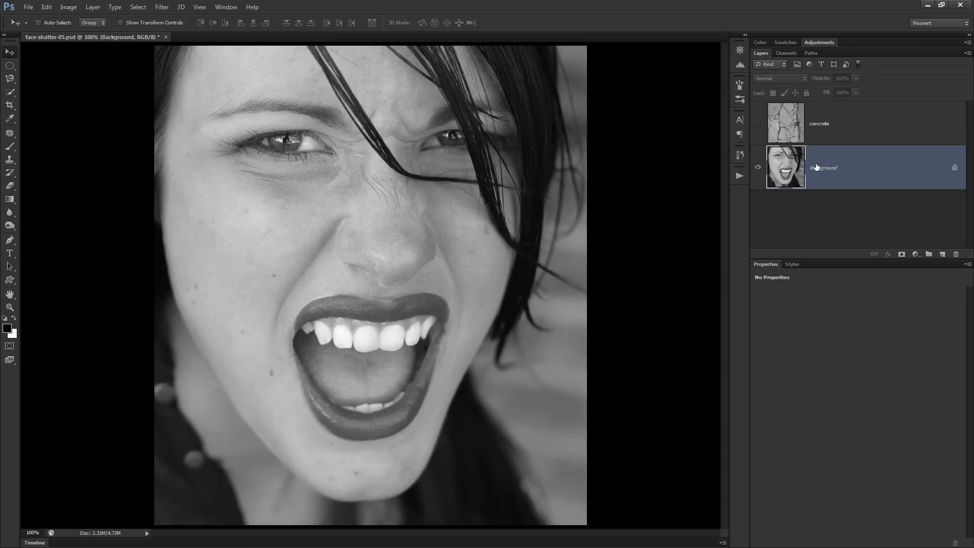
Step: Duplicate the face photo layer with Ctrl+J and name the copy 'base'
key("Ctrl+J")
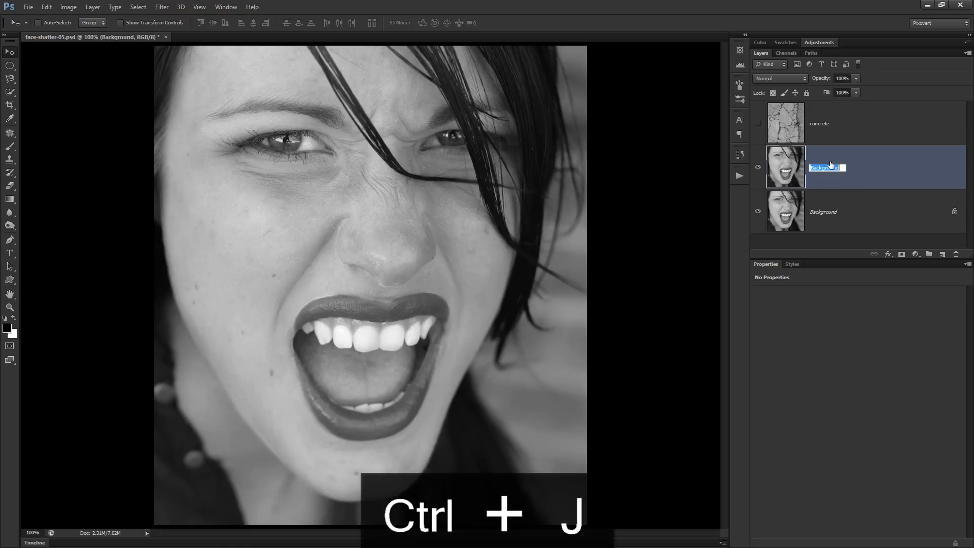
type("base")
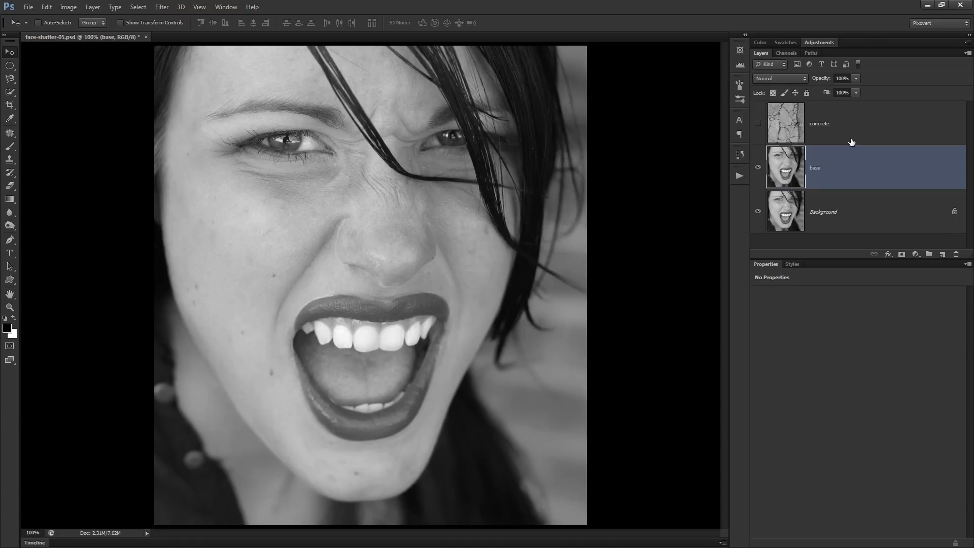
mouse_move(869, 175)
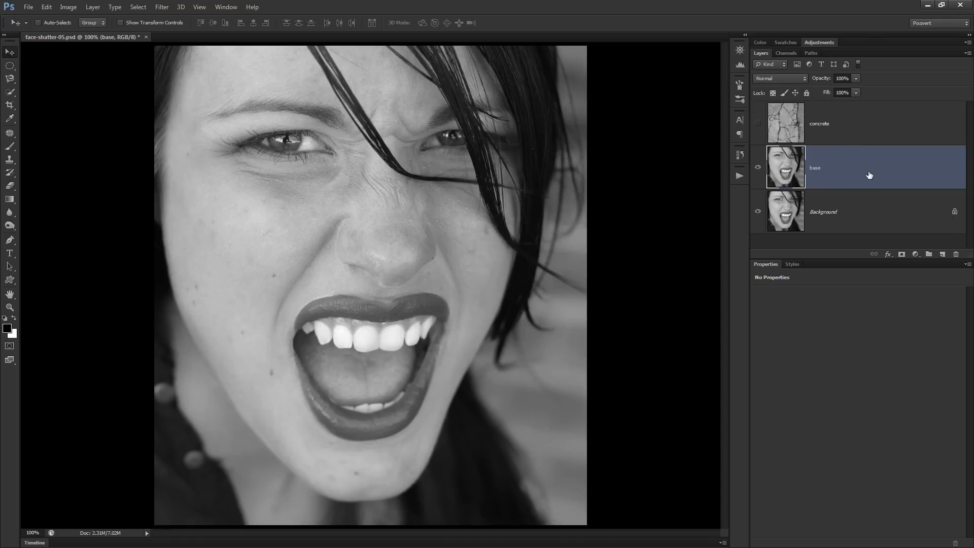
mouse_move(826, 179)
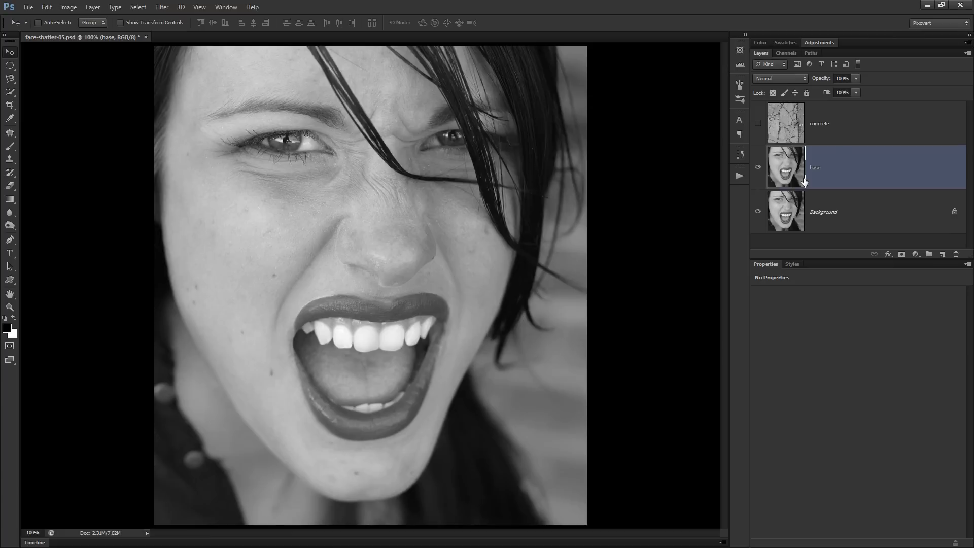
mouse_move(625, 179)
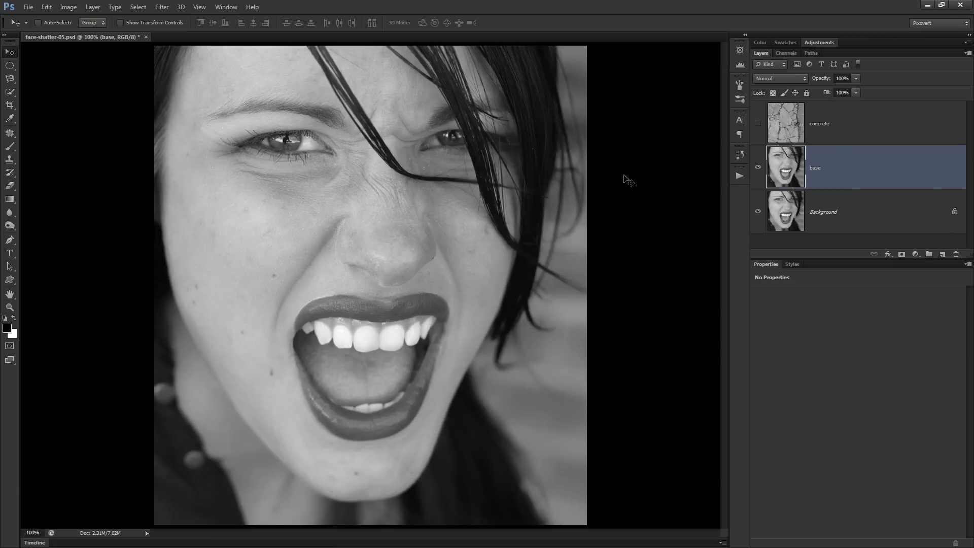
mouse_move(329, 165)
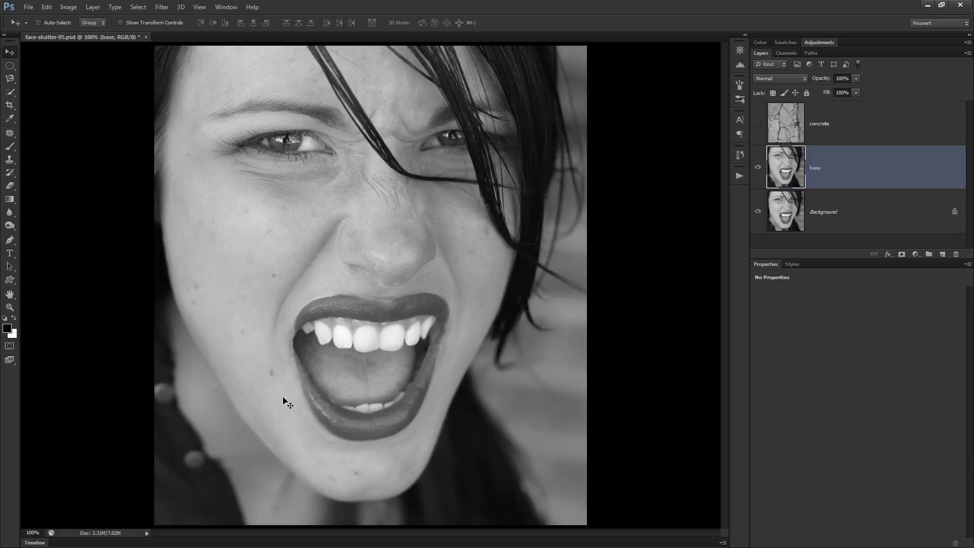
left_click(160, 7)
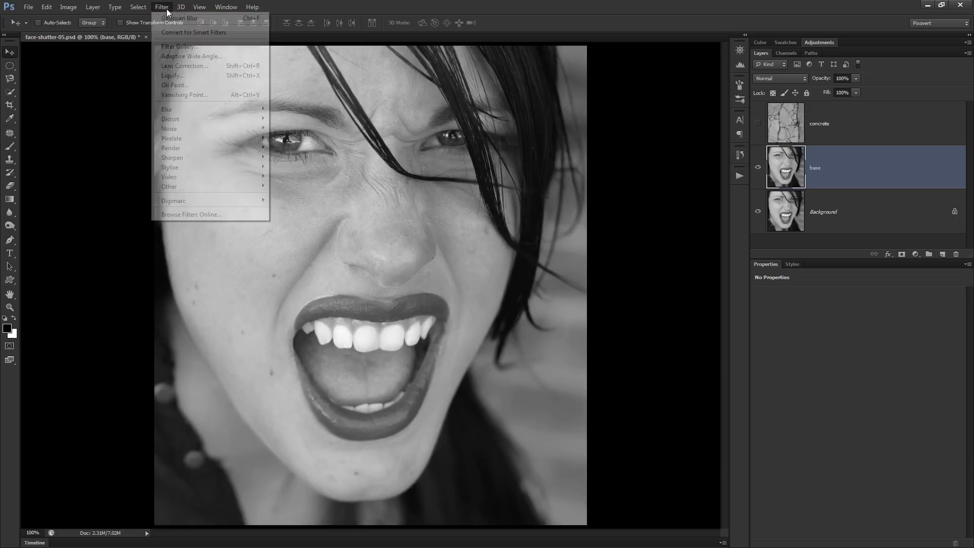
left_click(371, 62)
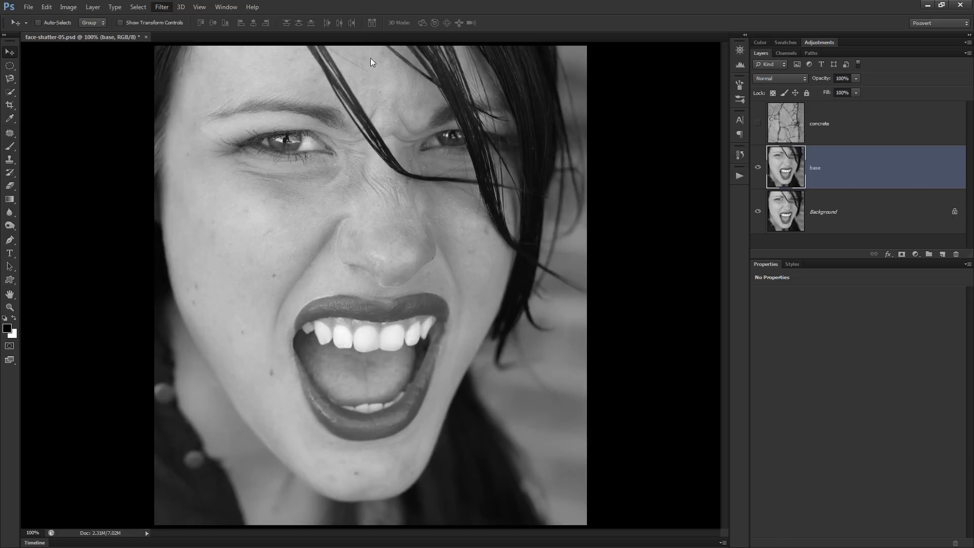
left_click(148, 7)
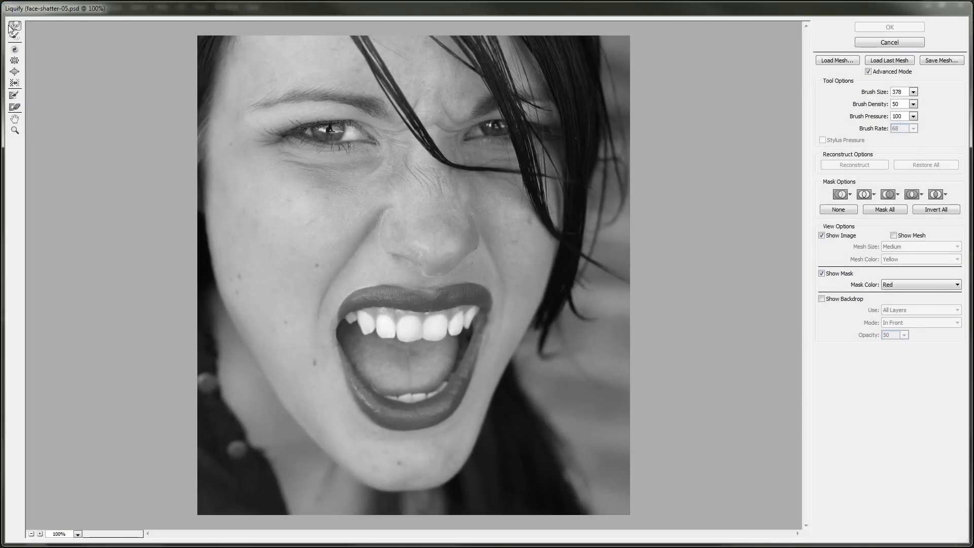
mouse_move(15, 25)
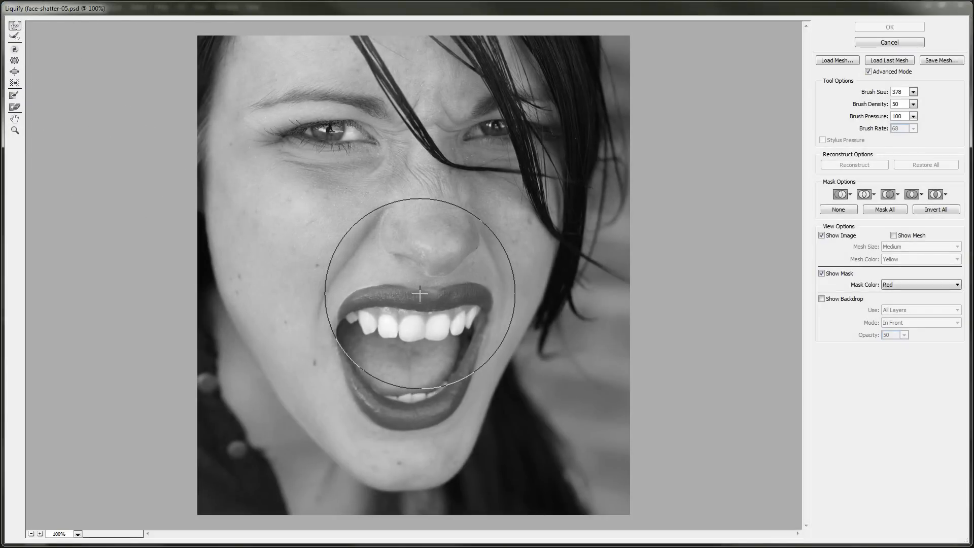
left_click_drag(420, 295, 359, 429)
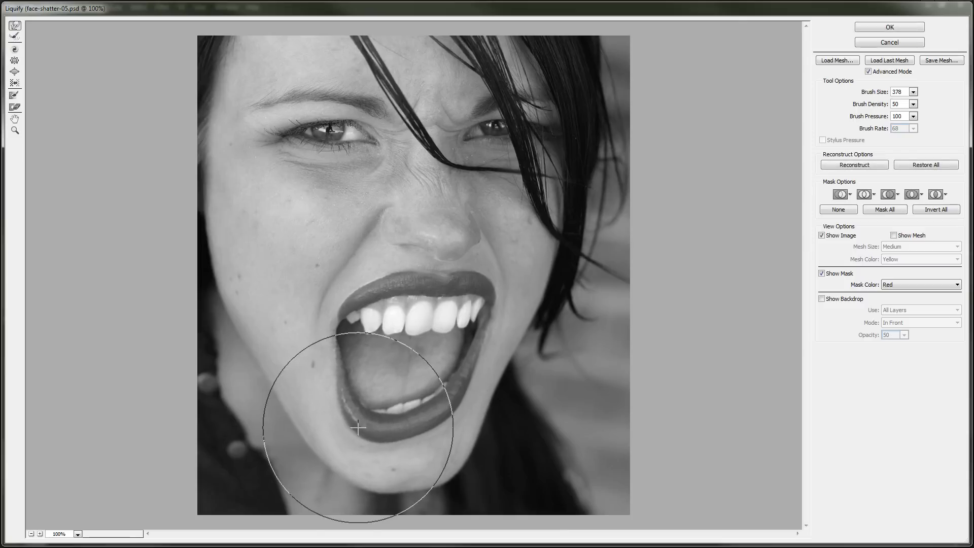
left_click_drag(358, 429, 426, 313)
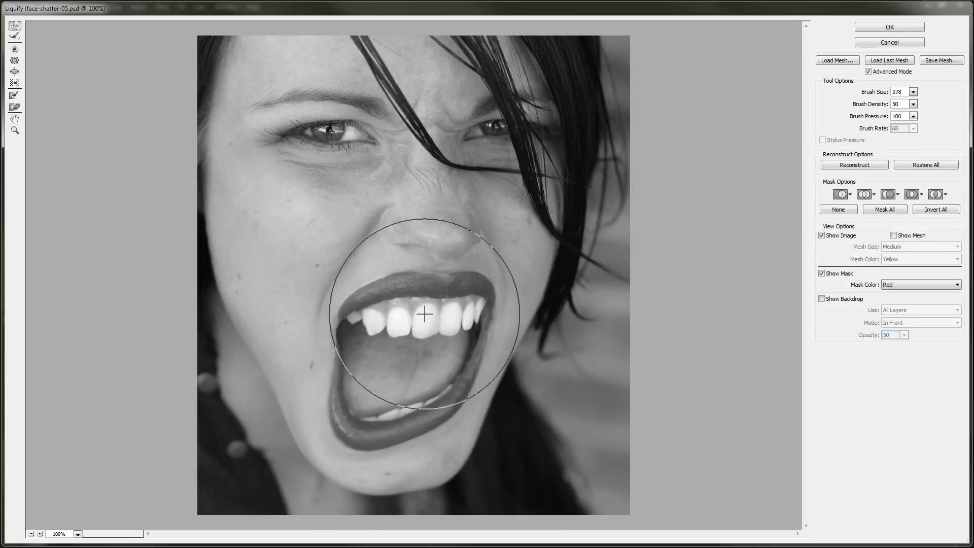
left_click_drag(426, 313, 438, 367)
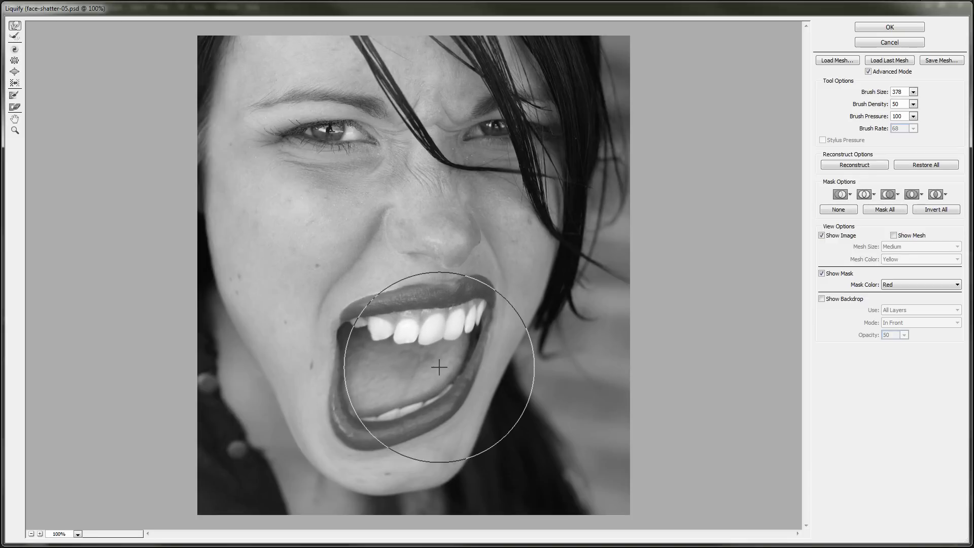
left_click_drag(439, 366, 423, 318)
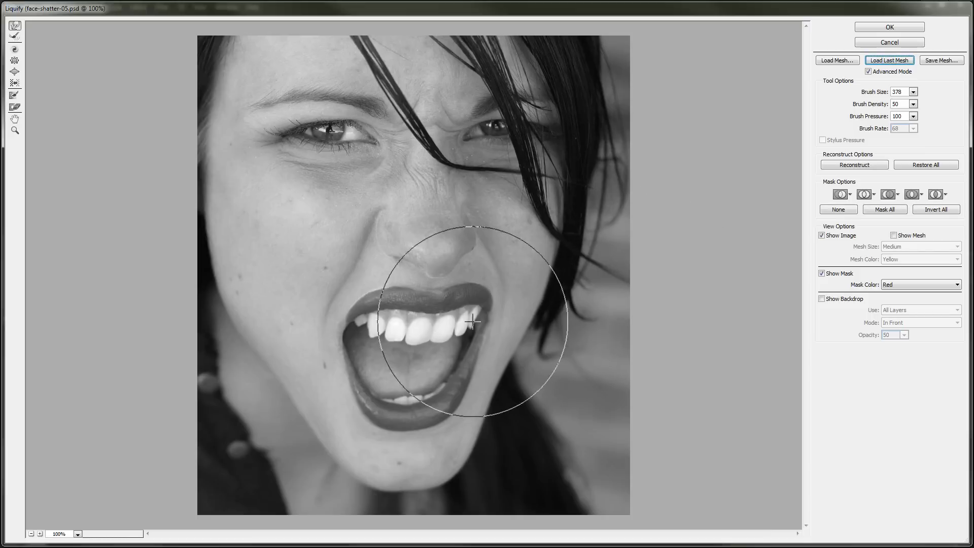
left_click_drag(472, 321, 640, 399)
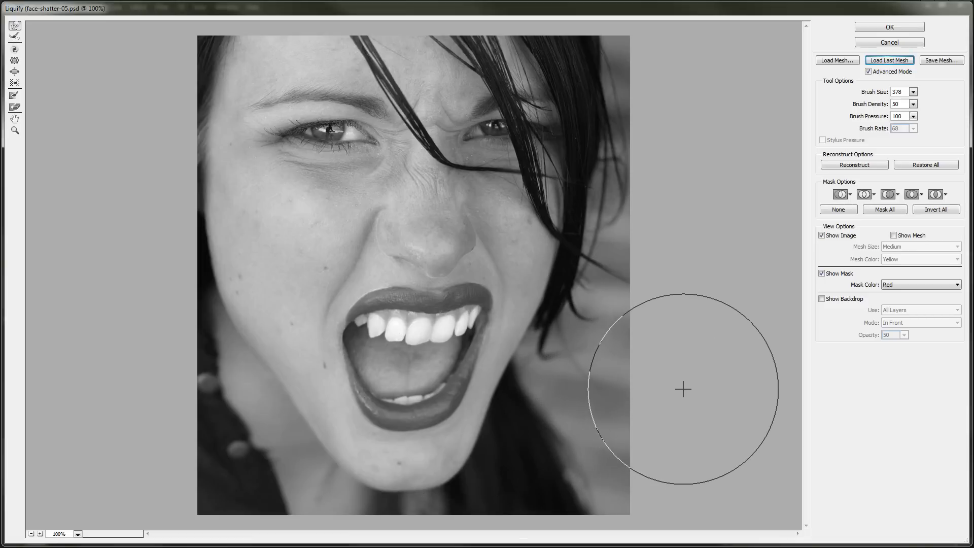
left_click(926, 164)
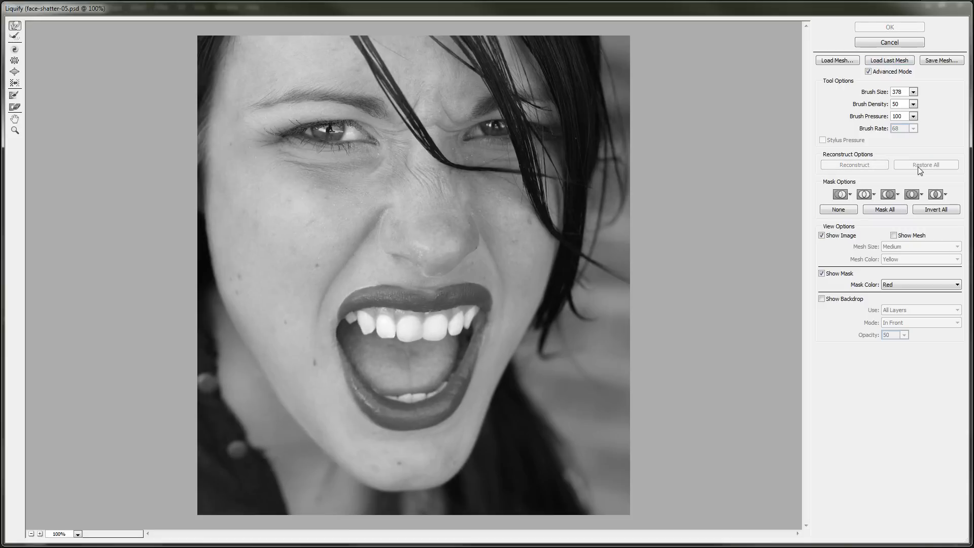
mouse_move(916, 160)
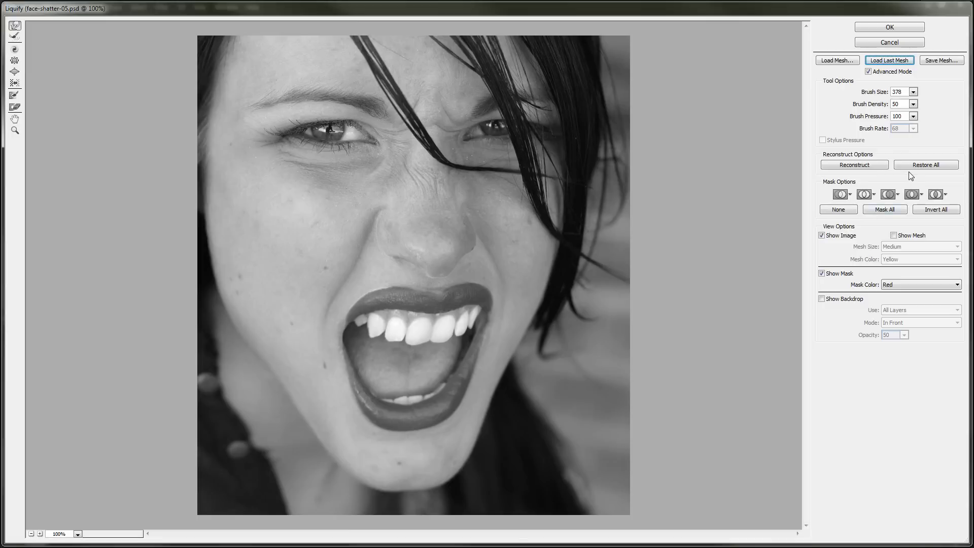
left_click(925, 164)
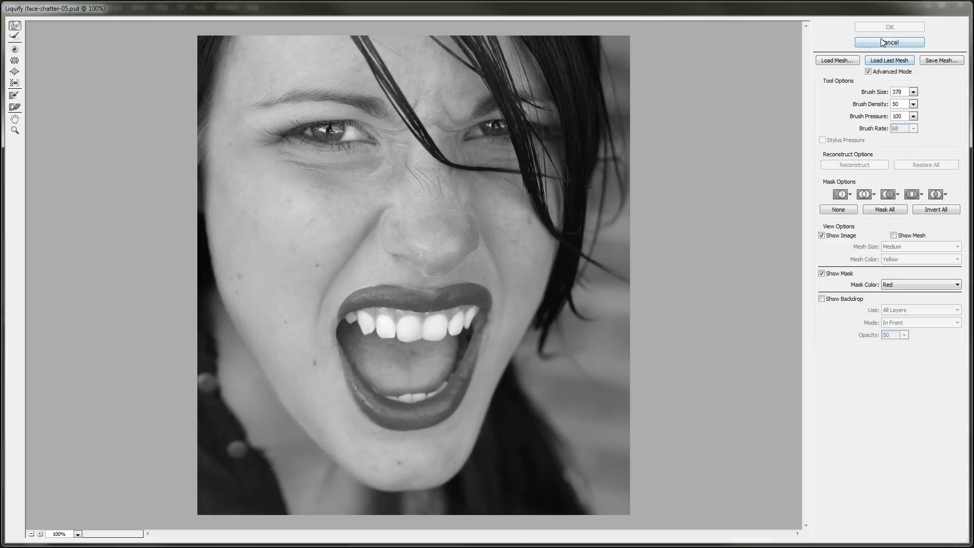
mouse_move(444, 307)
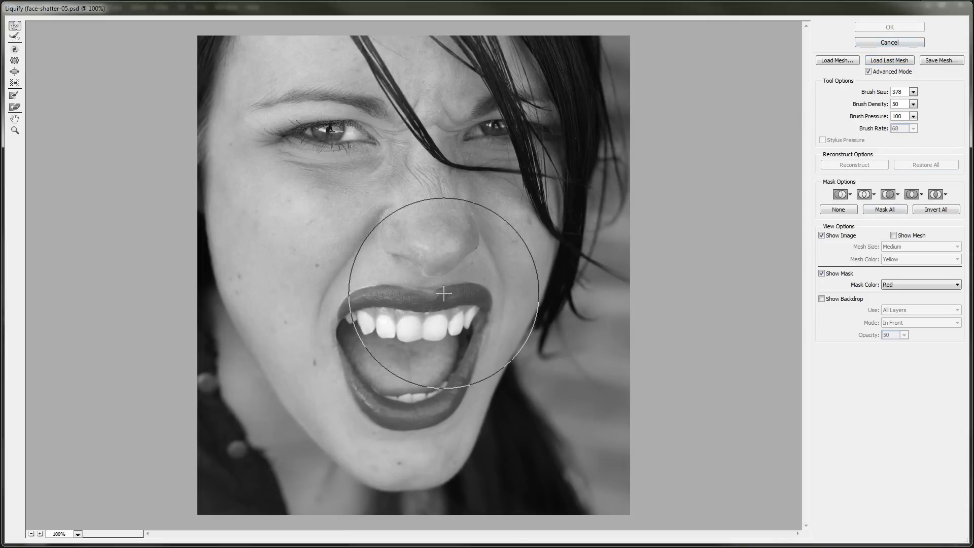
left_click_drag(444, 293, 452, 345)
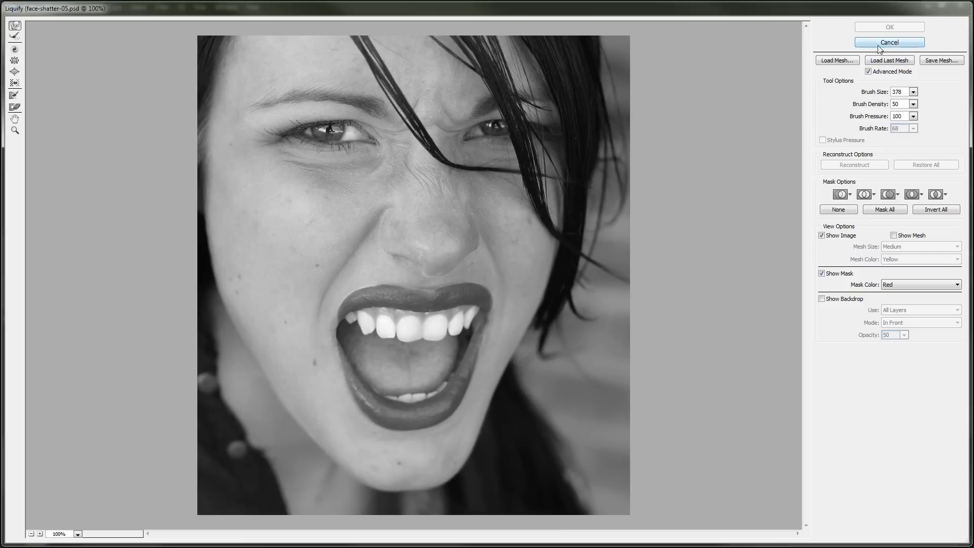
left_click(897, 42)
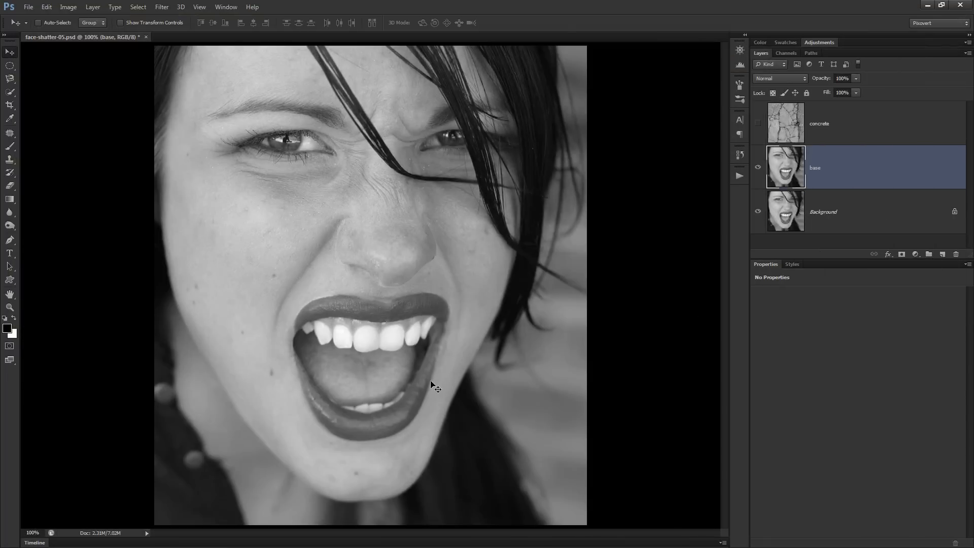
mouse_move(470, 406)
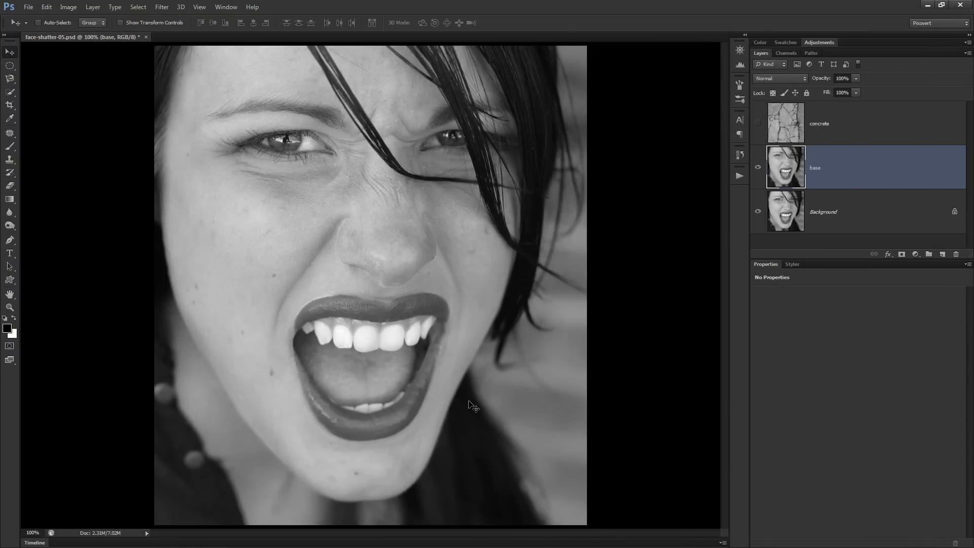
mouse_move(155, 7)
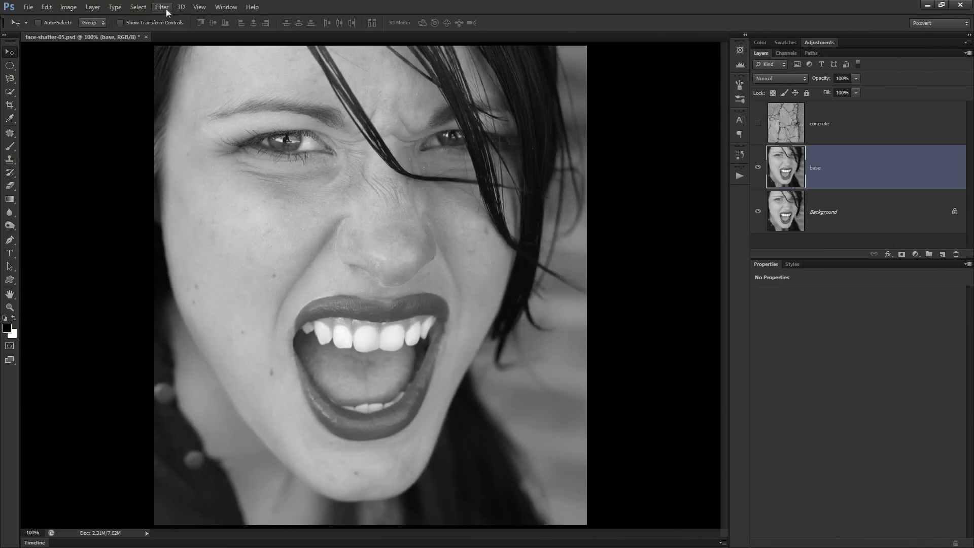
Step: Apply Displace at scale 10 to the base layer using face-shatter-displace.psd
left_click(162, 6)
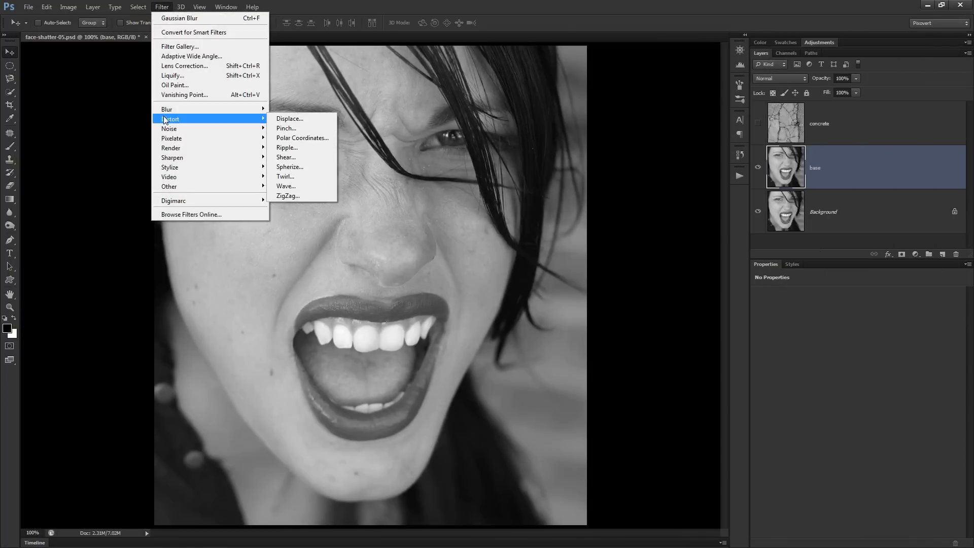
left_click(289, 118)
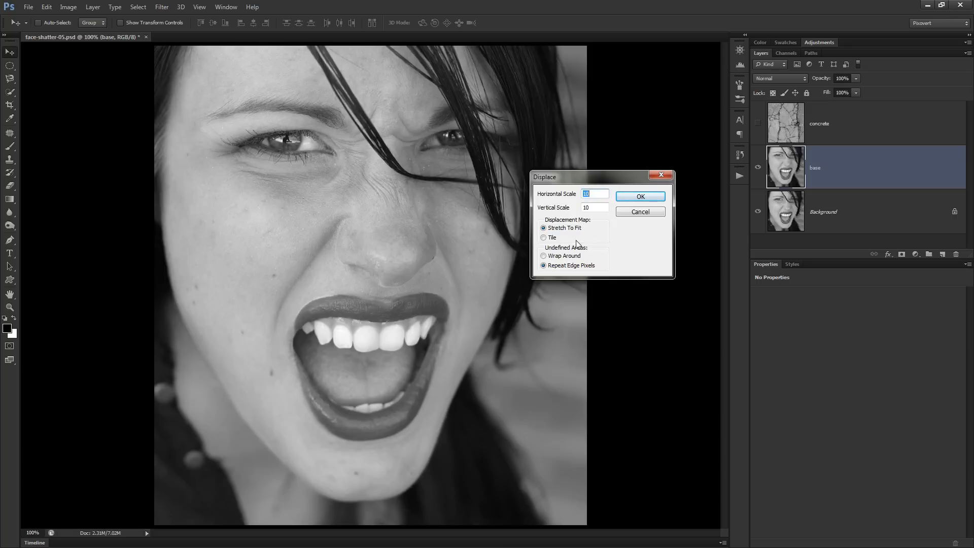
mouse_move(587, 239)
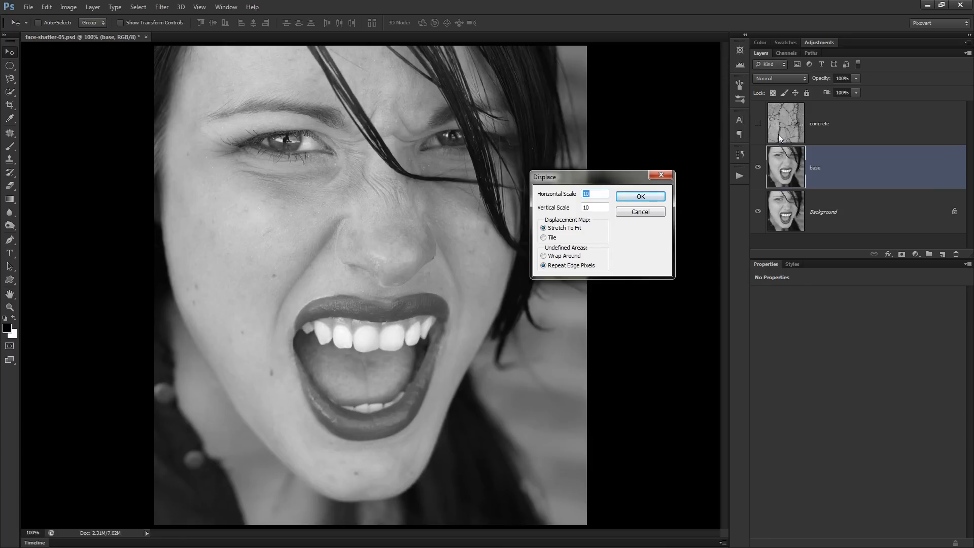
mouse_move(341, 277)
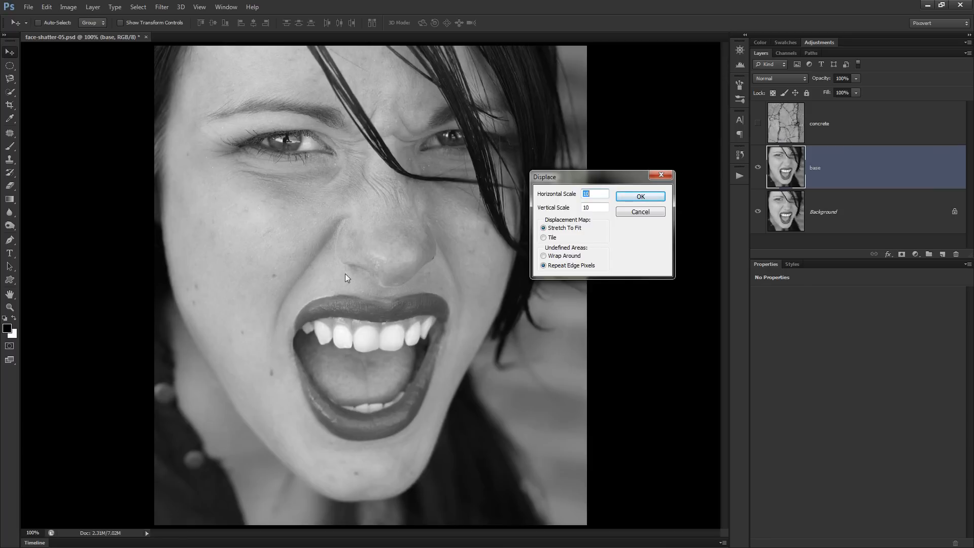
mouse_move(326, 302)
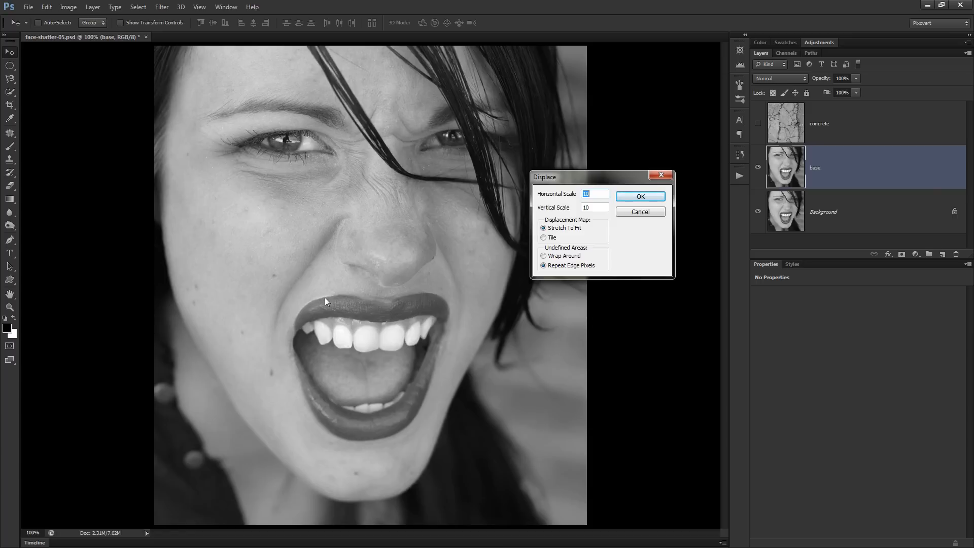
left_click(640, 197)
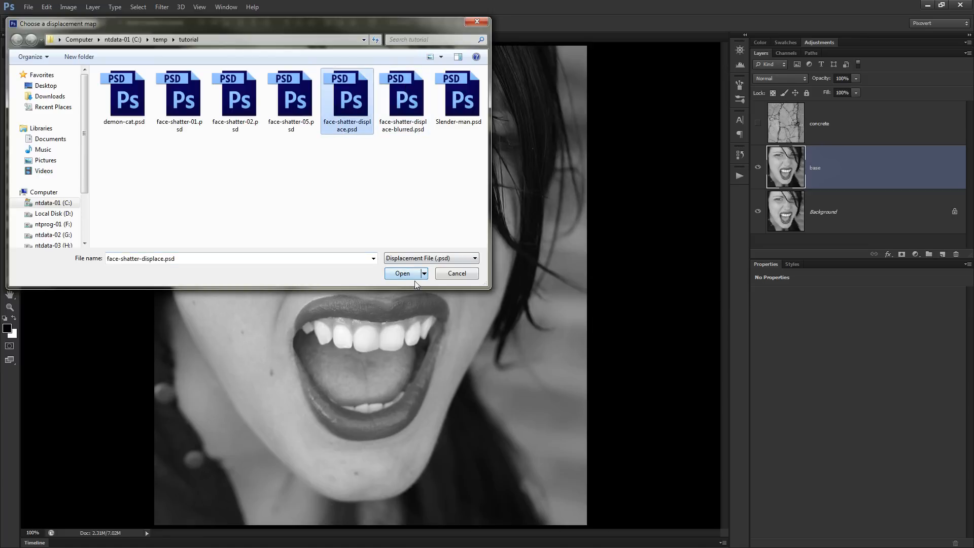
left_click(402, 273)
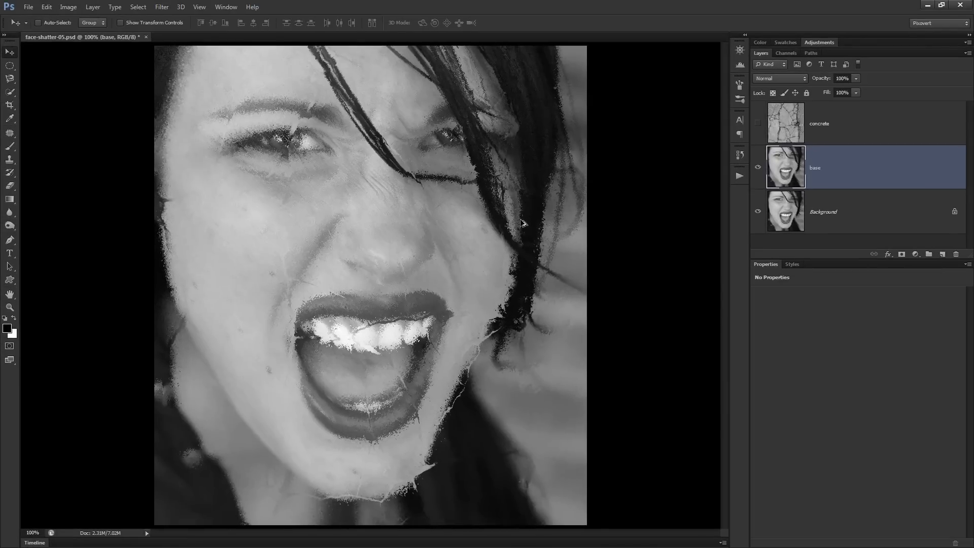
Step: Re-displace the base layer with face-shatter-displace-blurred.psd, then make the concrete layer active
left_click(171, 7)
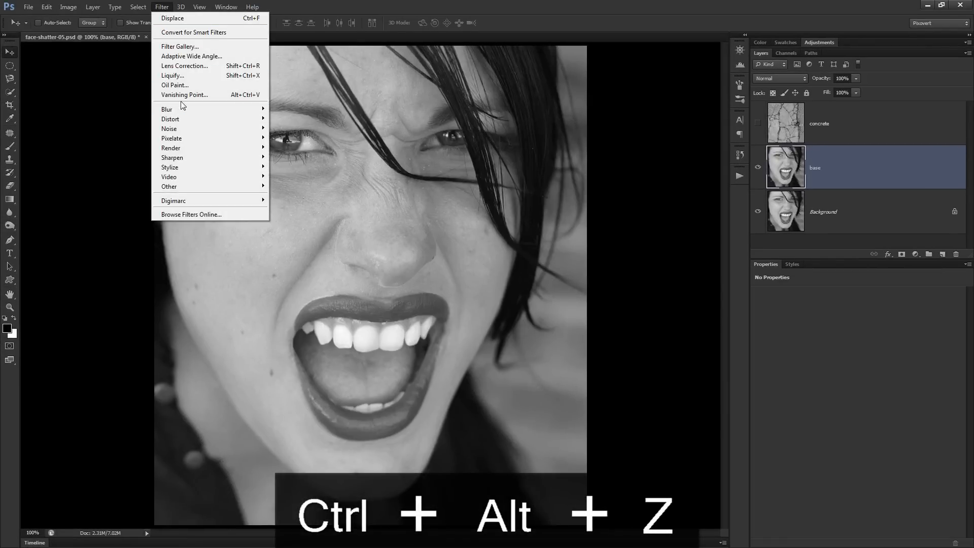
left_click(172, 18)
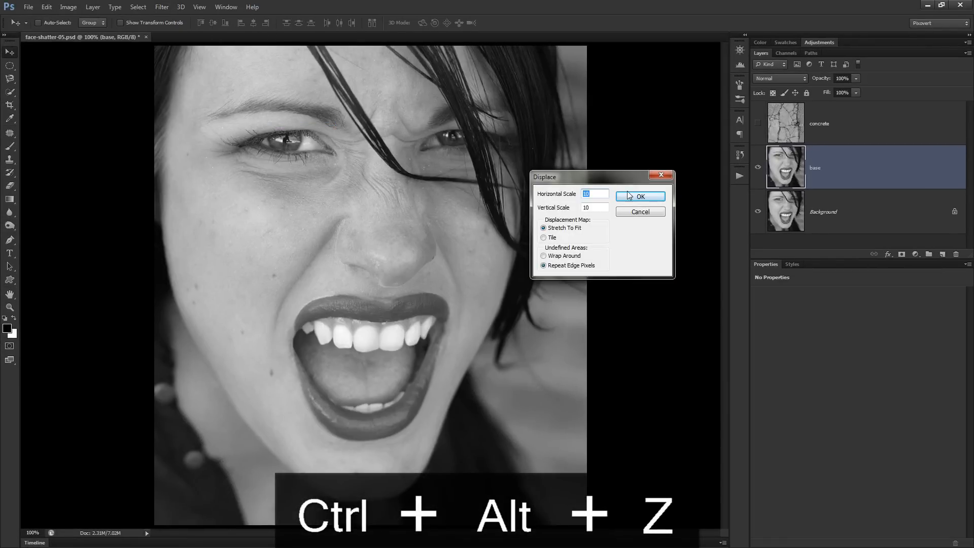
left_click(641, 196)
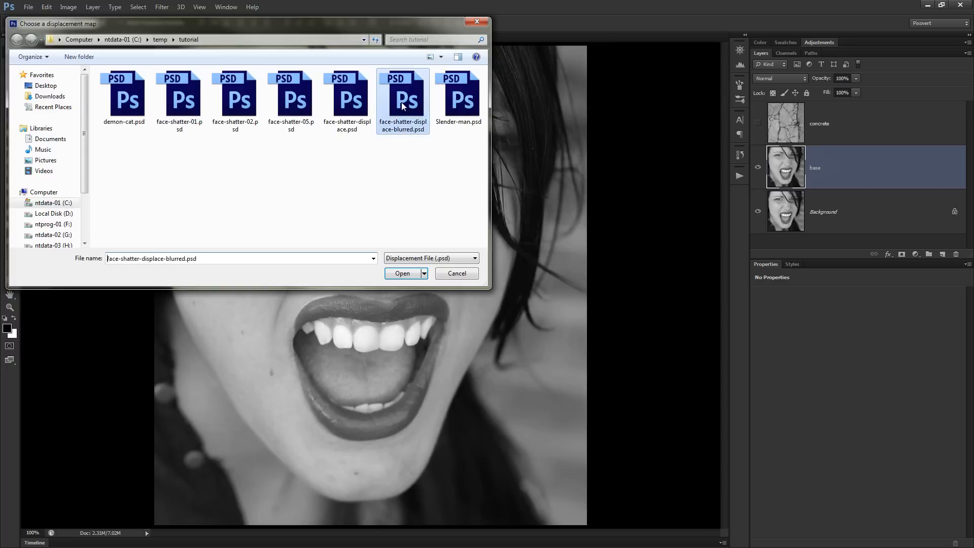
left_click(402, 274)
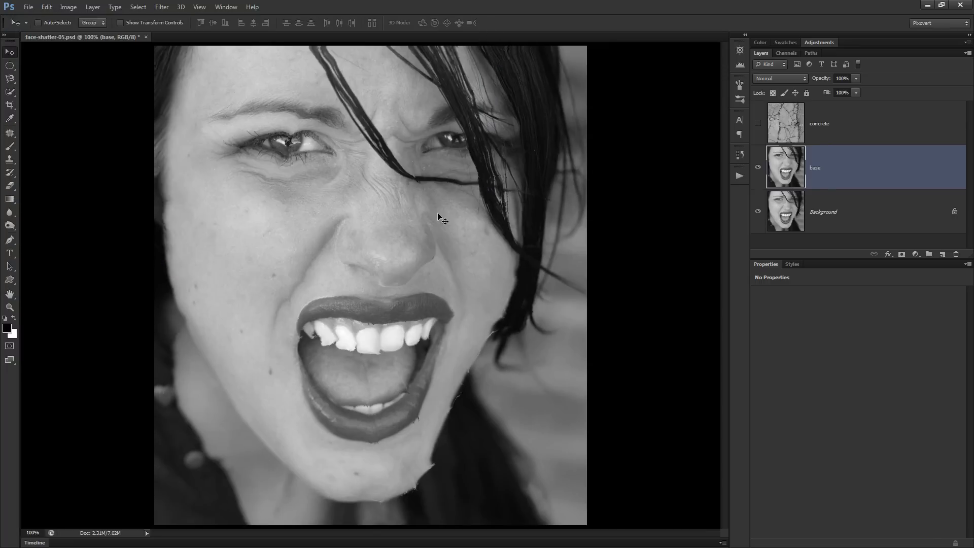
mouse_move(409, 249)
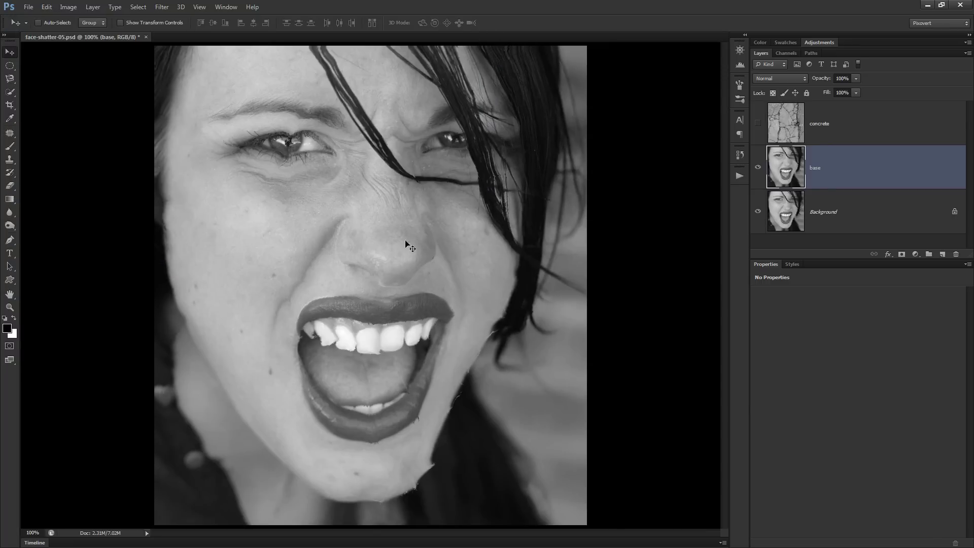
mouse_move(502, 281)
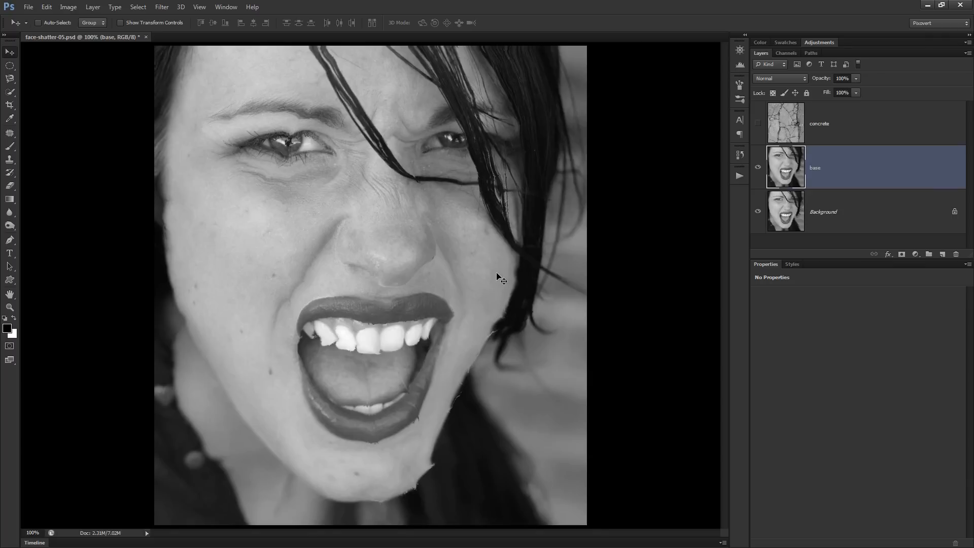
mouse_move(498, 273)
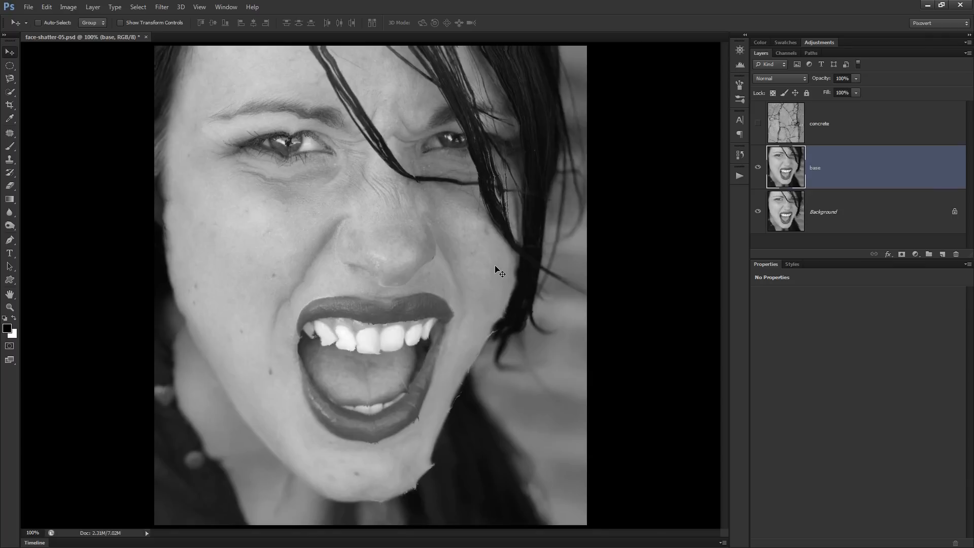
left_click(833, 123)
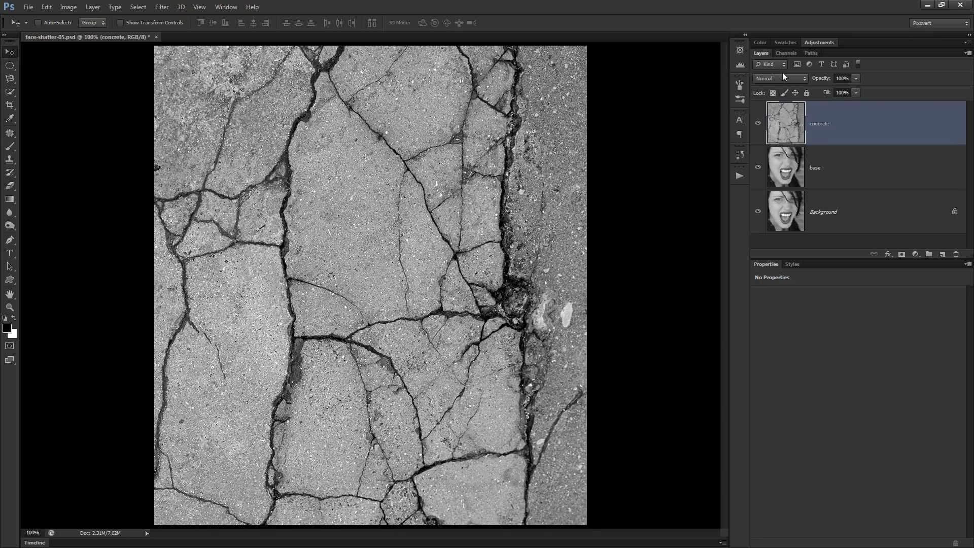
Step: Set the concrete layer to Linear Burn and toggle its visibility to compare
left_click(780, 78)
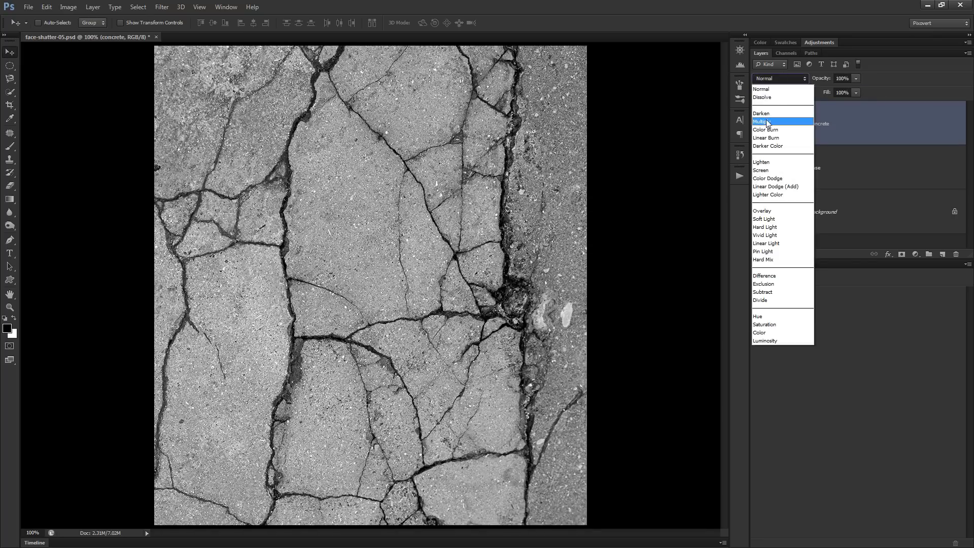
left_click(766, 138)
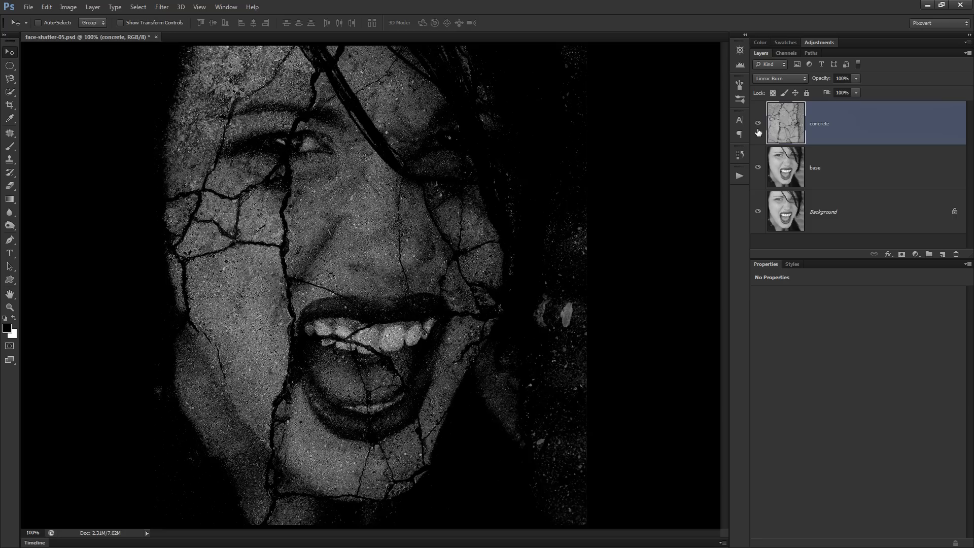
left_click(757, 123)
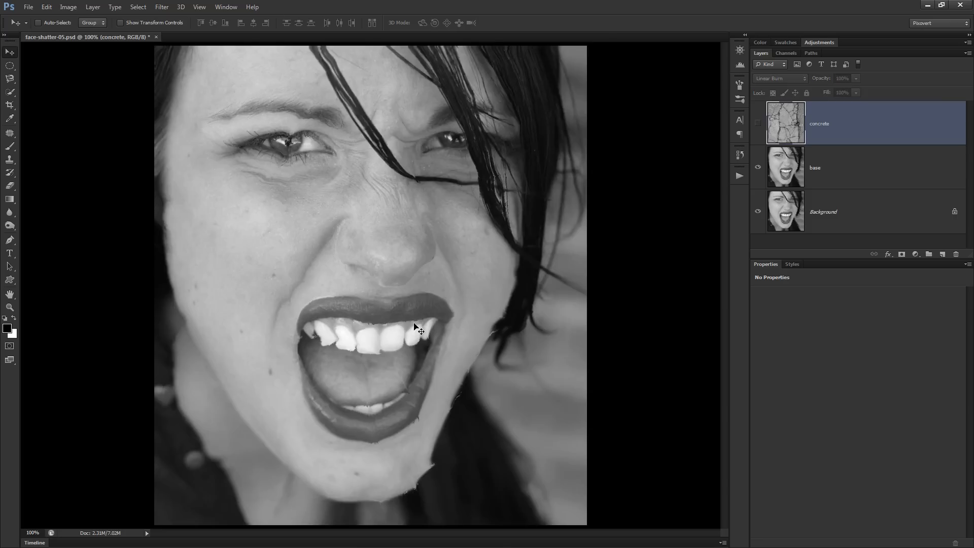
left_click(758, 123)
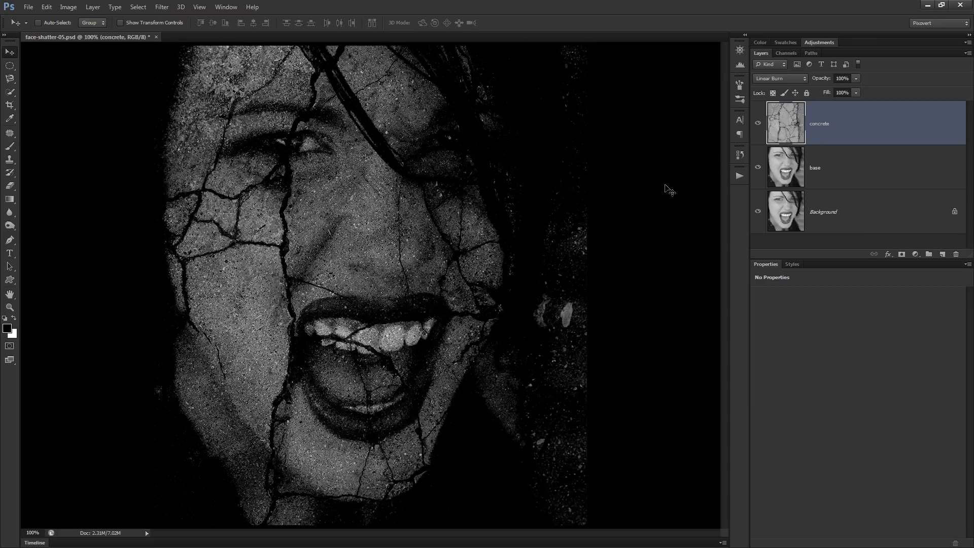
mouse_move(566, 233)
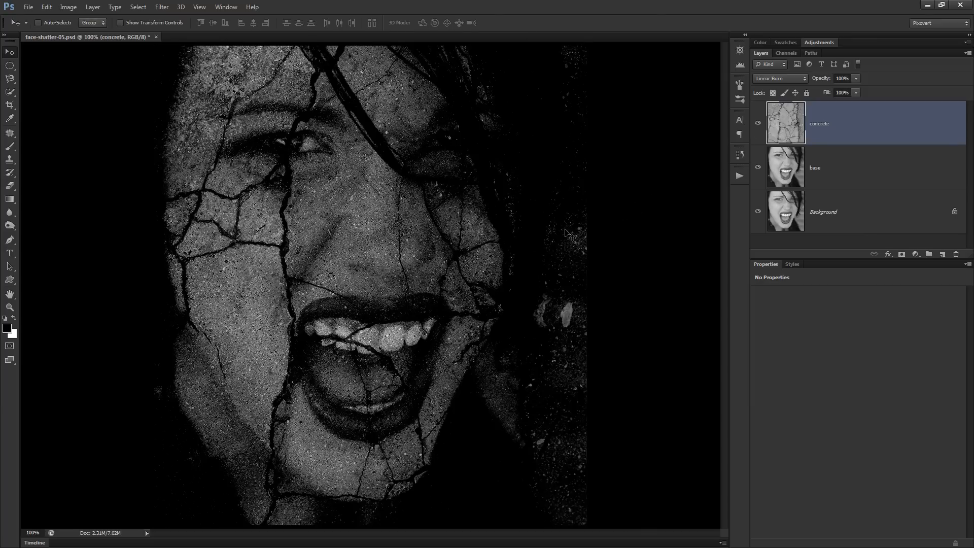
mouse_move(324, 506)
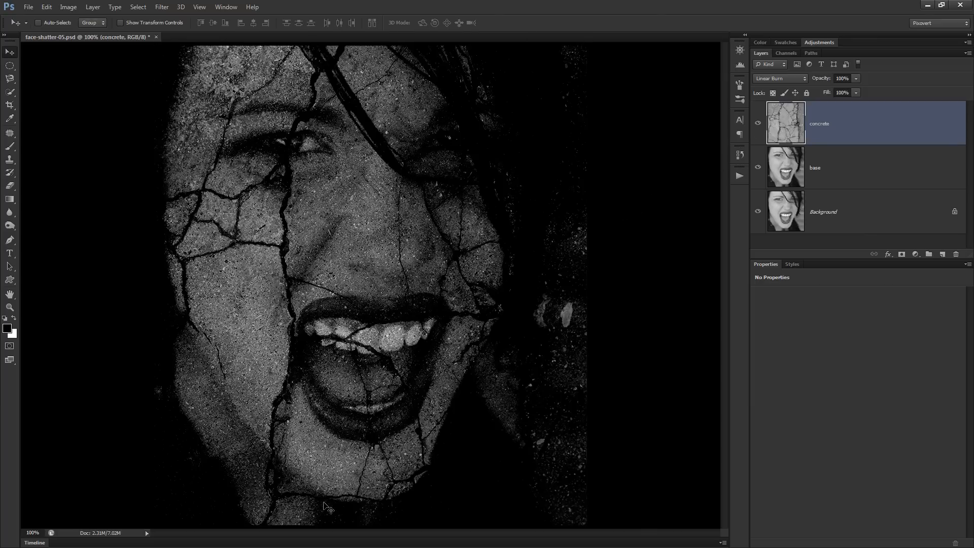
mouse_move(290, 196)
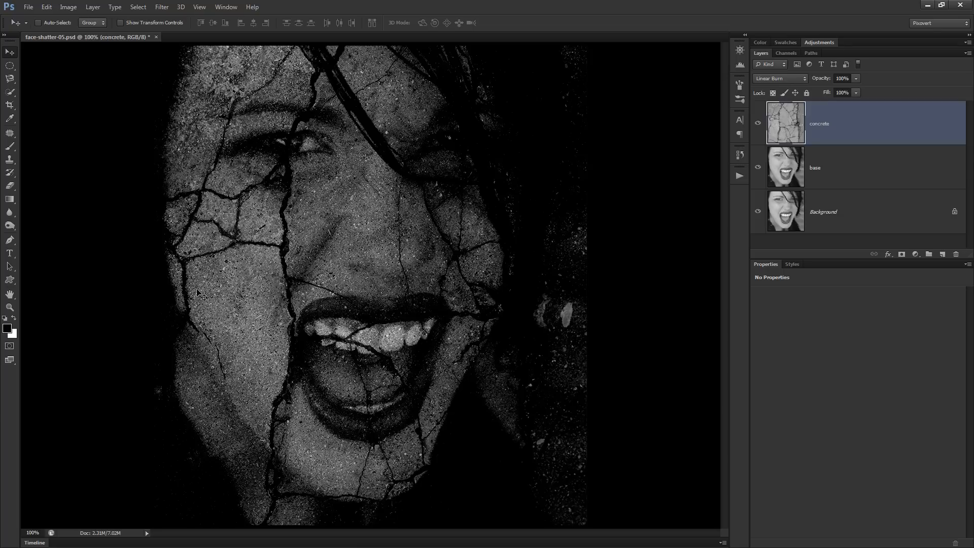
mouse_move(855, 166)
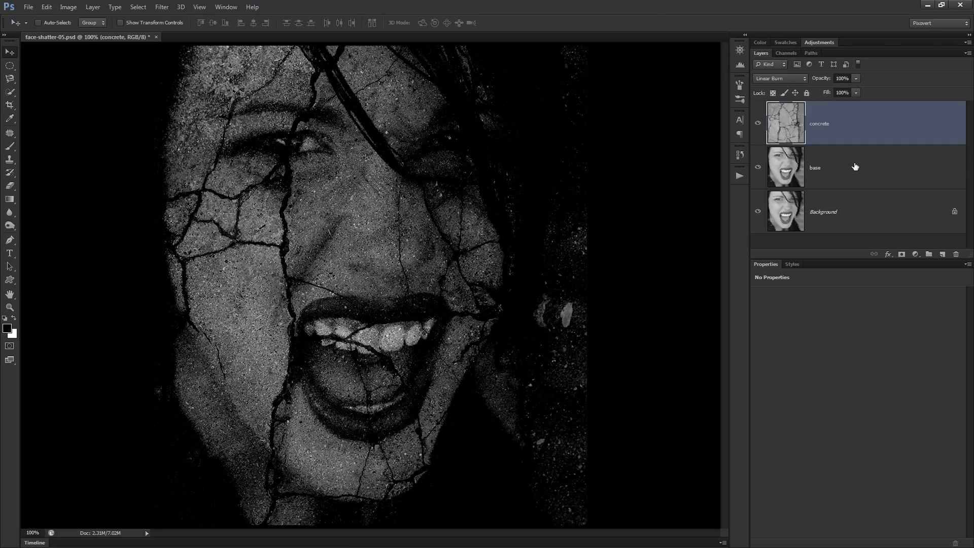
Step: Reapply Displace to the base layer with Ctrl+F twice, then undo the extra pass
left_click(839, 167)
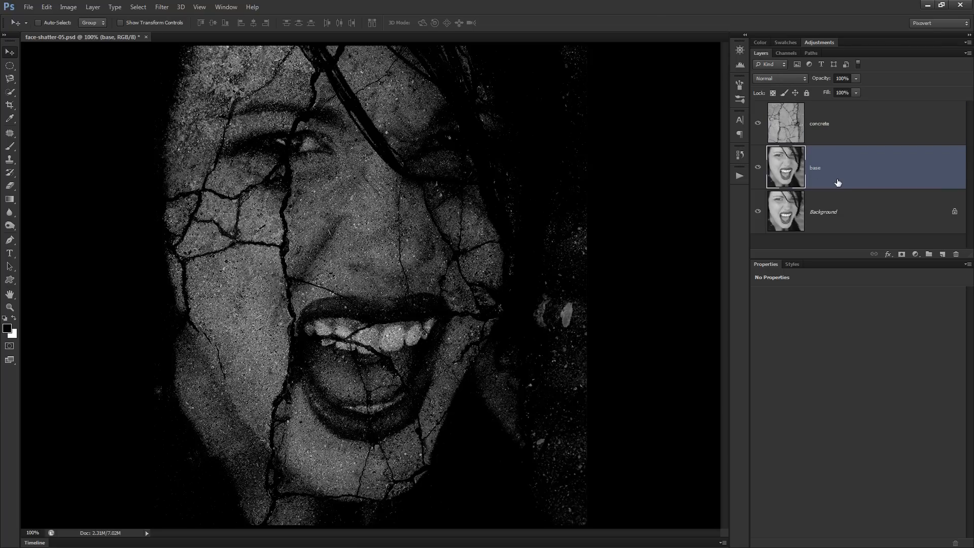
mouse_move(747, 125)
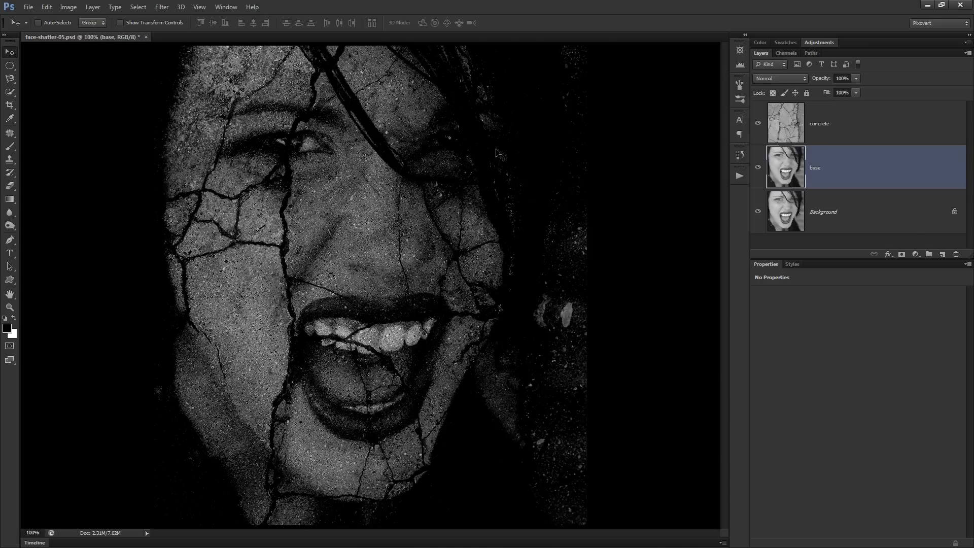
left_click(162, 7)
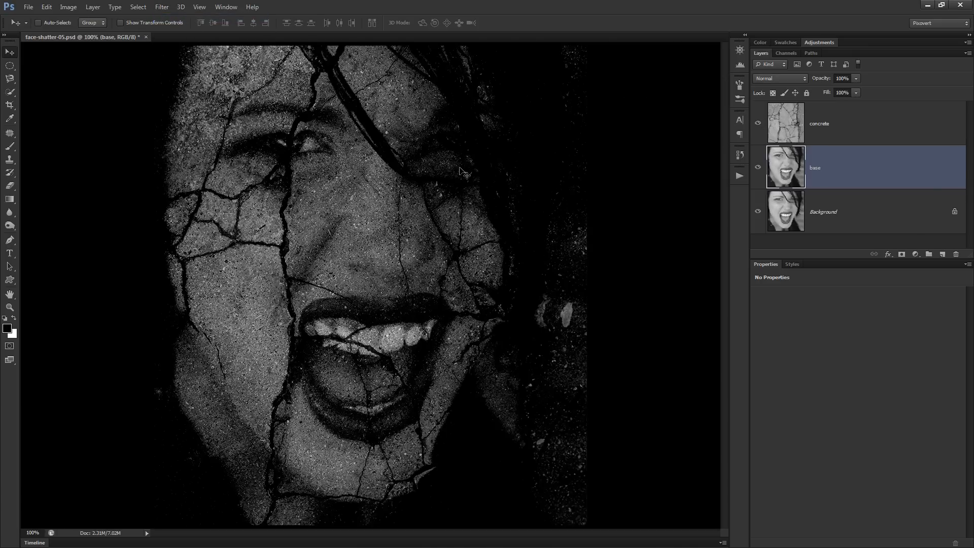
mouse_move(436, 412)
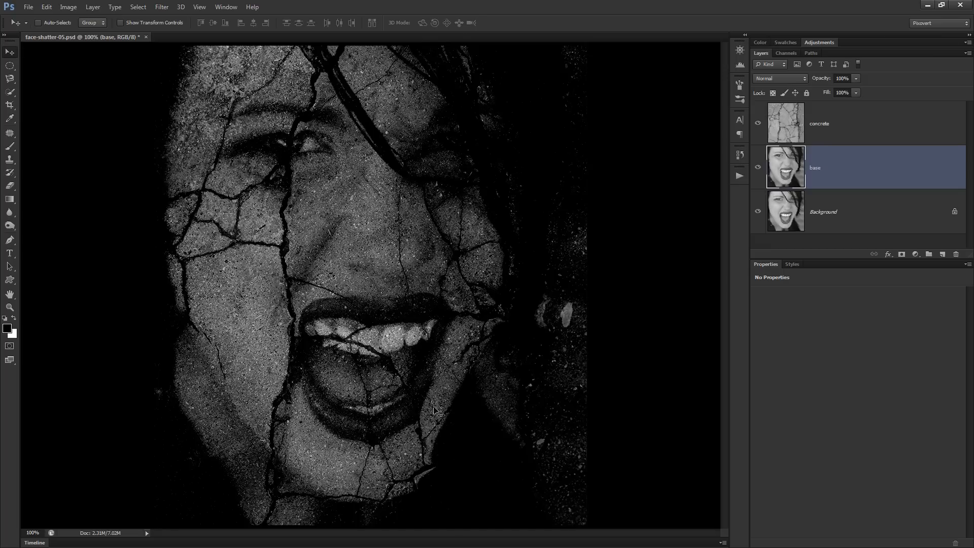
mouse_move(211, 371)
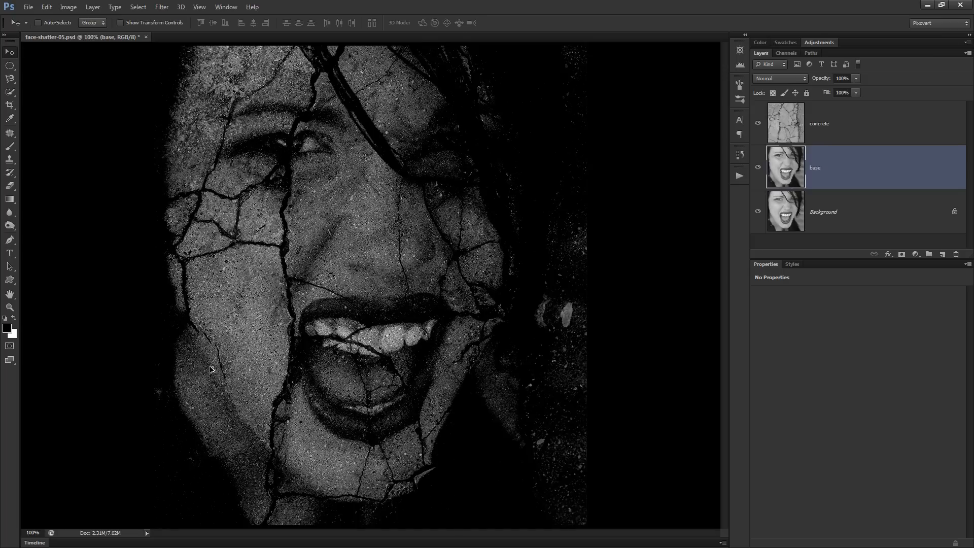
key("Ctrl+F")
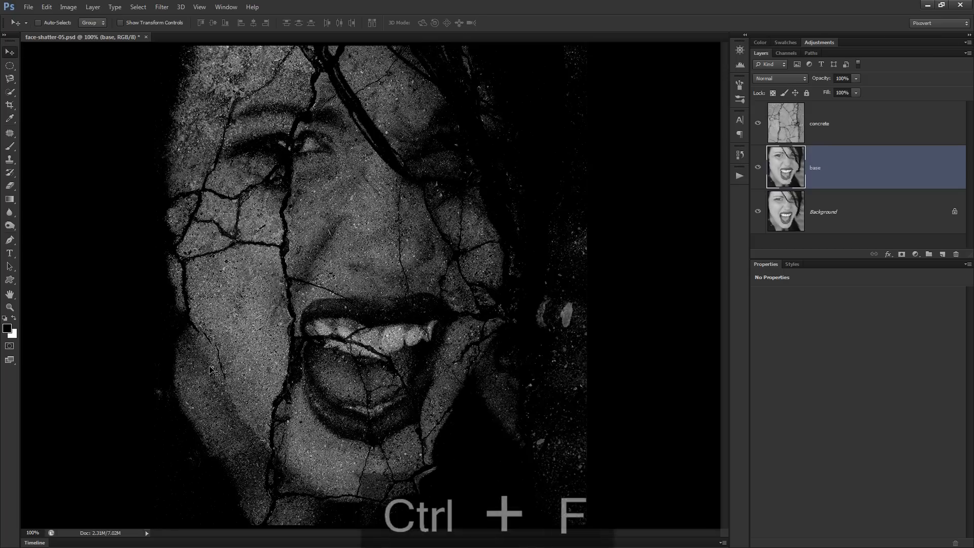
key("Ctrl+F")
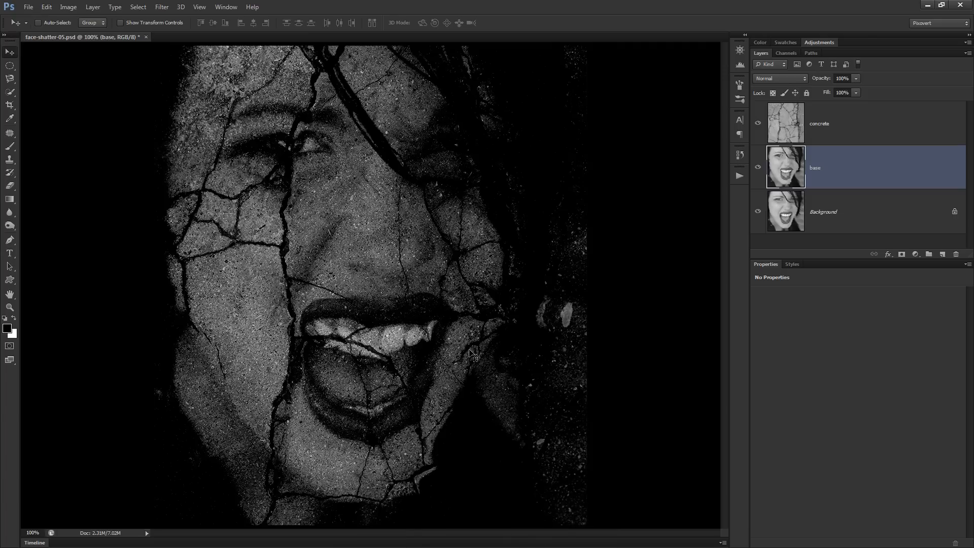
key("Ctrl+Alt+Z")
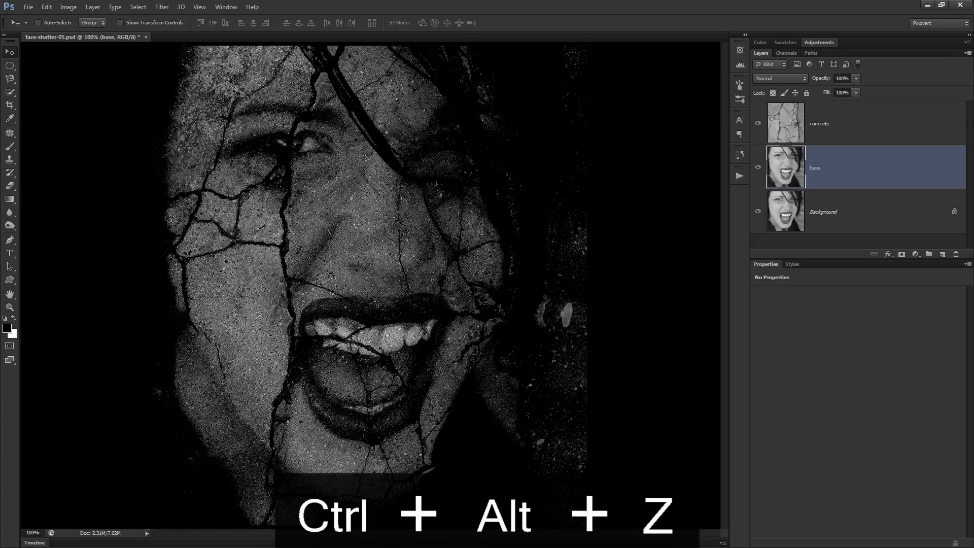
mouse_move(862, 168)
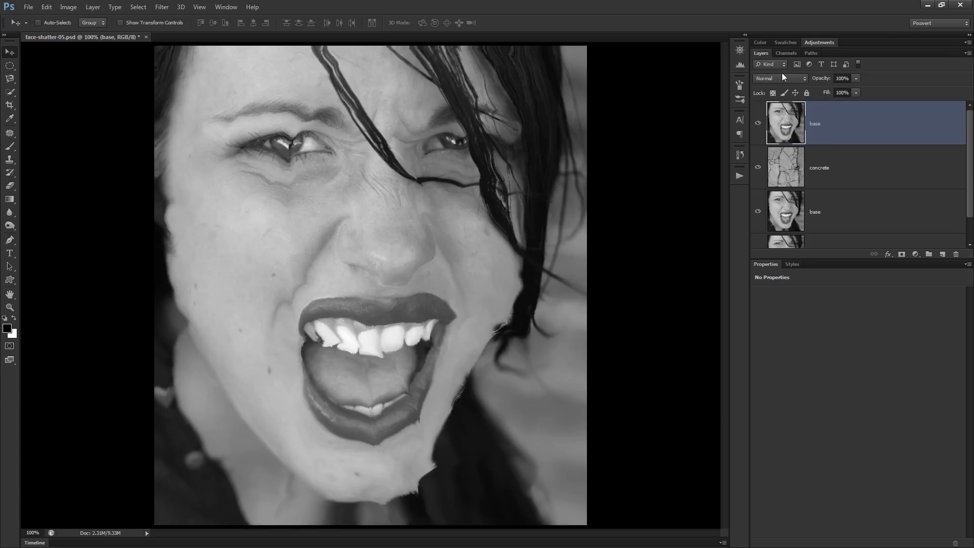
Step: Set the top base copy to Vivid Light, hide it to compare, and check the concrete layer's mode
left_click(780, 78)
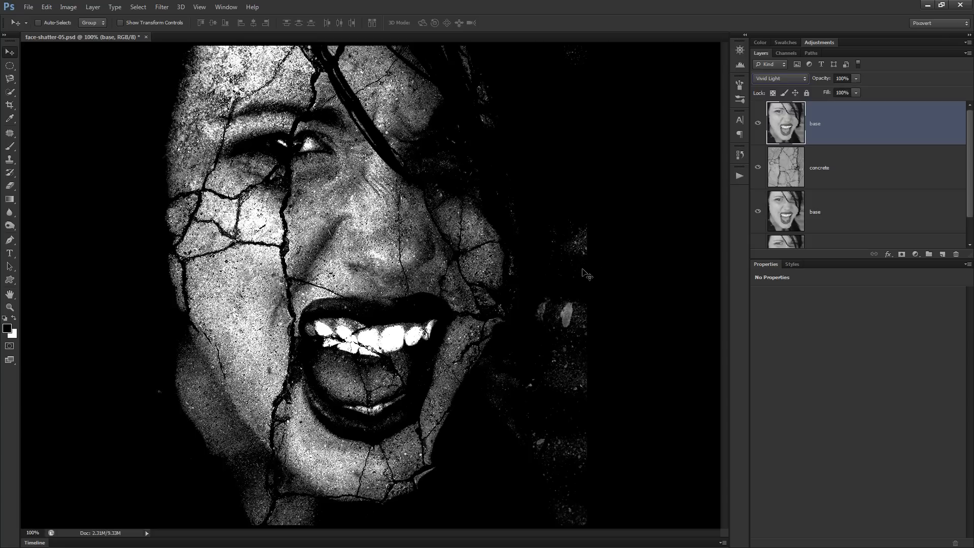
mouse_move(577, 276)
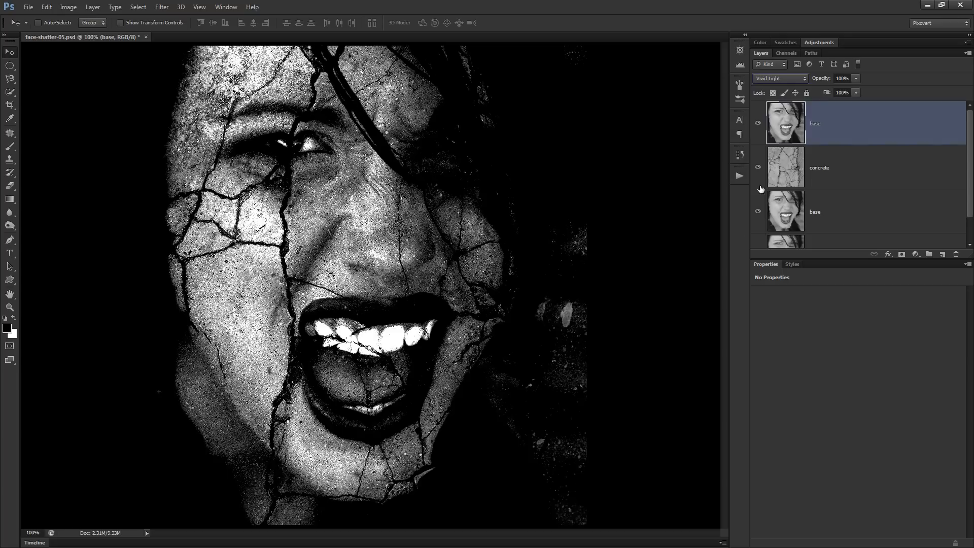
left_click(757, 124)
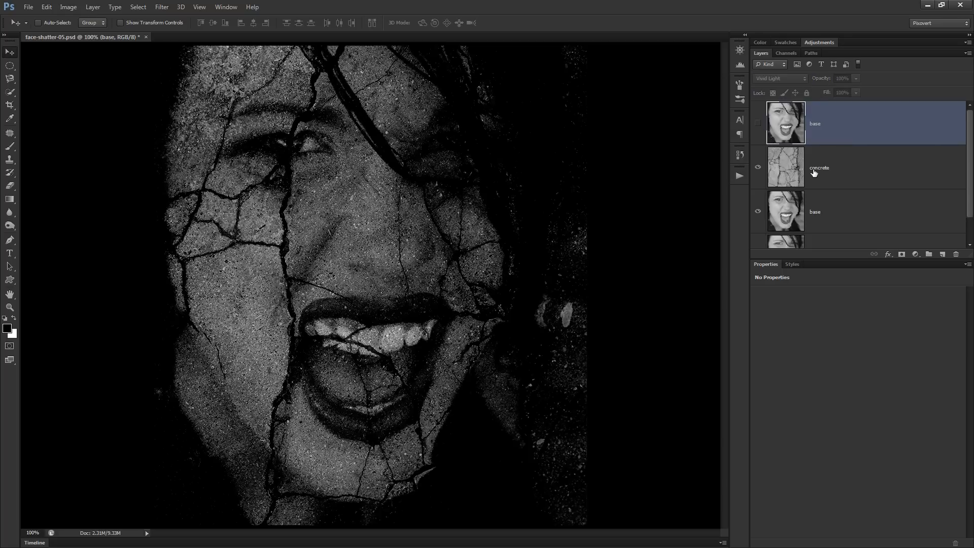
left_click(779, 78)
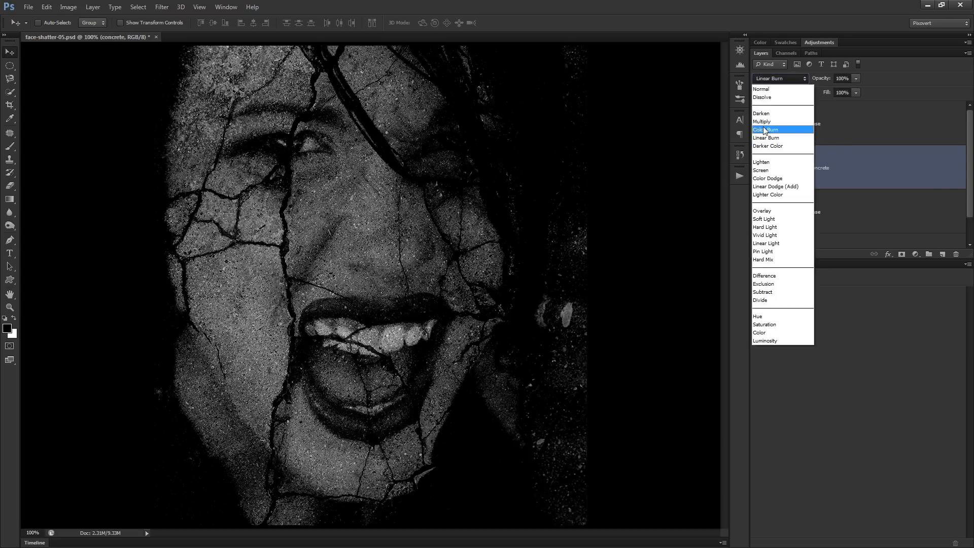
left_click(761, 89)
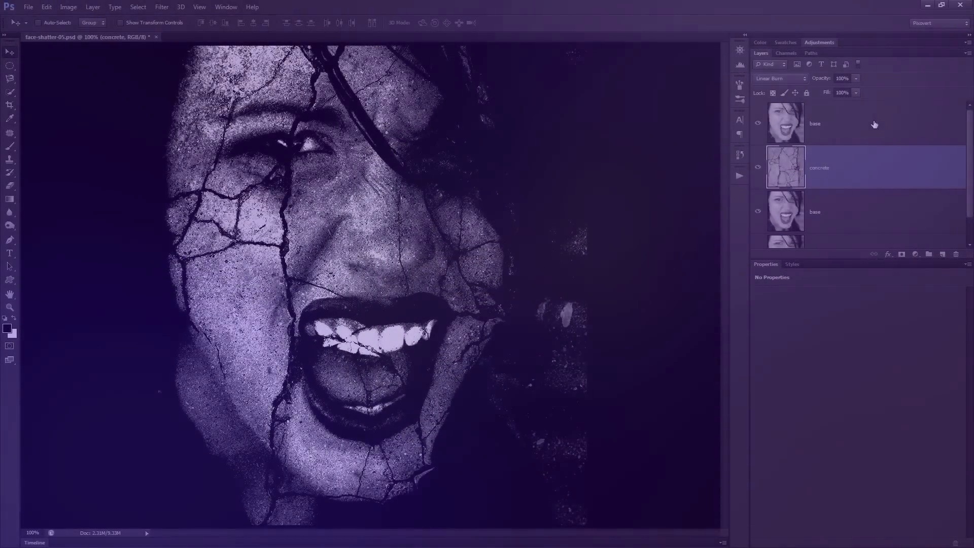
Step: Draw black almond eye shapes, feather them 3.1 px, and duplicate the shape layer
left_click(814, 123)
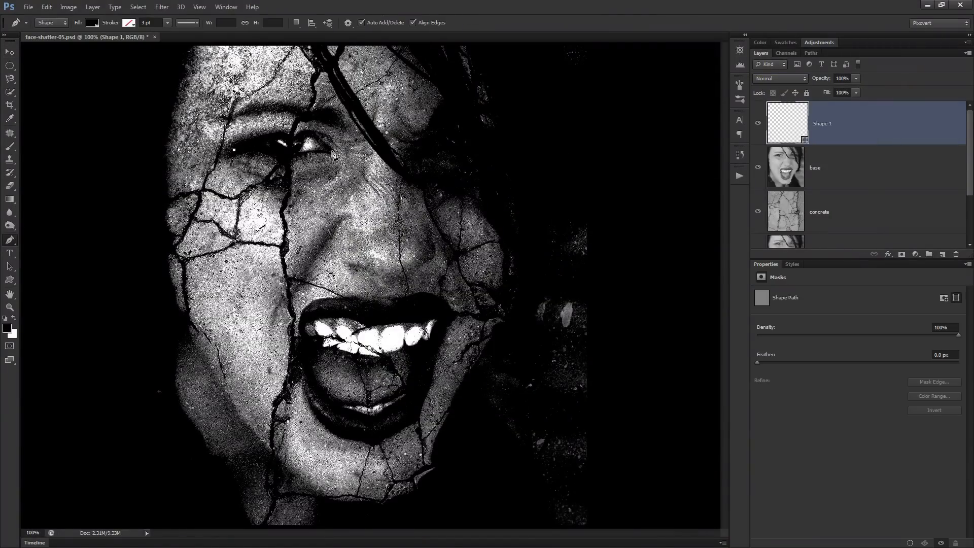
left_click_drag(235, 150, 336, 154)
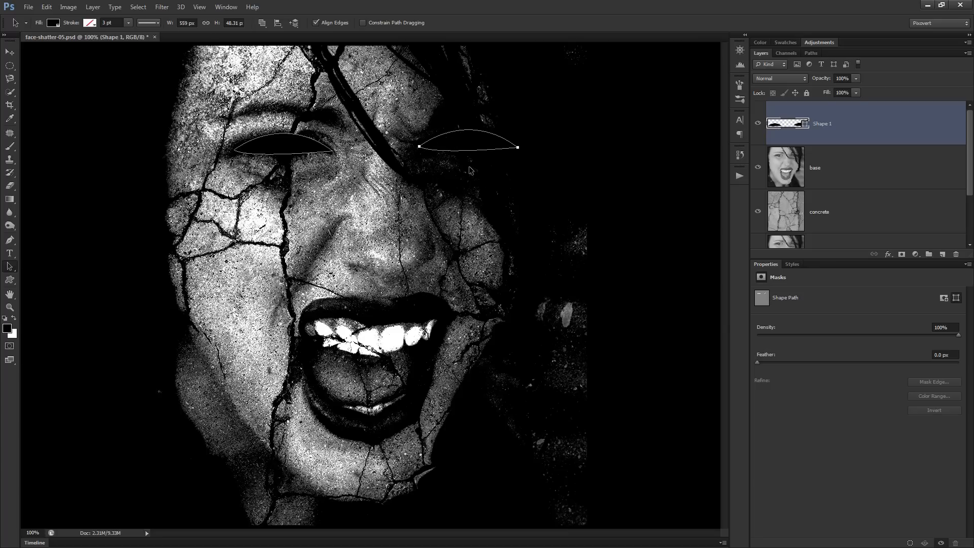
mouse_move(854, 191)
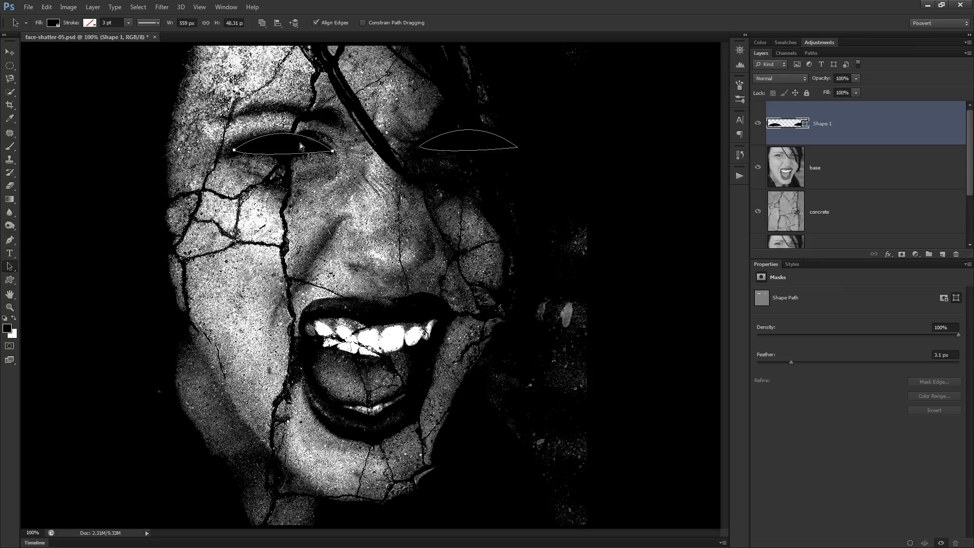
key("ctrl+j")
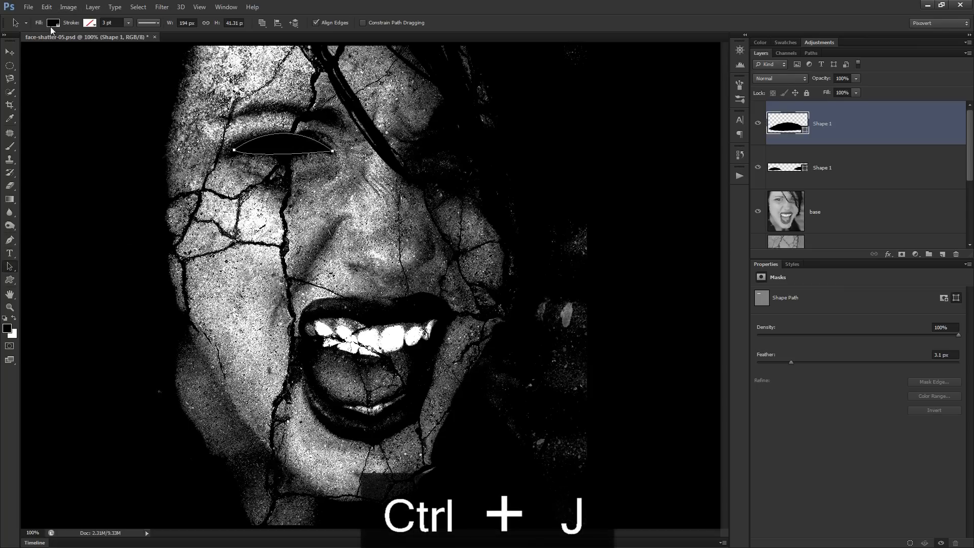
Step: Add a black mask to the duplicate Shape 1 layer and paint a white speck into the left eye
left_click(46, 22)
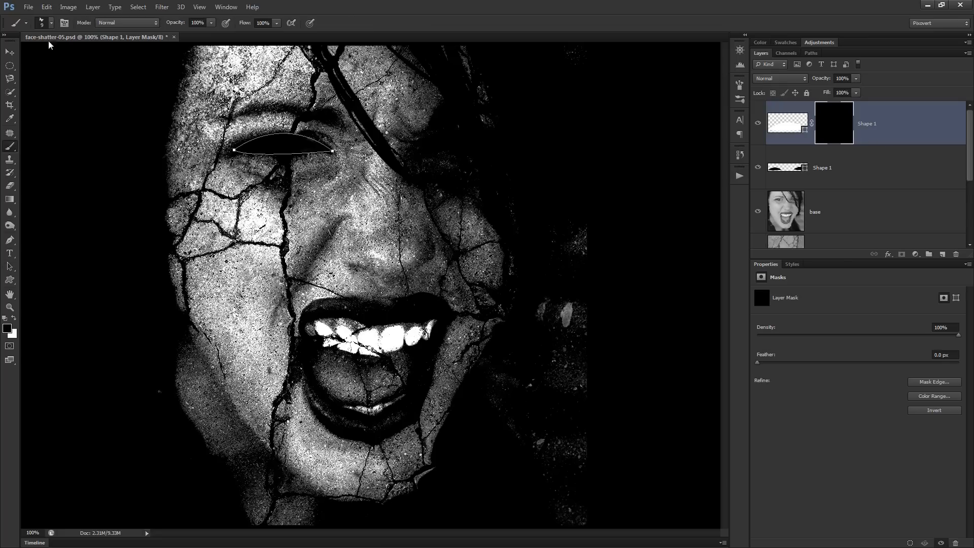
left_click(43, 23)
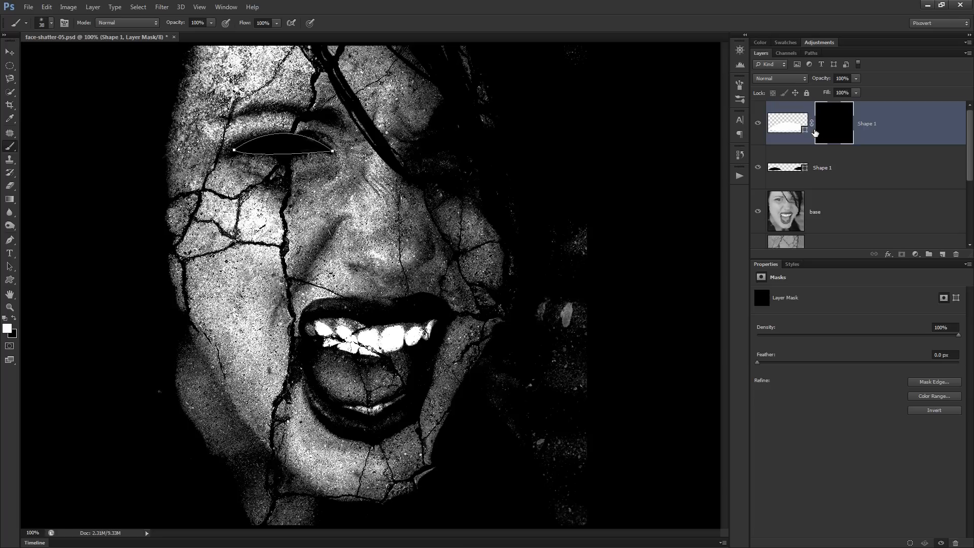
left_click(275, 149)
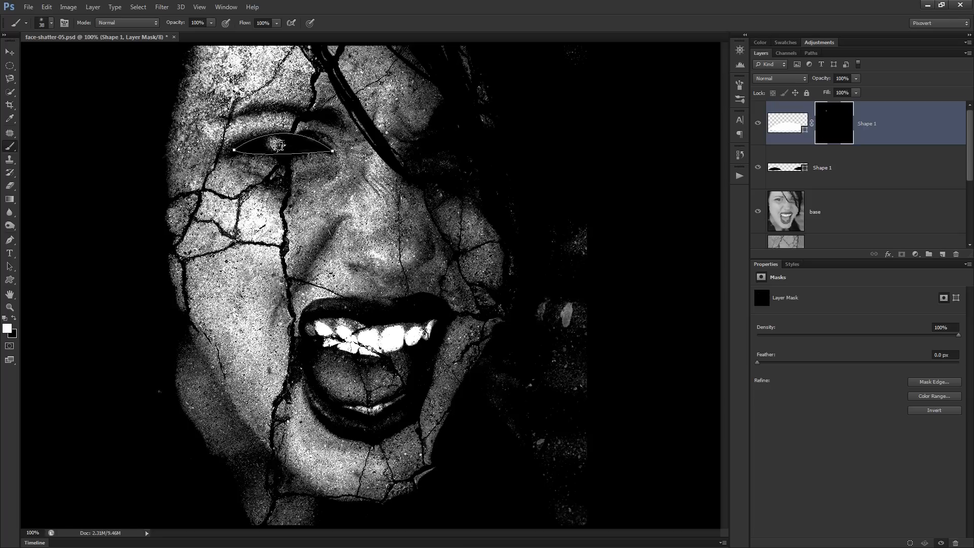
left_click(274, 148)
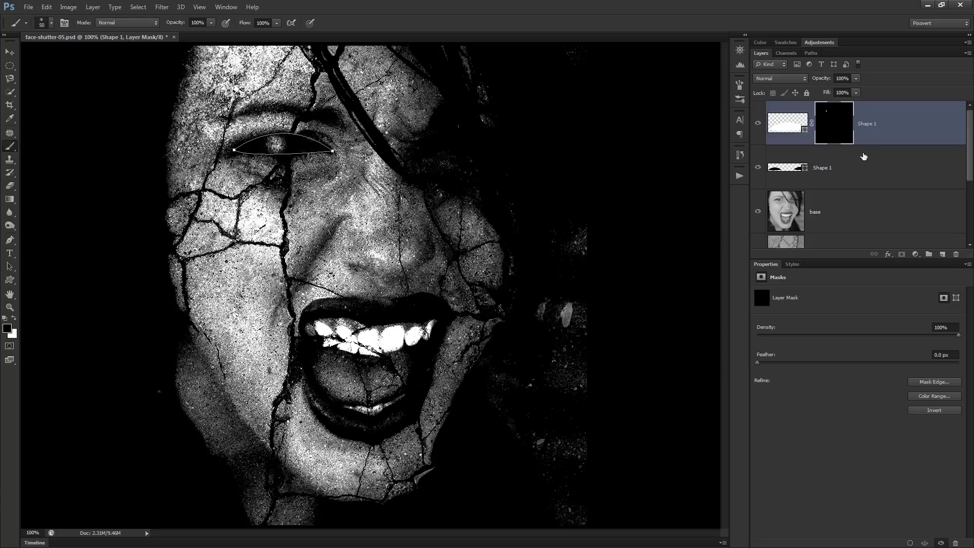
mouse_move(877, 135)
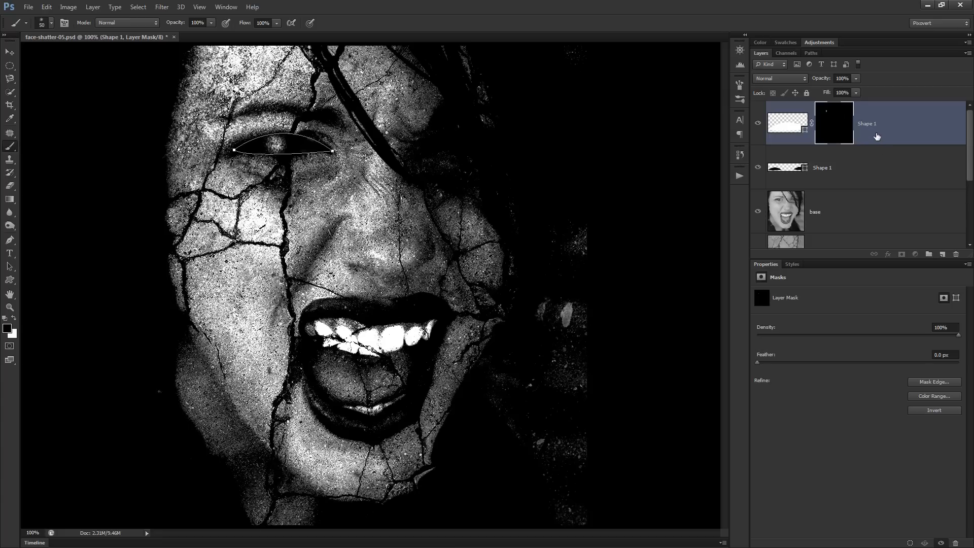
Step: Stamp visible layers into a new Layer 1 and set the Dodge range to Highlights
key("Ctrl+Shift+Alt+E")
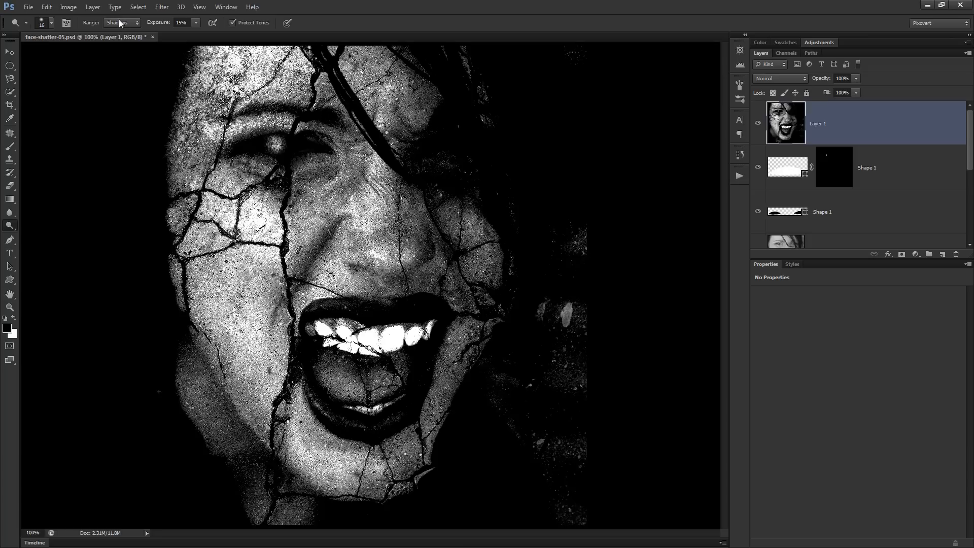
left_click(122, 23)
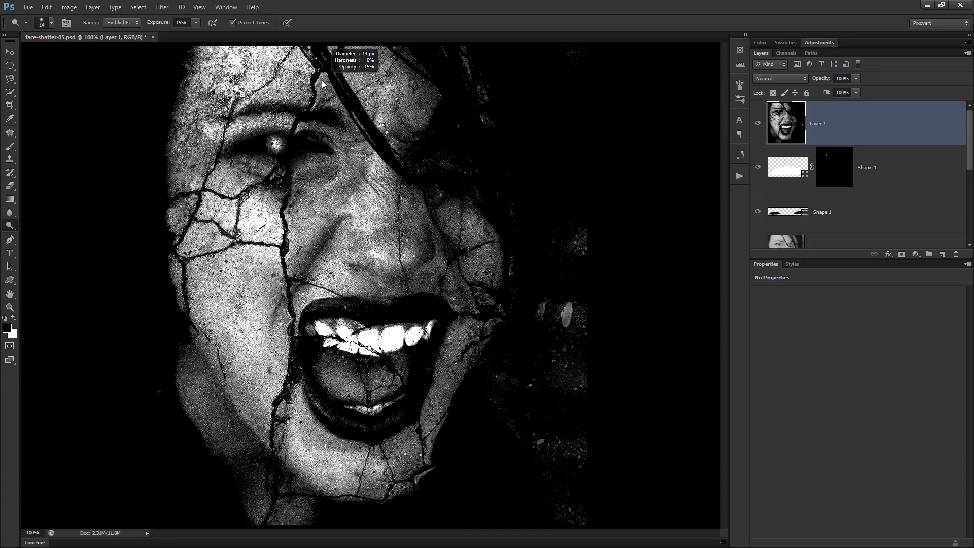
mouse_move(321, 81)
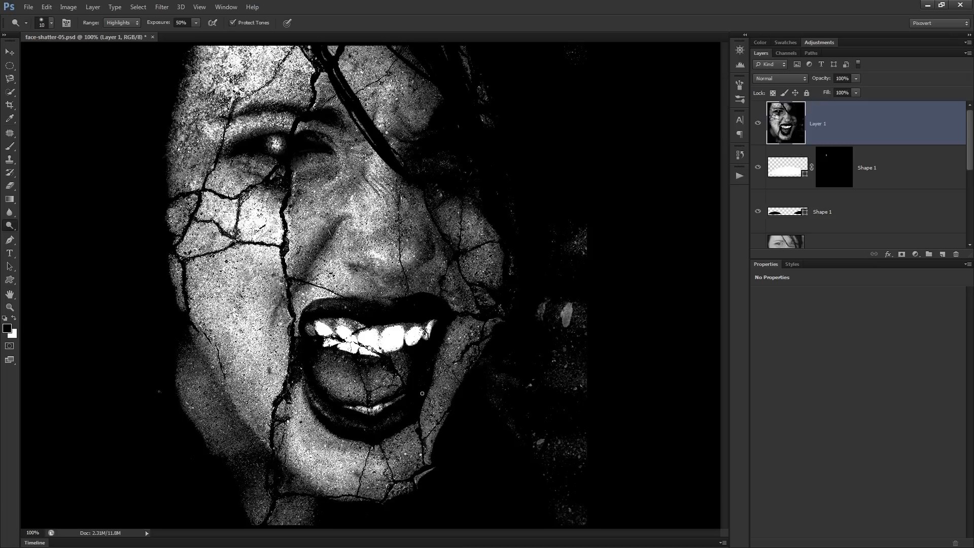
mouse_move(704, 147)
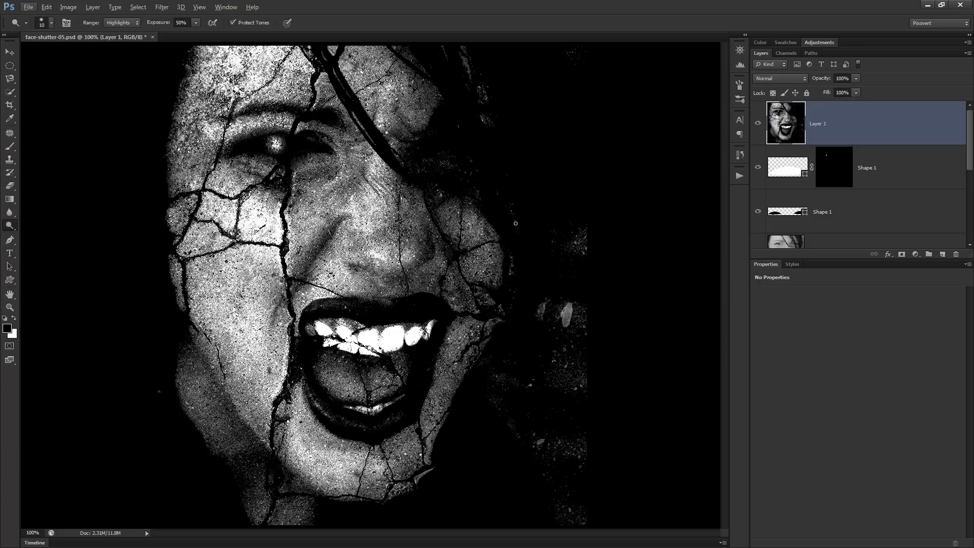
mouse_move(514, 240)
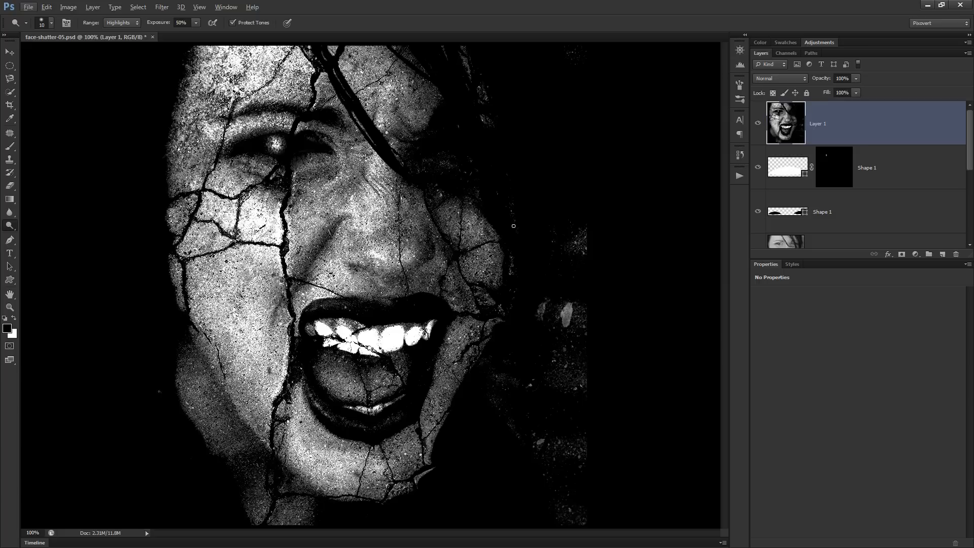
mouse_move(513, 228)
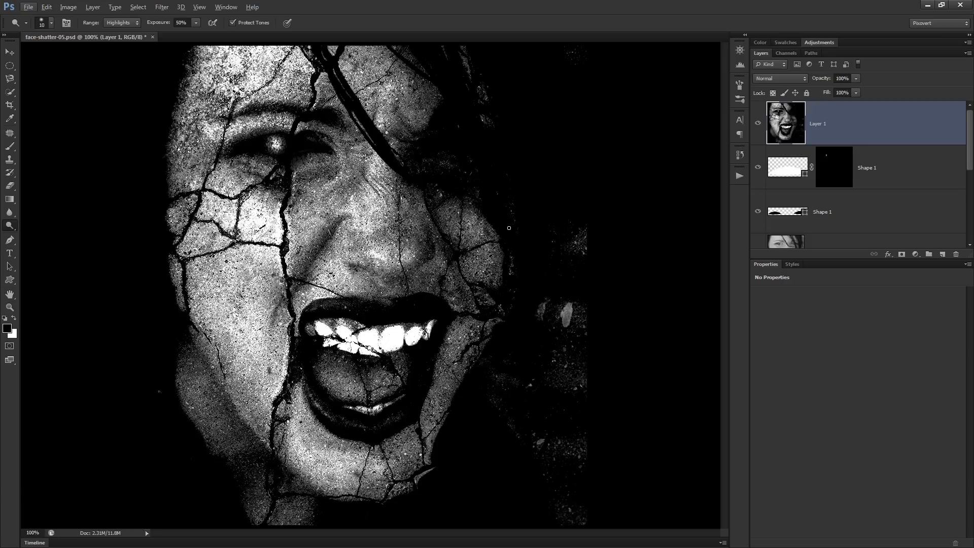
mouse_move(716, 183)
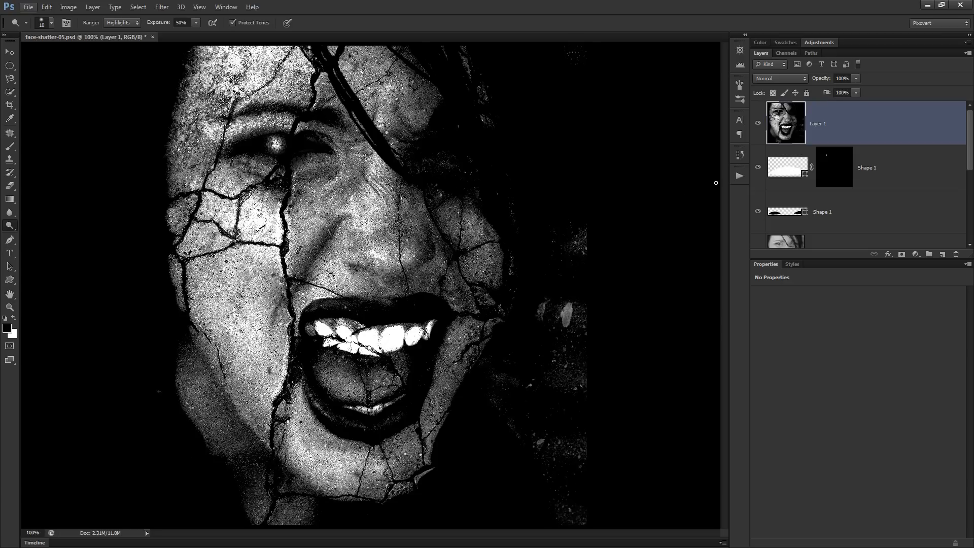
left_click(758, 138)
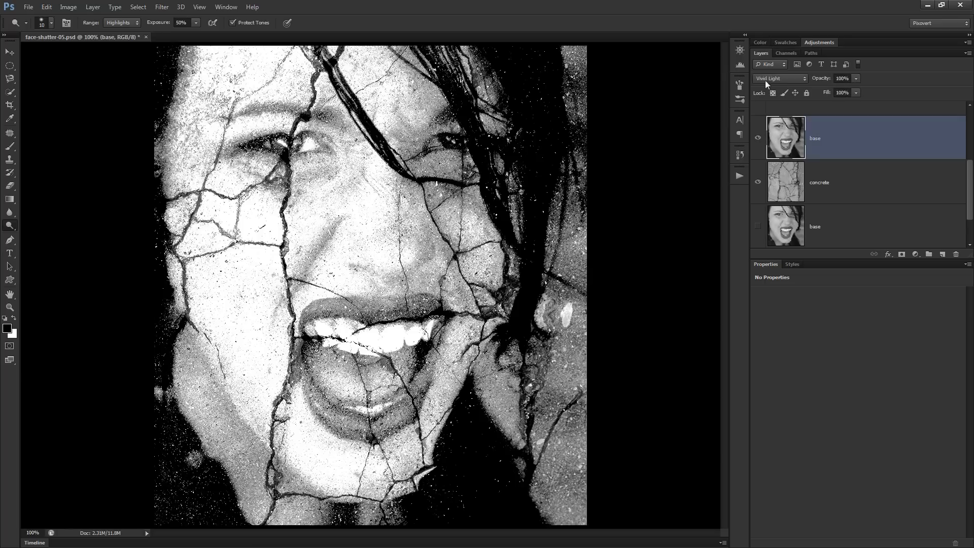
left_click(779, 78)
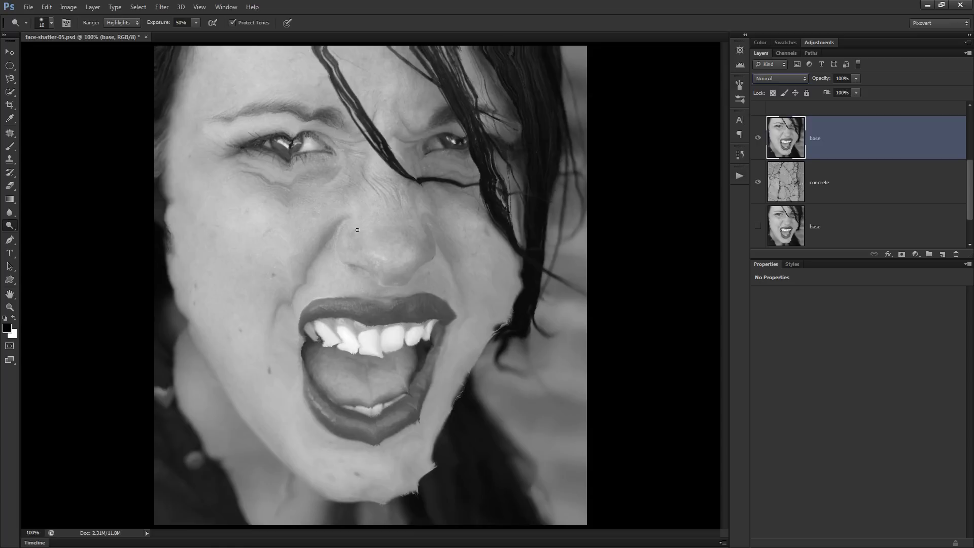
mouse_move(483, 191)
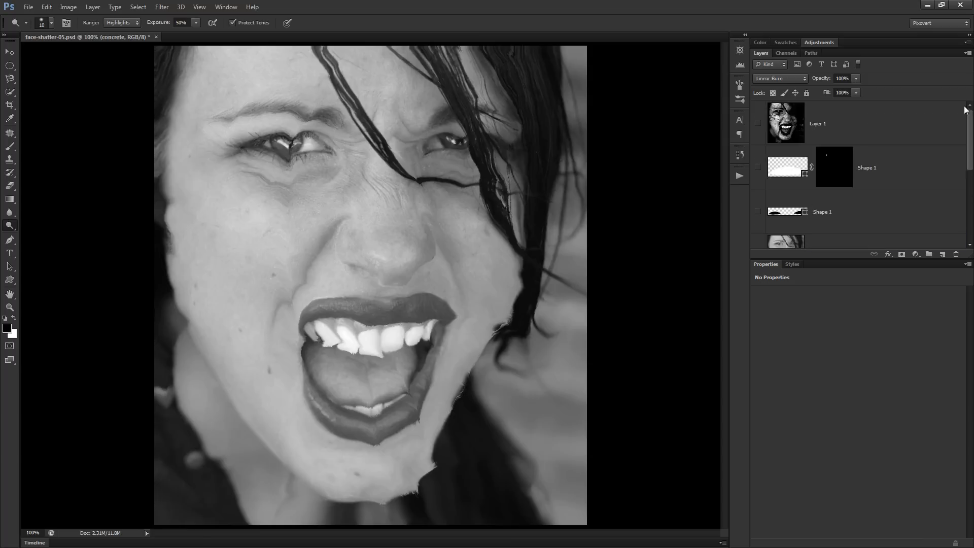
left_click(757, 123)
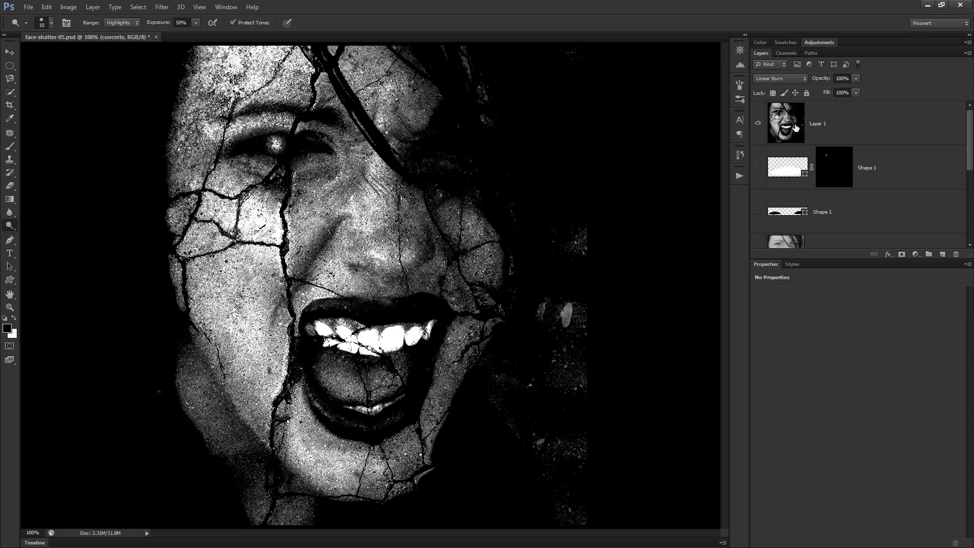
left_click(817, 124)
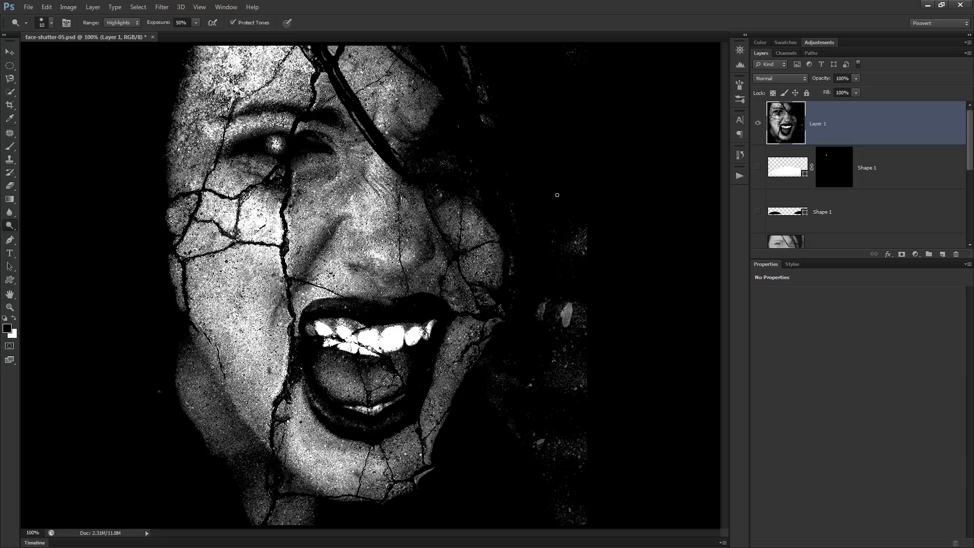
mouse_move(402, 243)
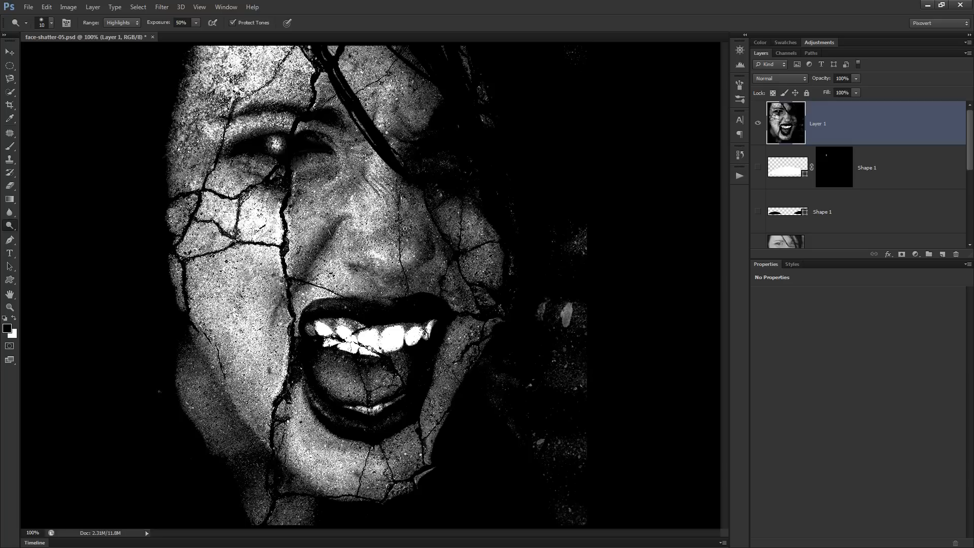
mouse_move(400, 253)
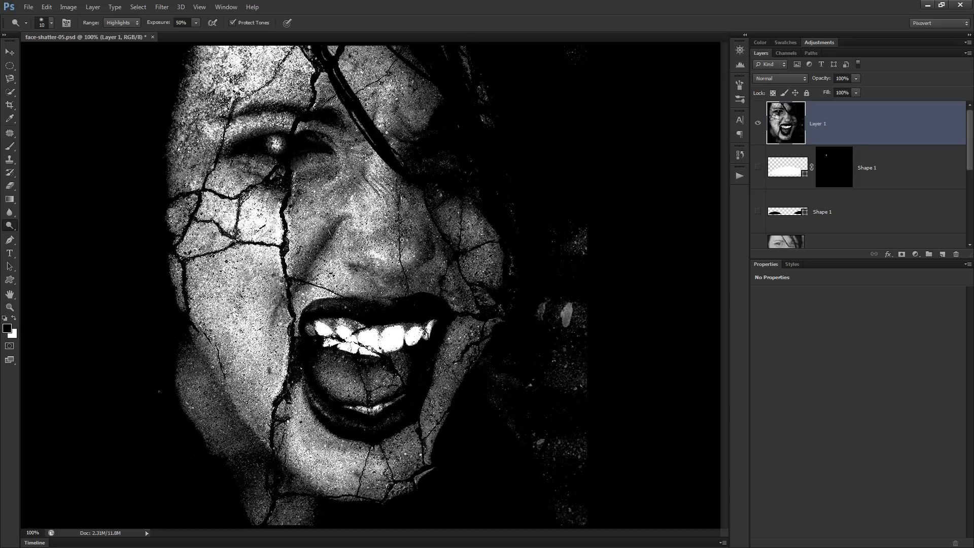
mouse_move(516, 237)
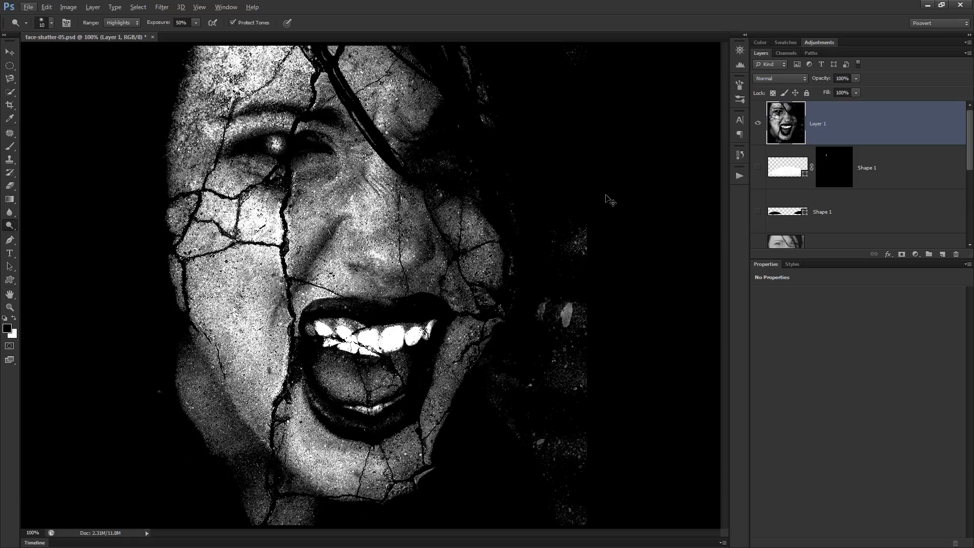
mouse_move(777, 141)
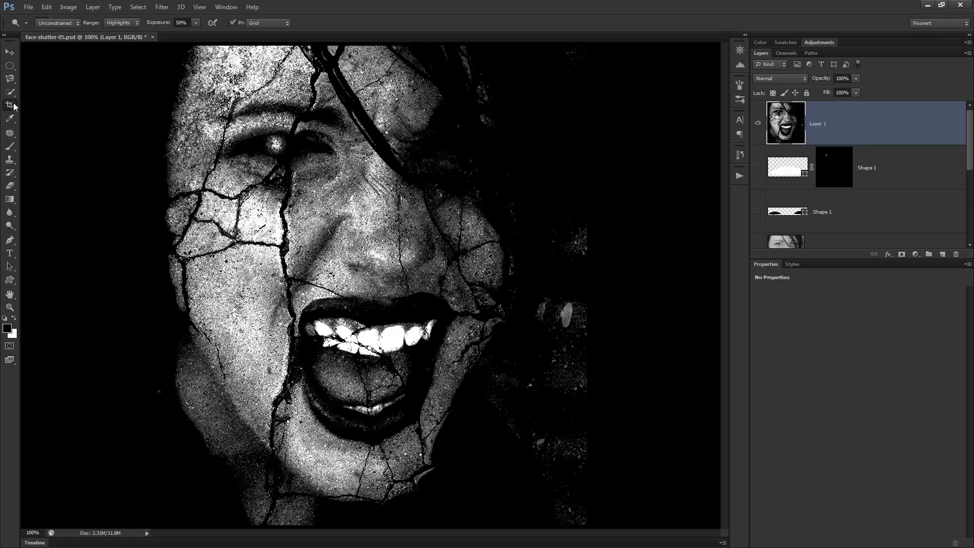
left_click(8, 105)
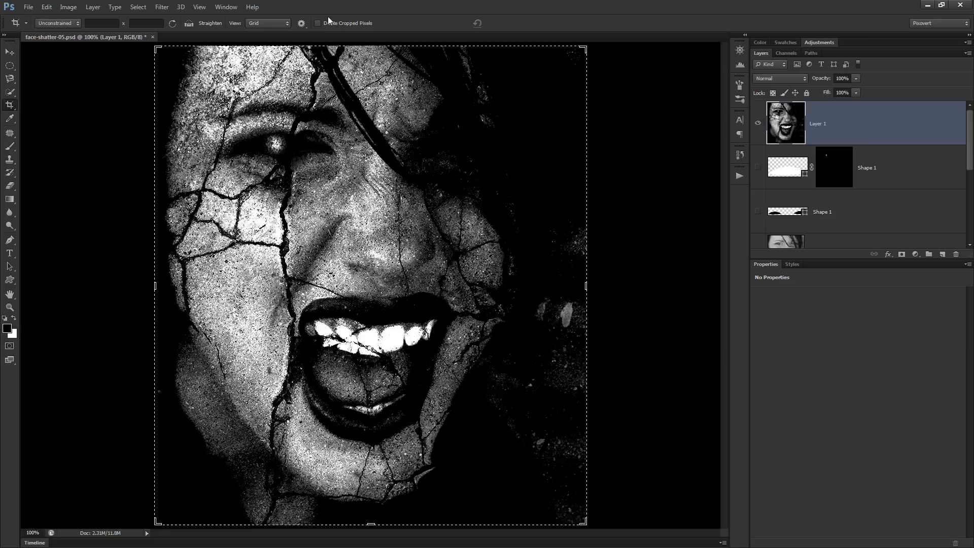
mouse_move(170, 291)
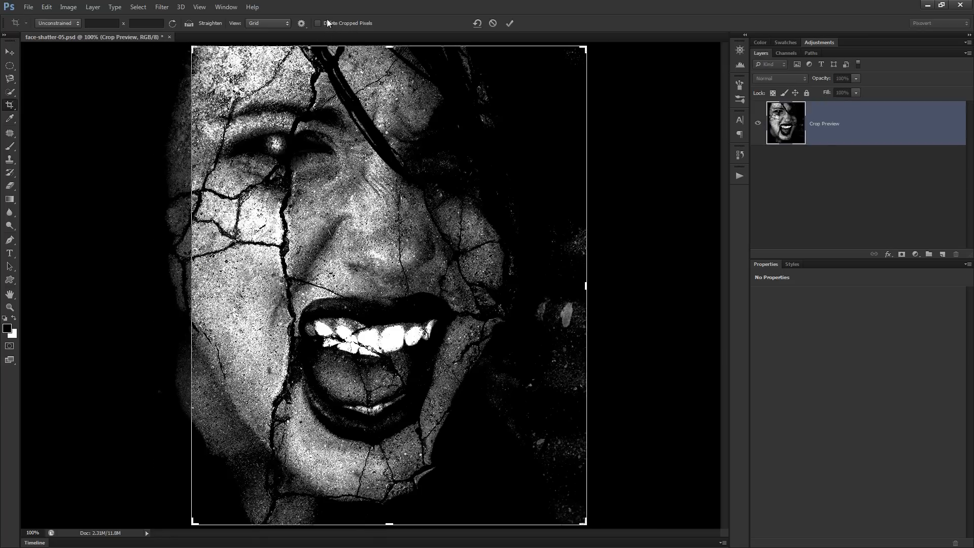
left_click(509, 23)
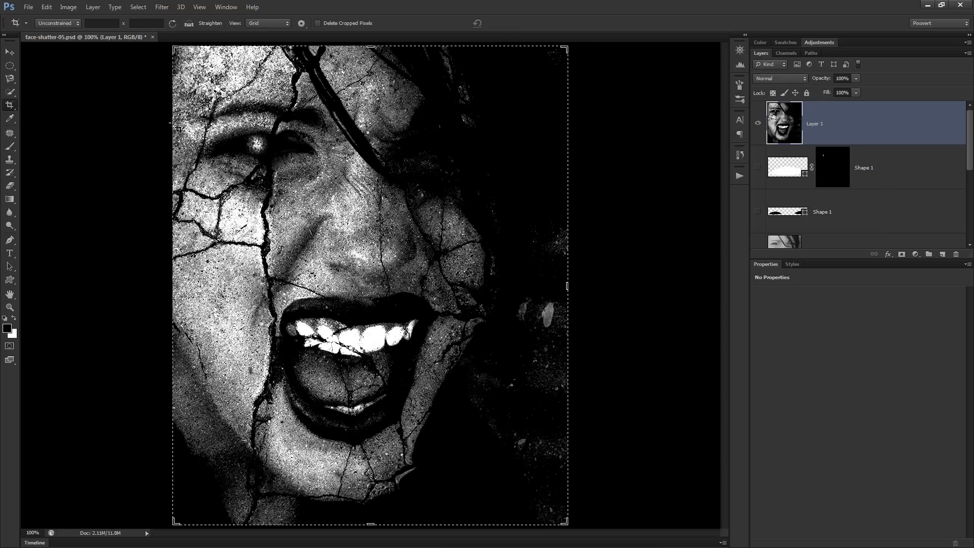
mouse_move(182, 282)
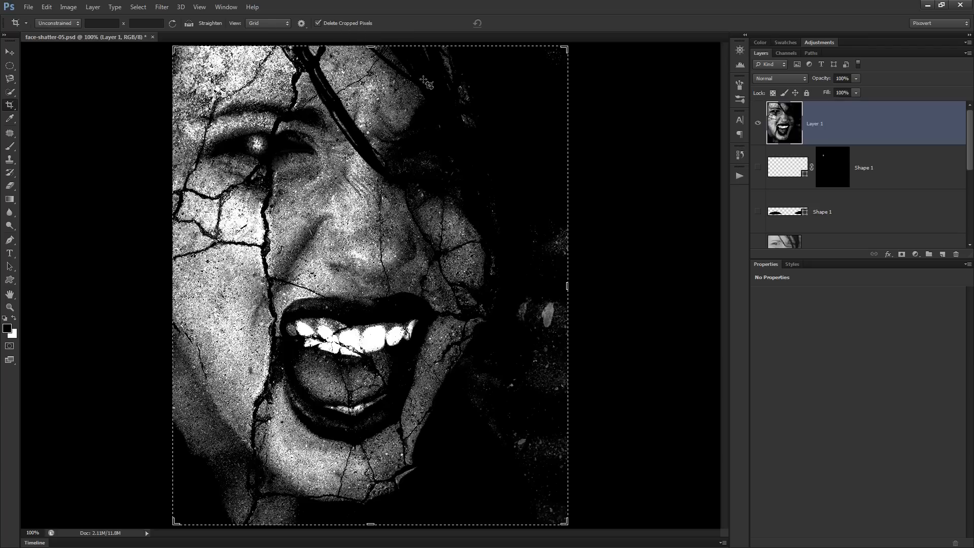
mouse_move(543, 193)
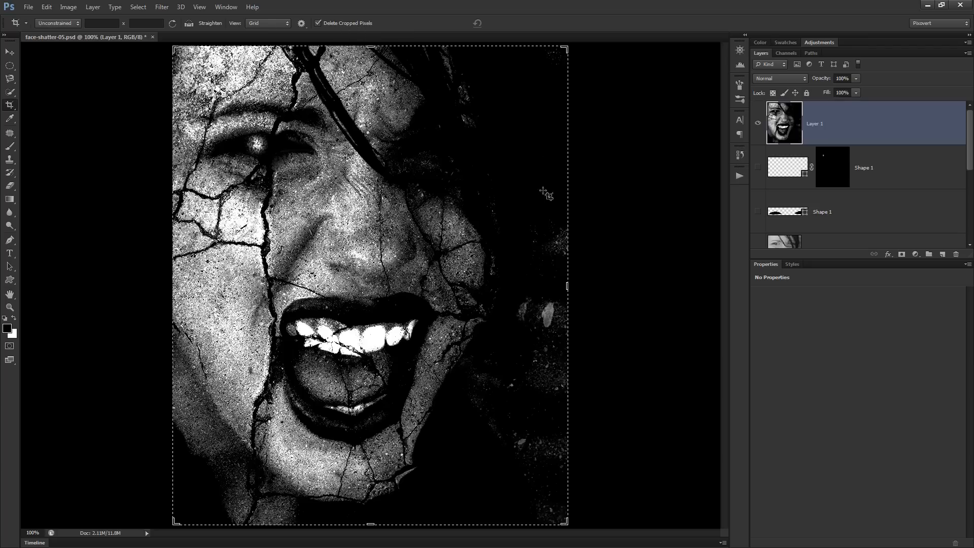
mouse_move(473, 227)
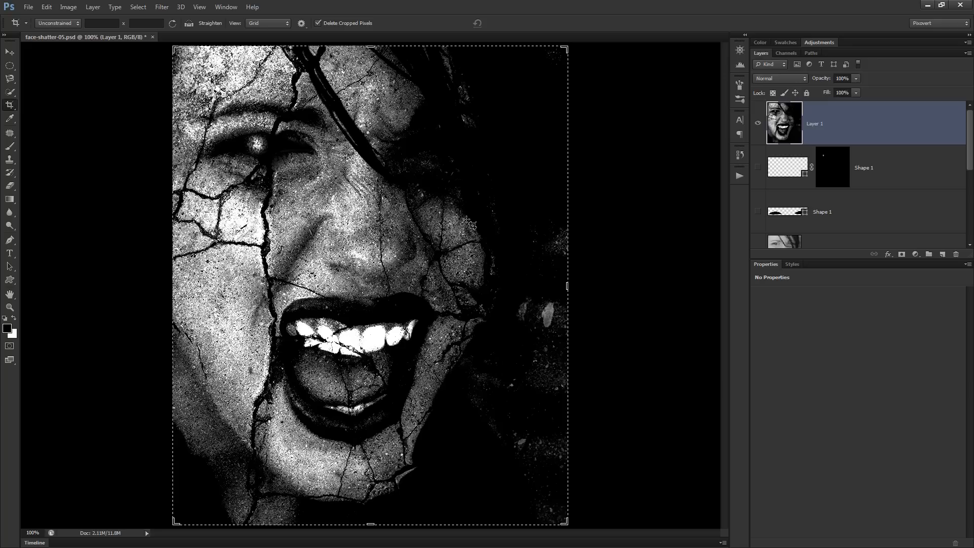
mouse_move(484, 230)
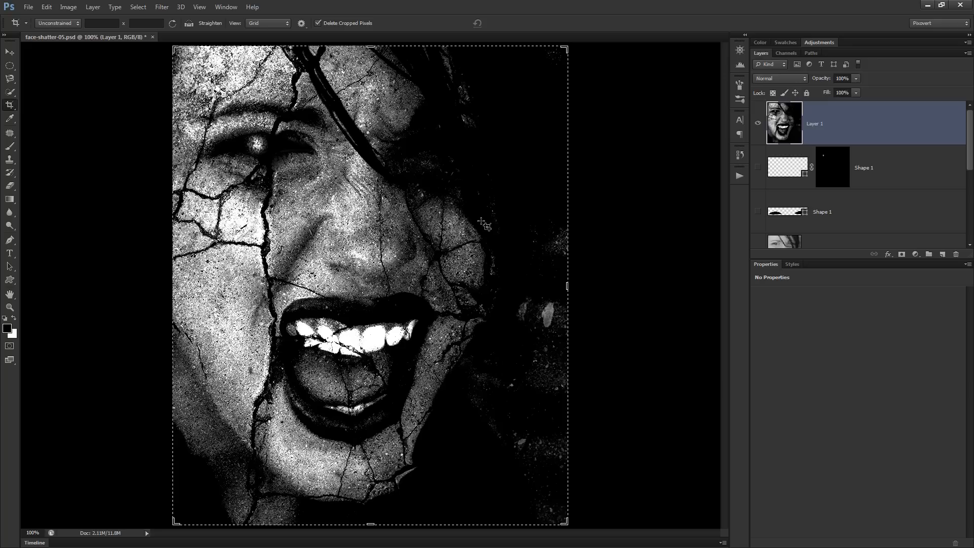
mouse_move(477, 230)
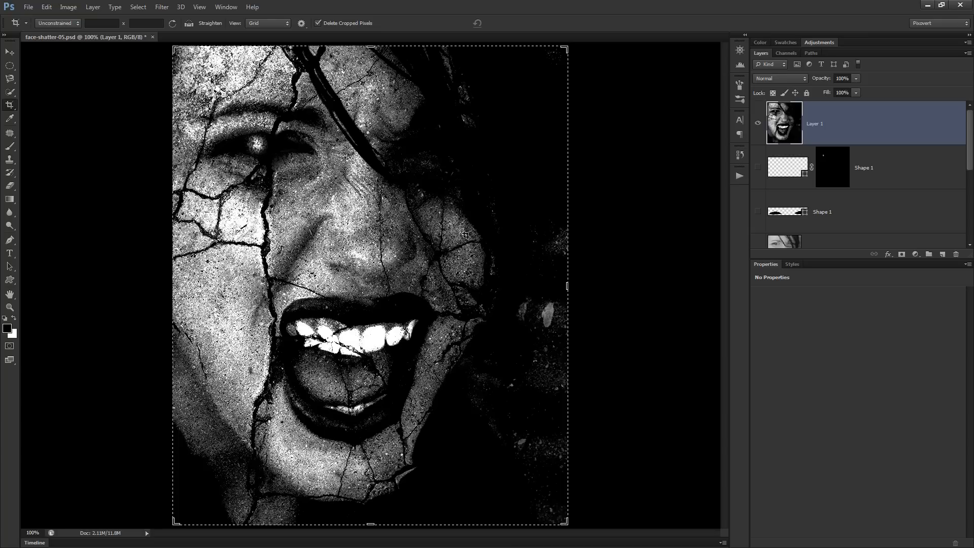
mouse_move(304, 105)
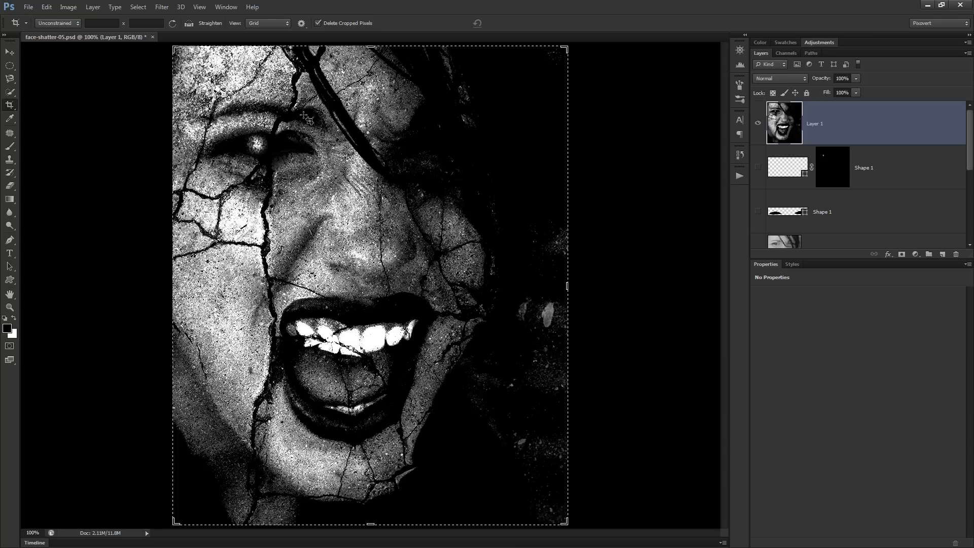
key("Ctrl+Alt+Z")
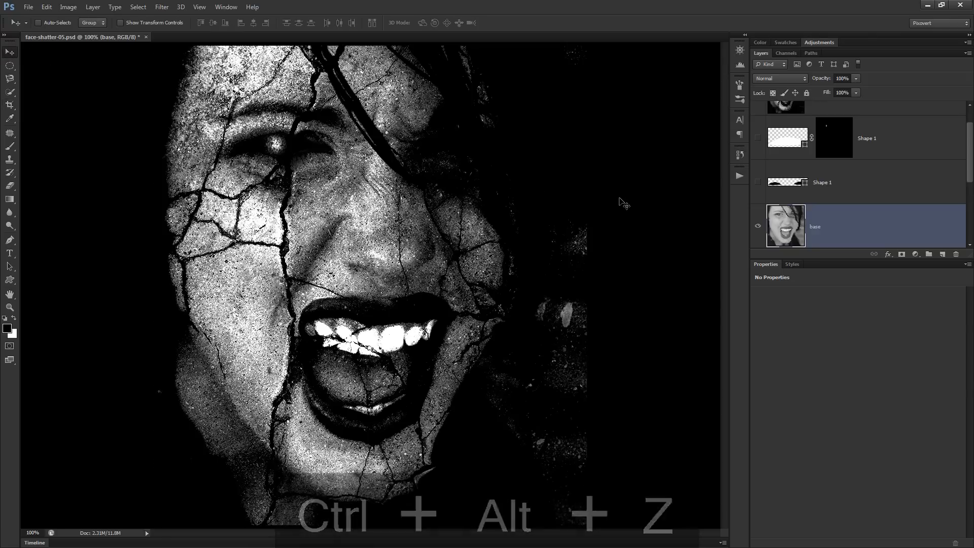
key("Ctrl+Alt+Z")
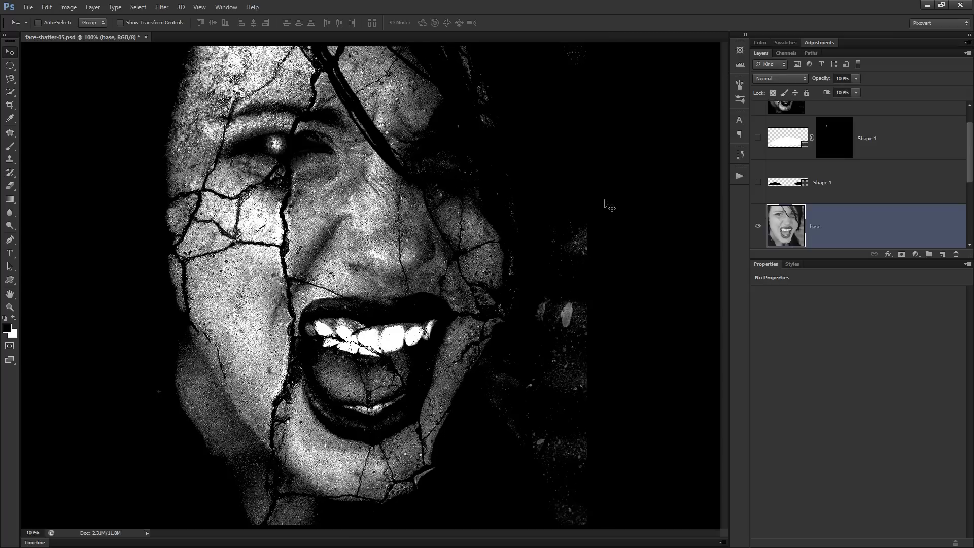